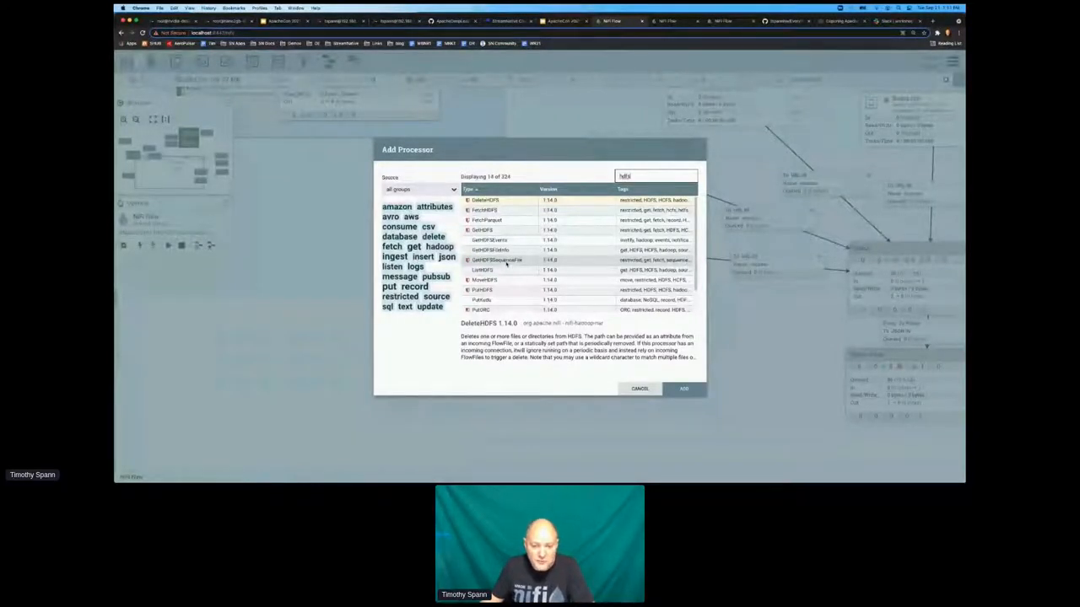
Add a ListHDFS processor to the flow and open its configuration
left_click(490, 249)
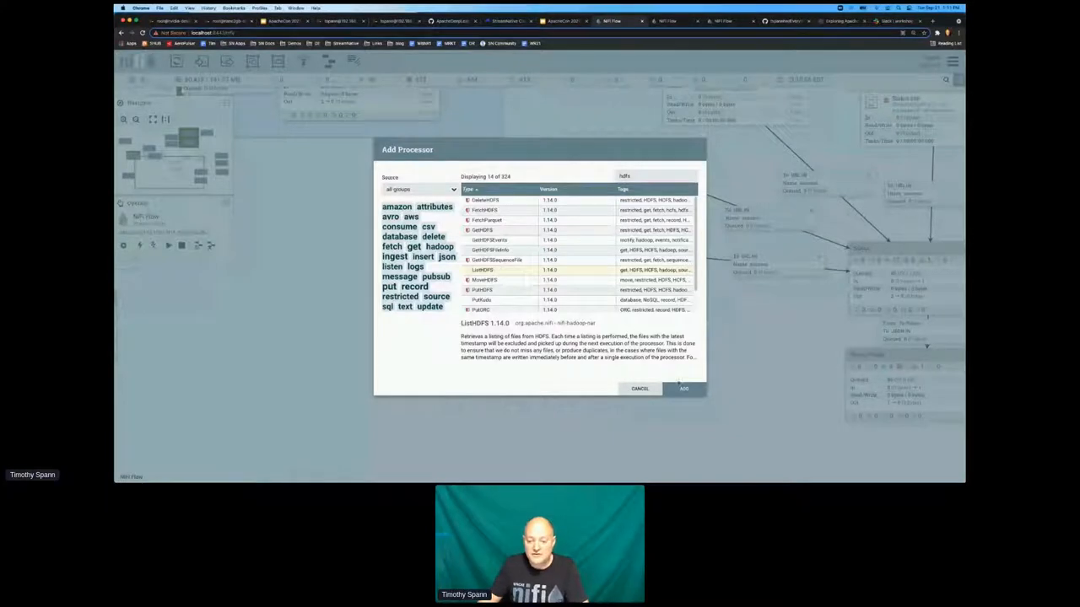
left_click(683, 389)
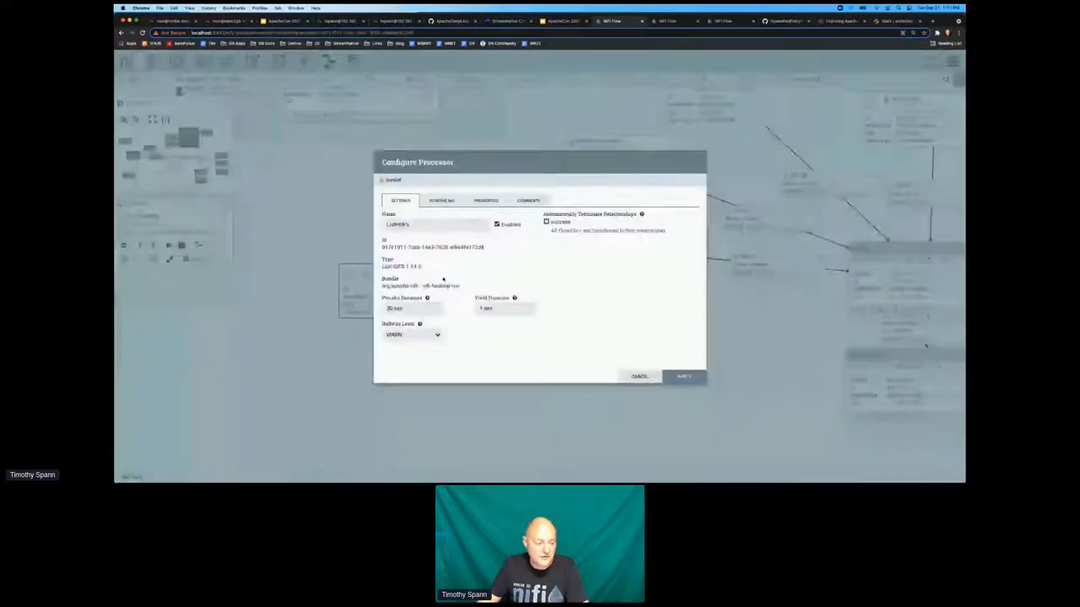
Review ListHDFS Properties, Settings and Scheduling tabs, scrolling through the property list
left_click(486, 201)
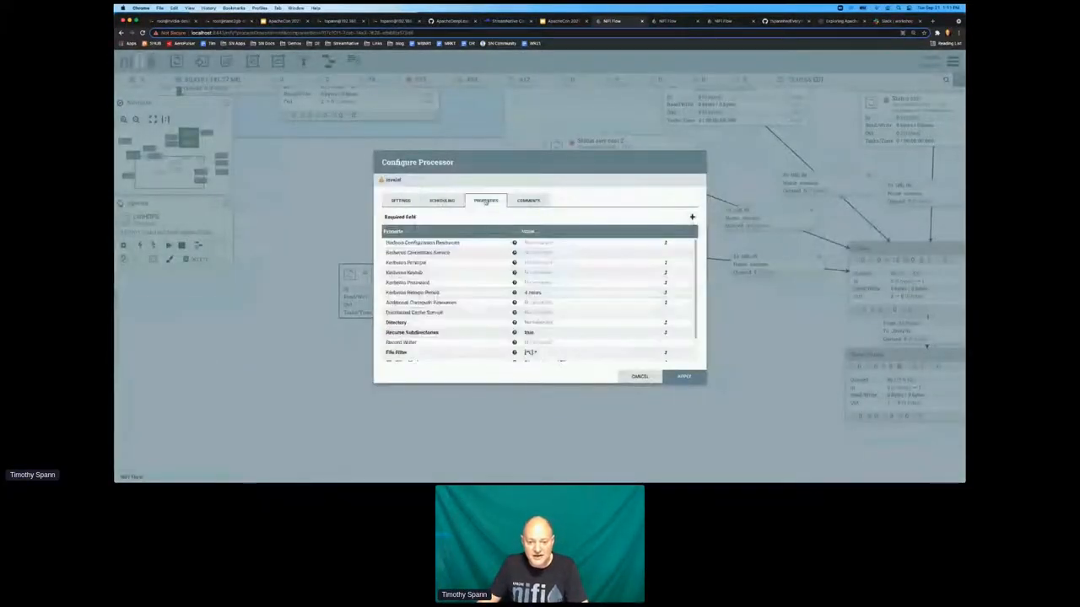
left_click(399, 200)
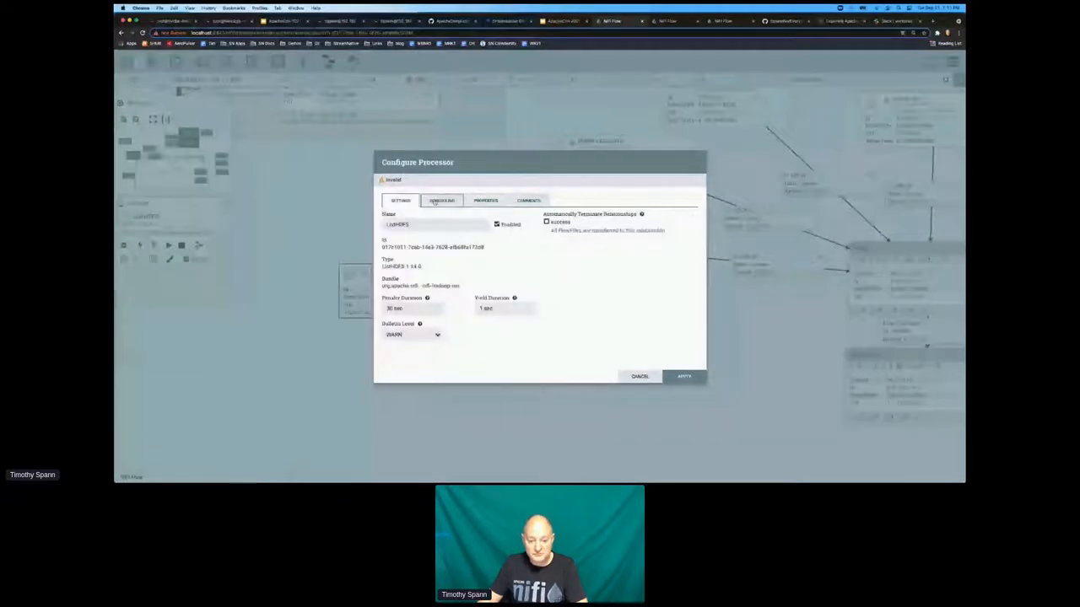
left_click(441, 200)
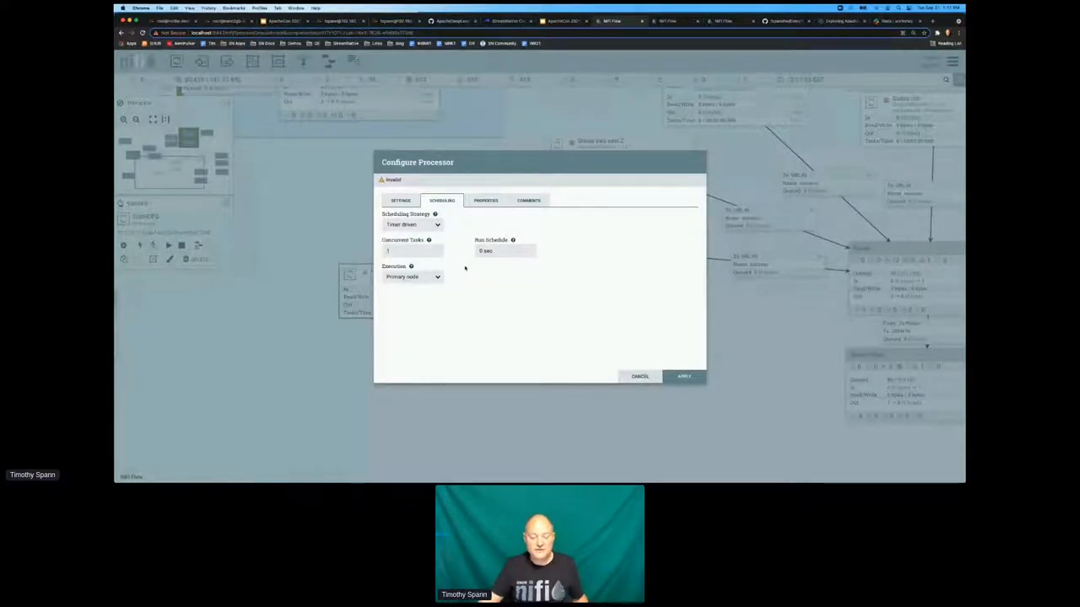
mouse_move(472, 278)
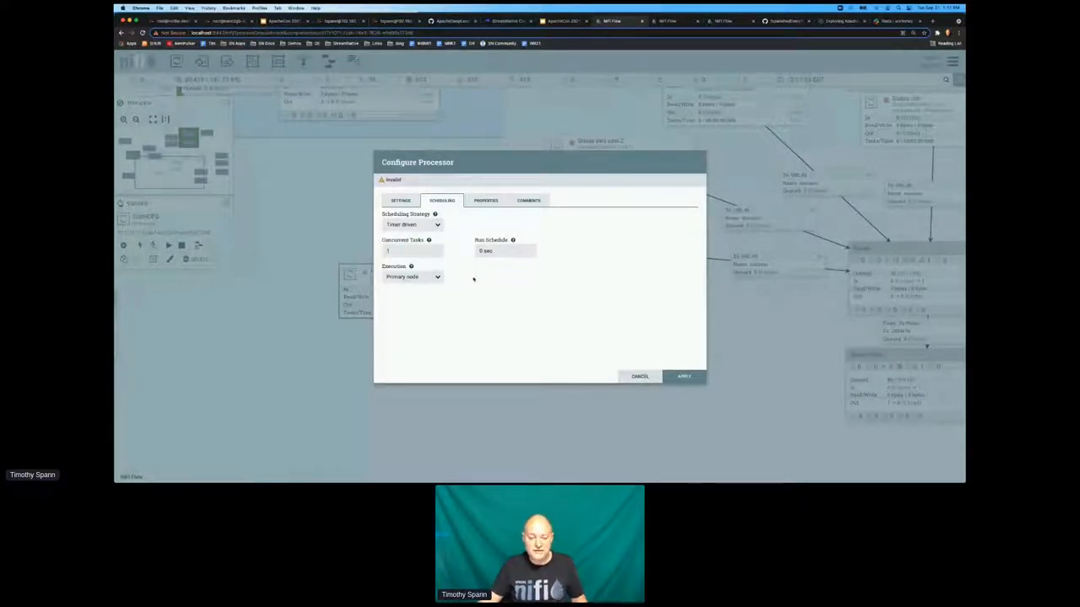
left_click(486, 199)
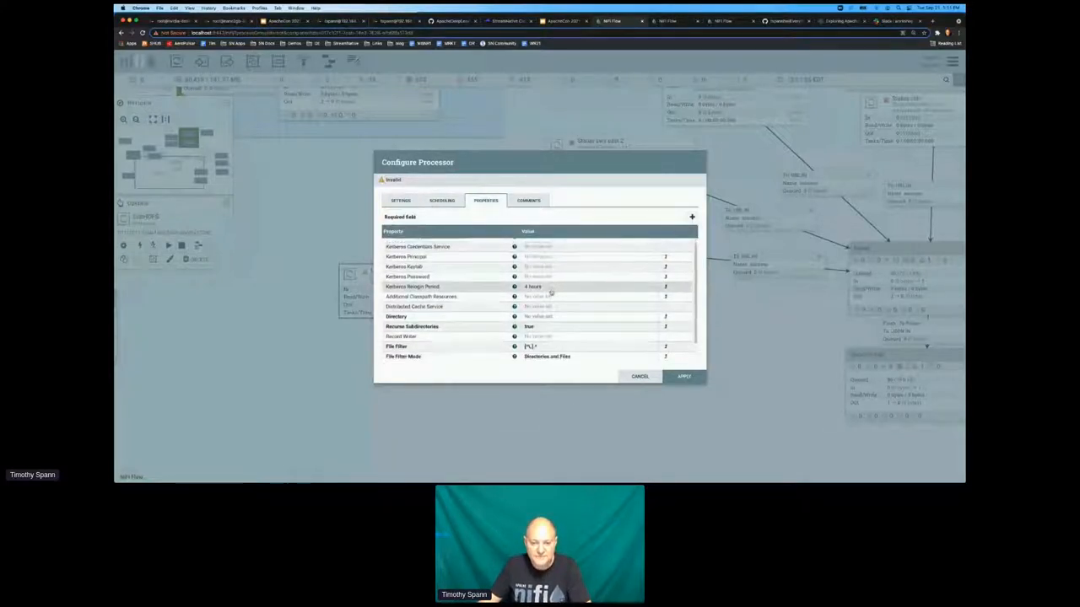
scroll("down", 3)
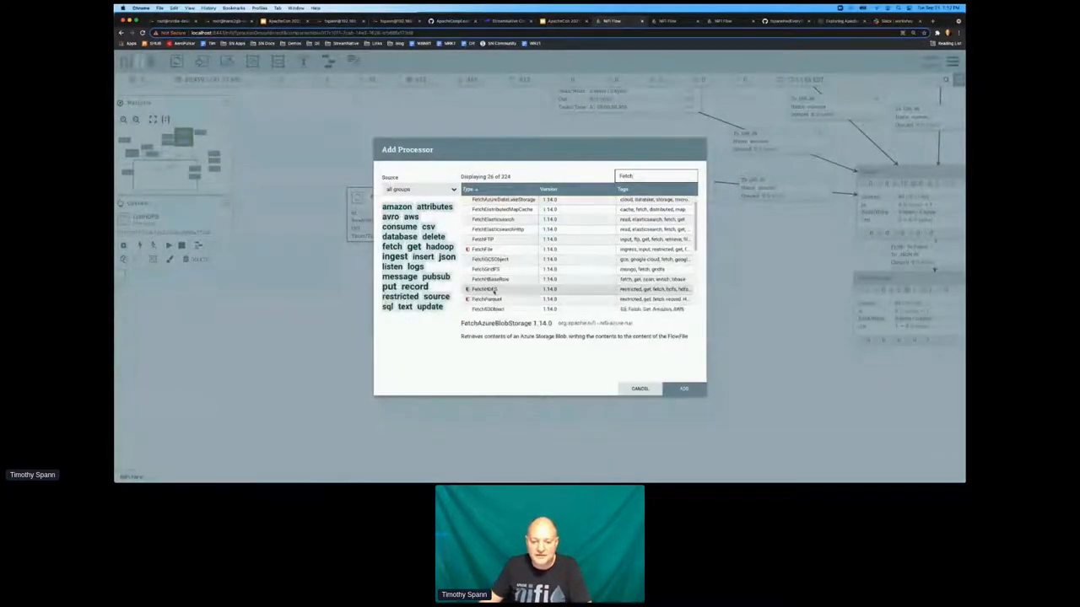
Add FetchHDFS and connect ListHDFS to it on success
left_click(485, 289)
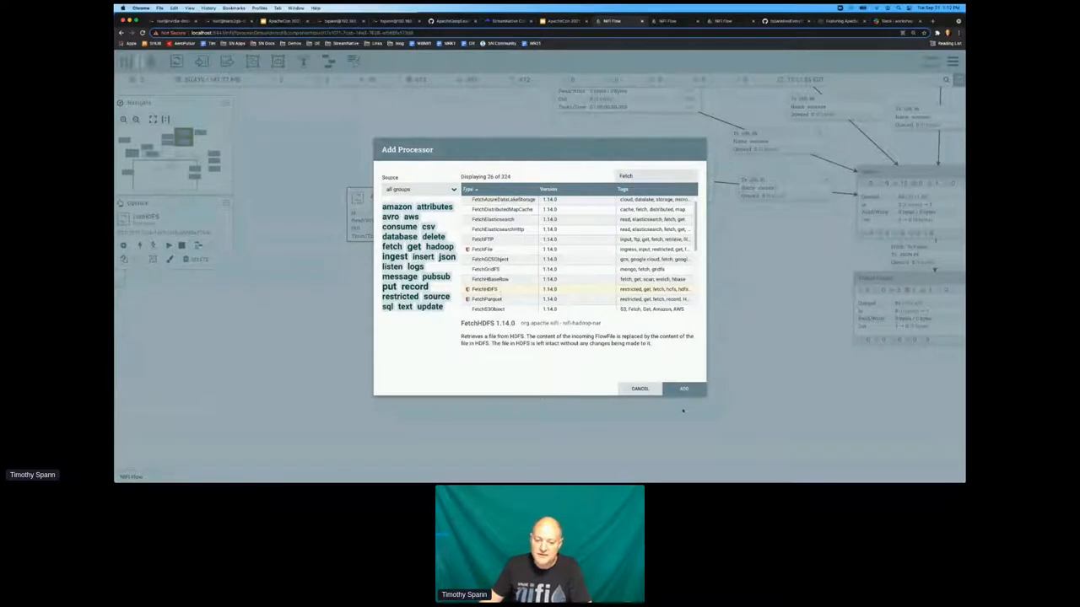
left_click(684, 389)
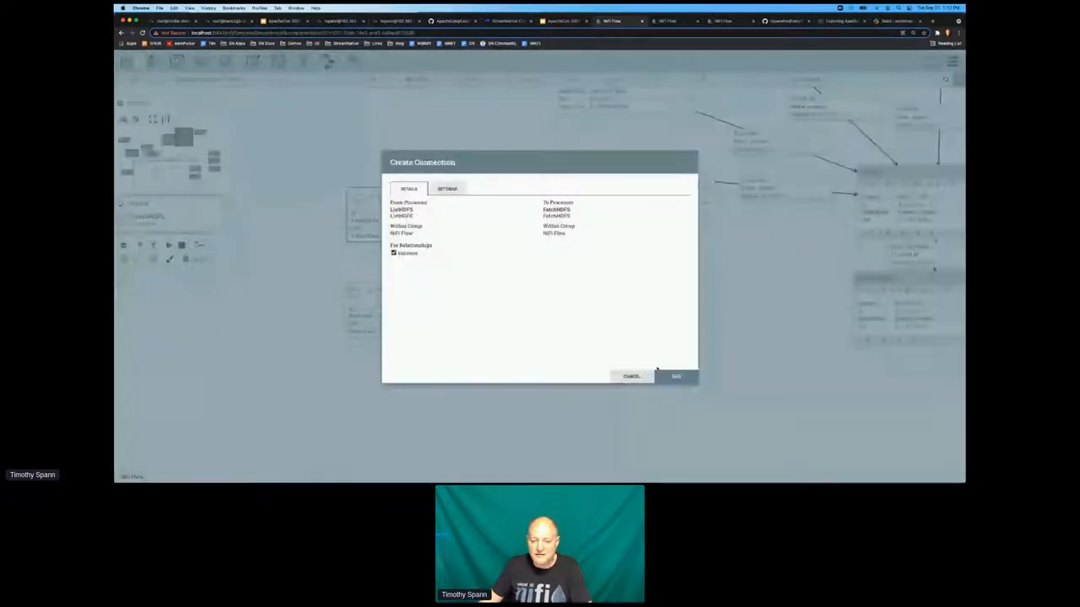
left_click(676, 376)
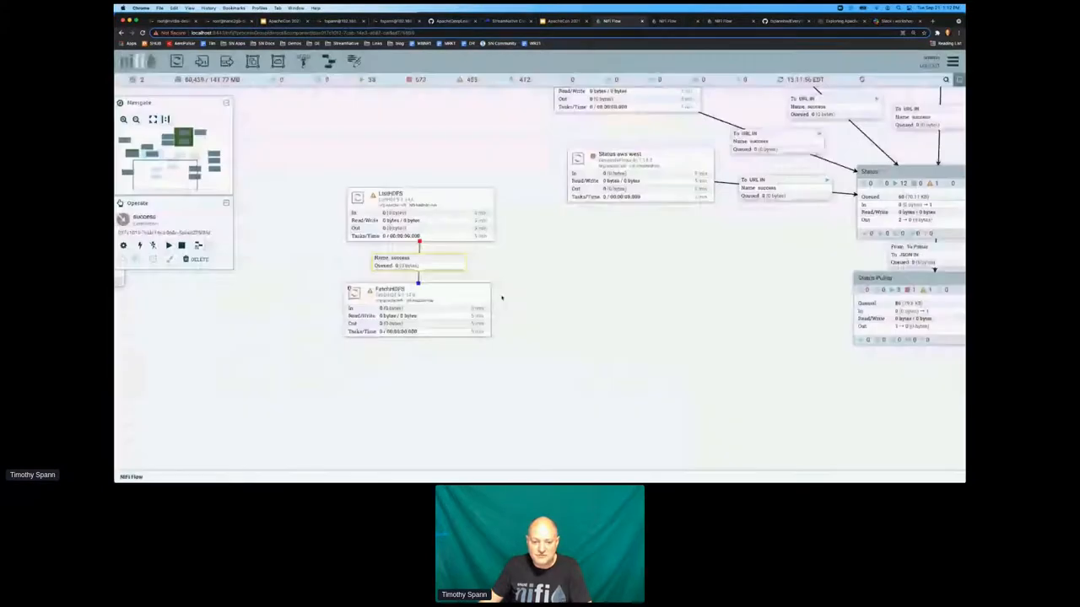
double_click(391, 198)
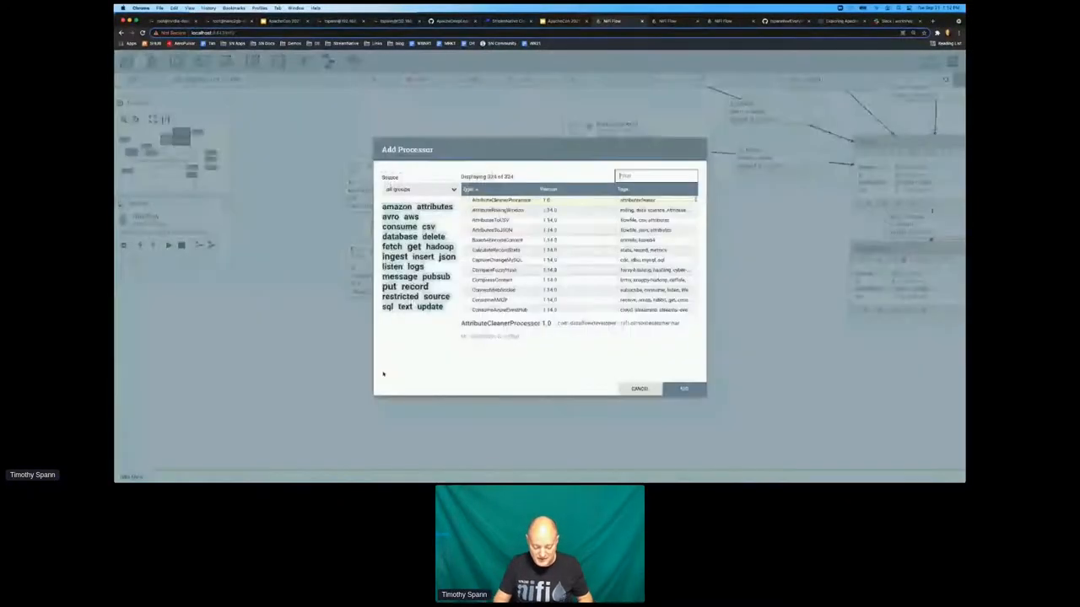
Filter processors for 'pulsar' and add PublishPulsar below FetchHDFS
type("put")
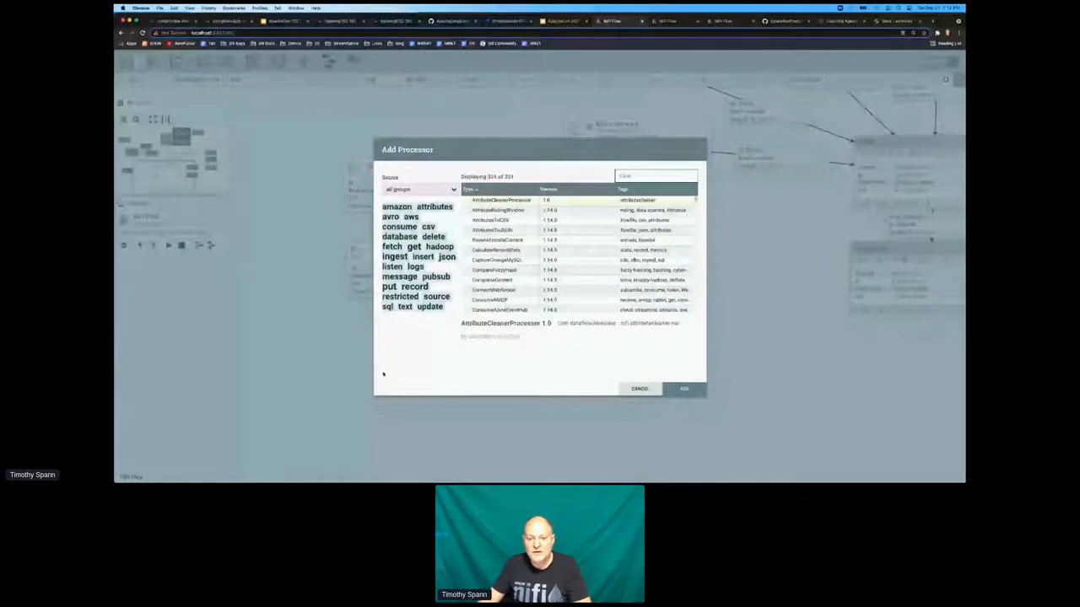
type("pulsar")
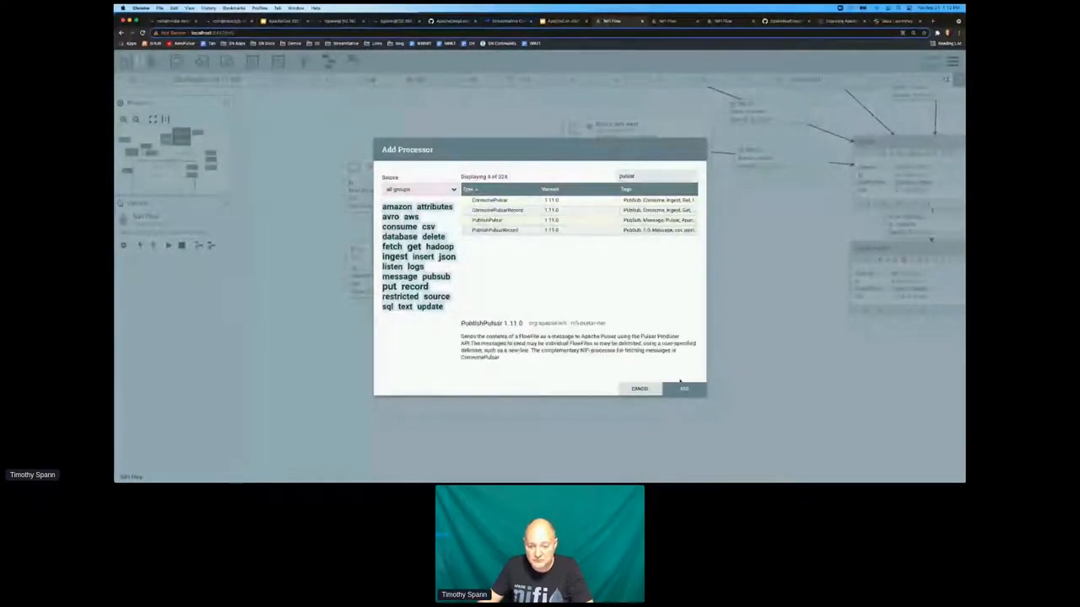
left_click(684, 388)
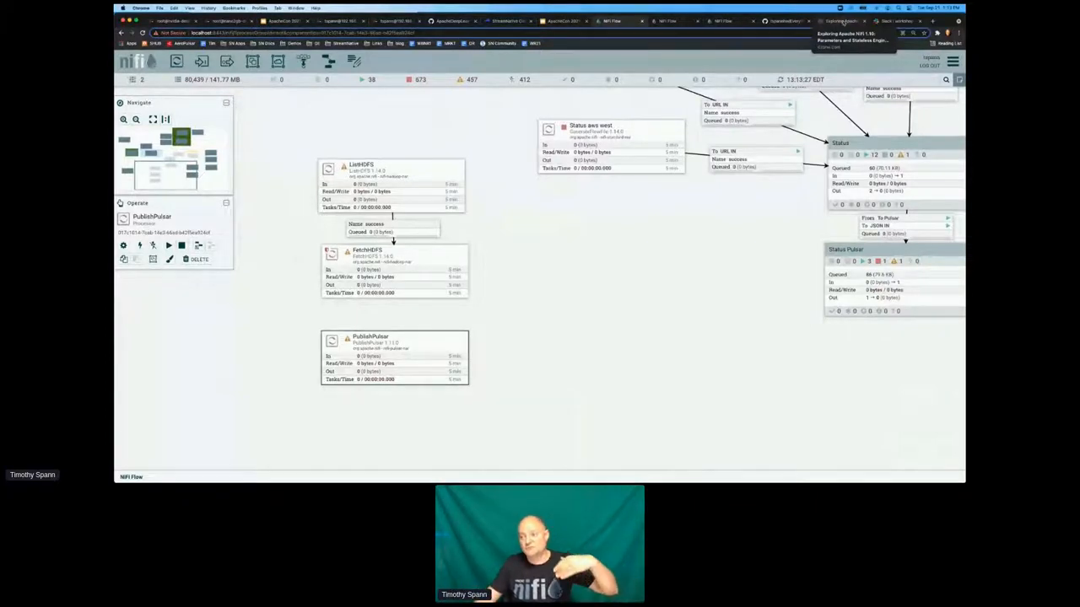
Read the DZone NiFi 1.10 article down to the Stateless section, then return to NiFi
left_click(839, 20)
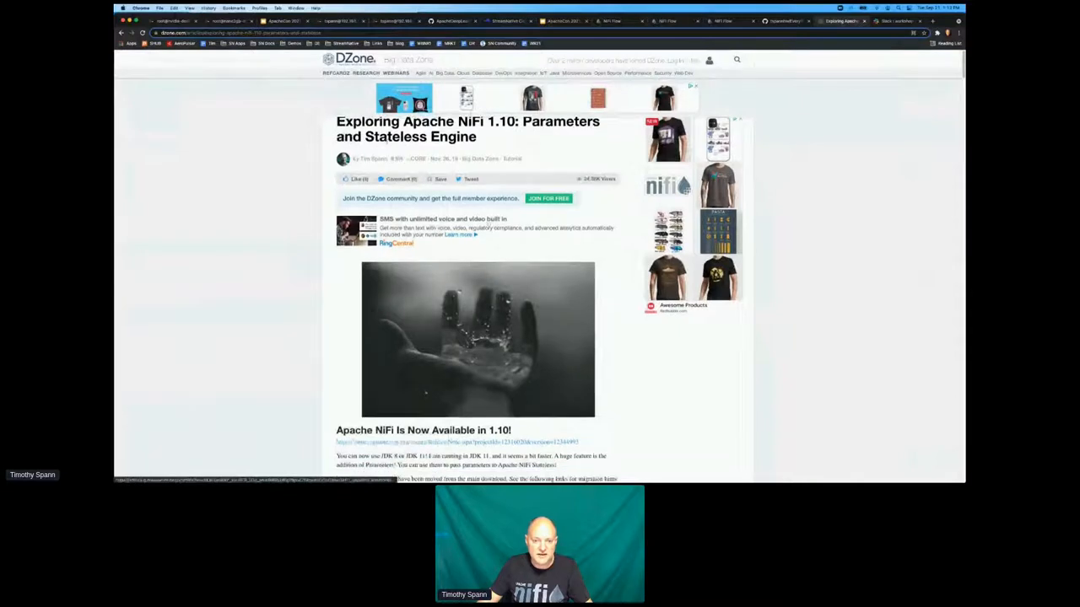
double_click(393, 136)
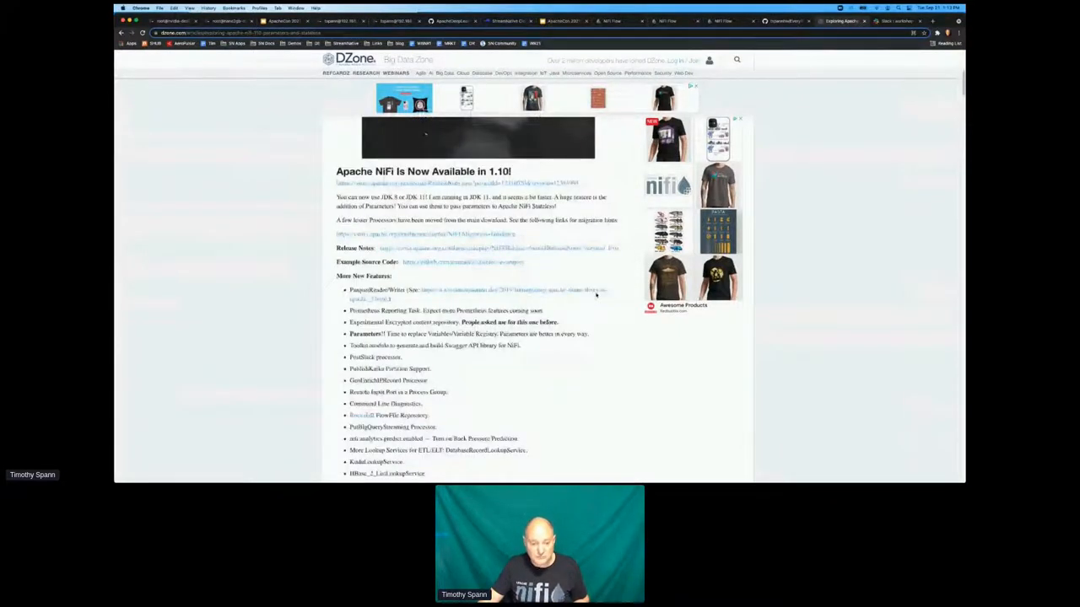
scroll("down", 3)
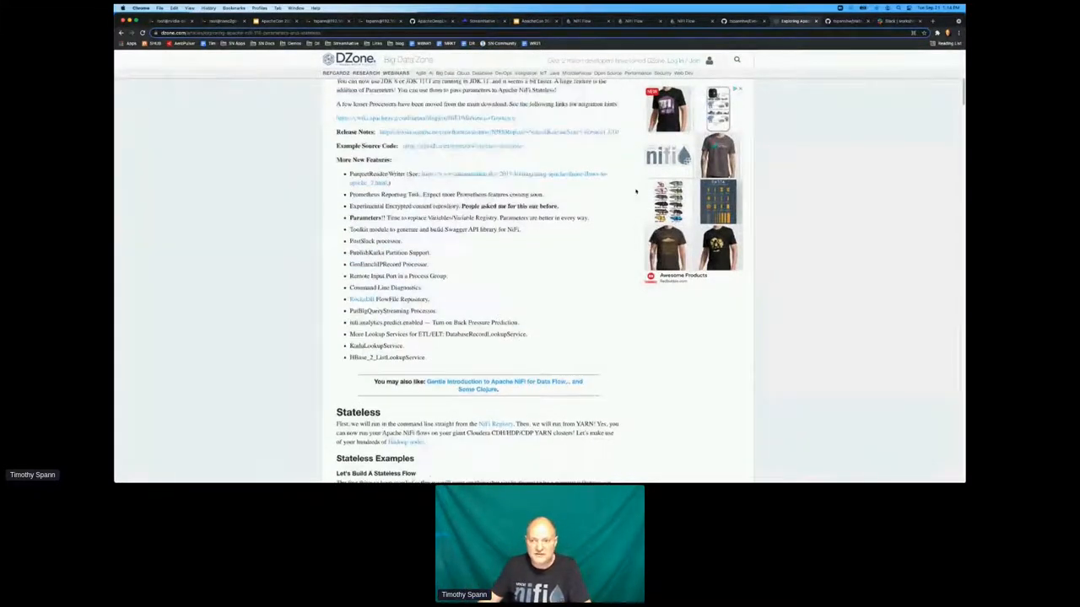
left_click(683, 21)
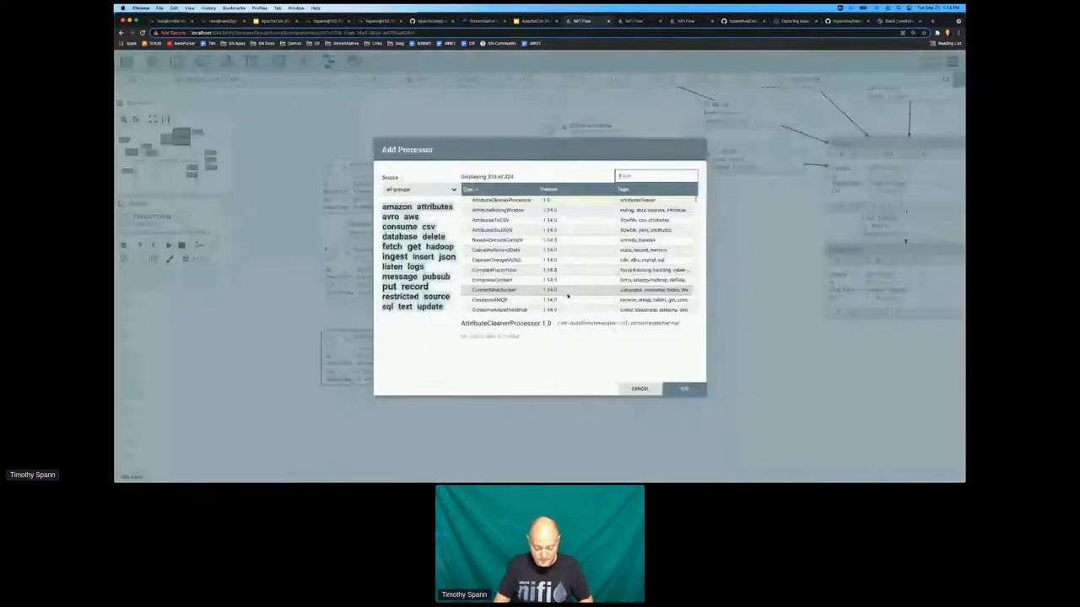
Filter addable processors by 'hdfs' and browse the 14 matches
type("hdfs")
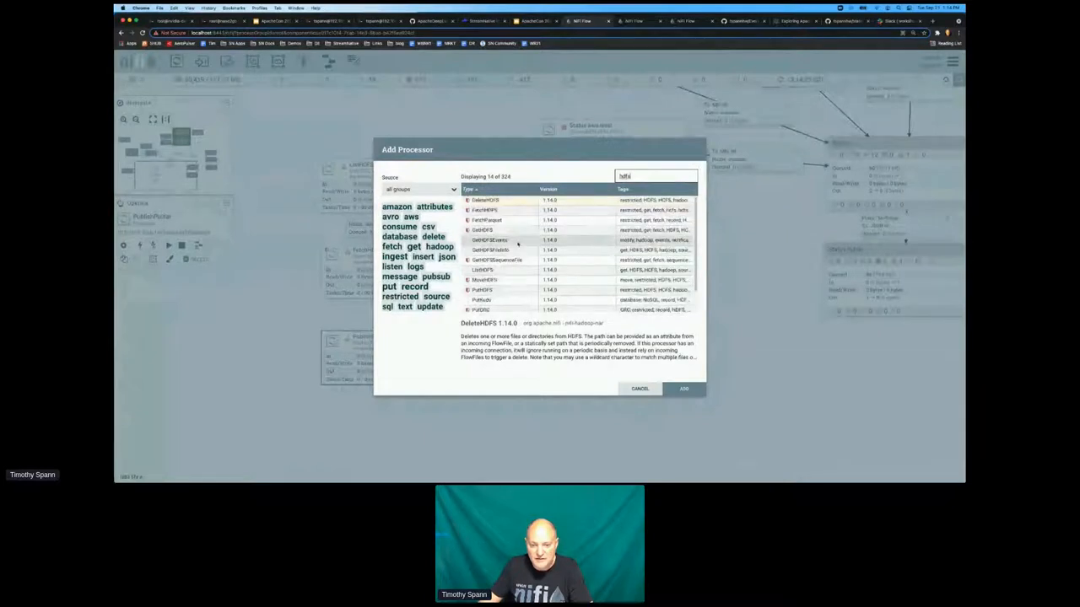
left_click(493, 250)
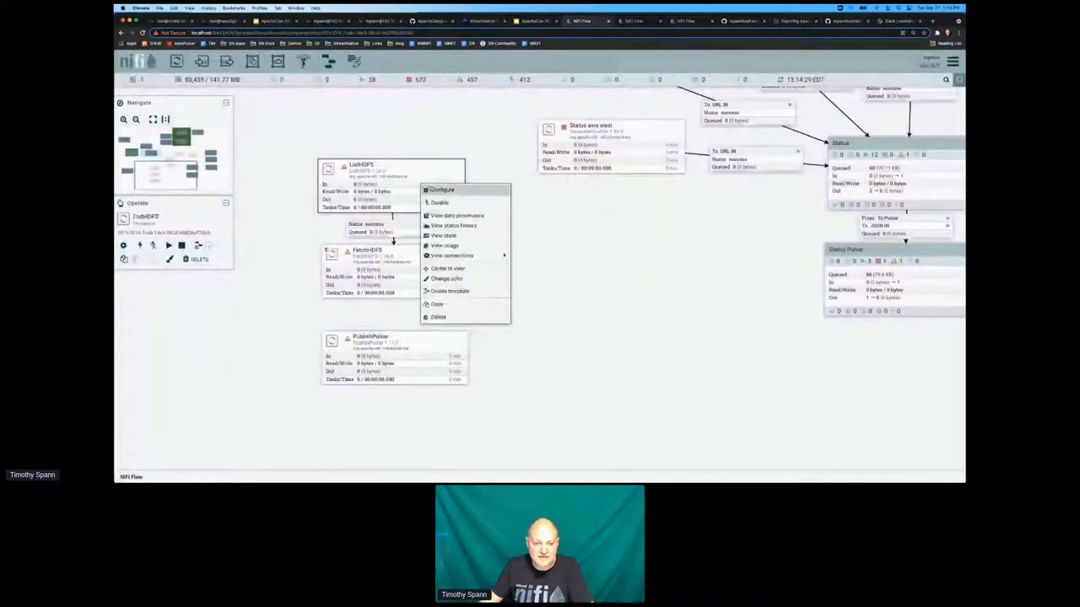
Open ListHDFS configuration and view its properties before switching to the ApacheCon 2021 slides
left_click(441, 189)
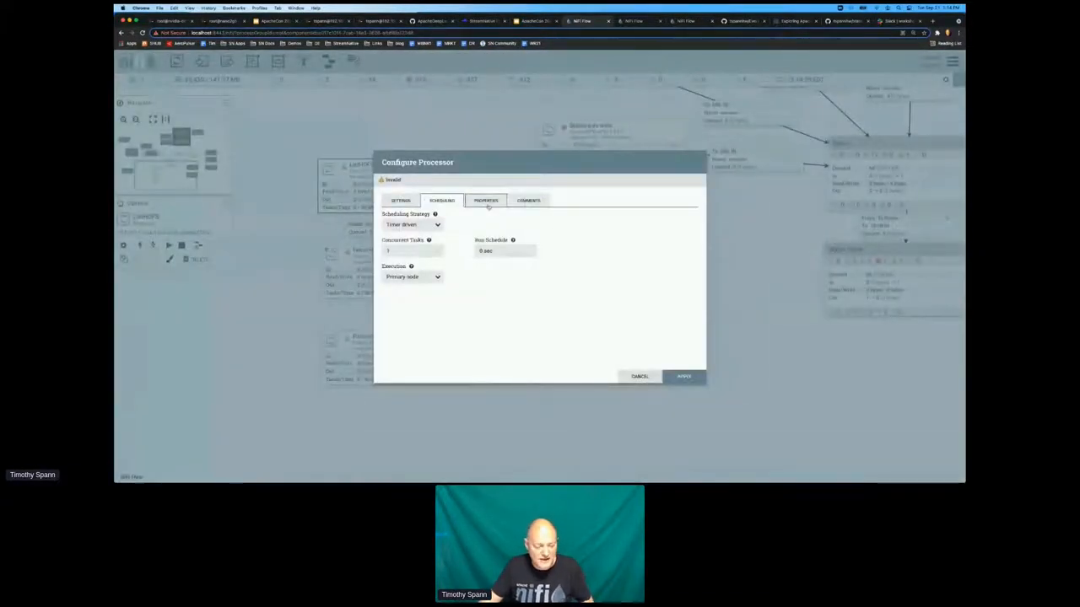
left_click(639, 377)
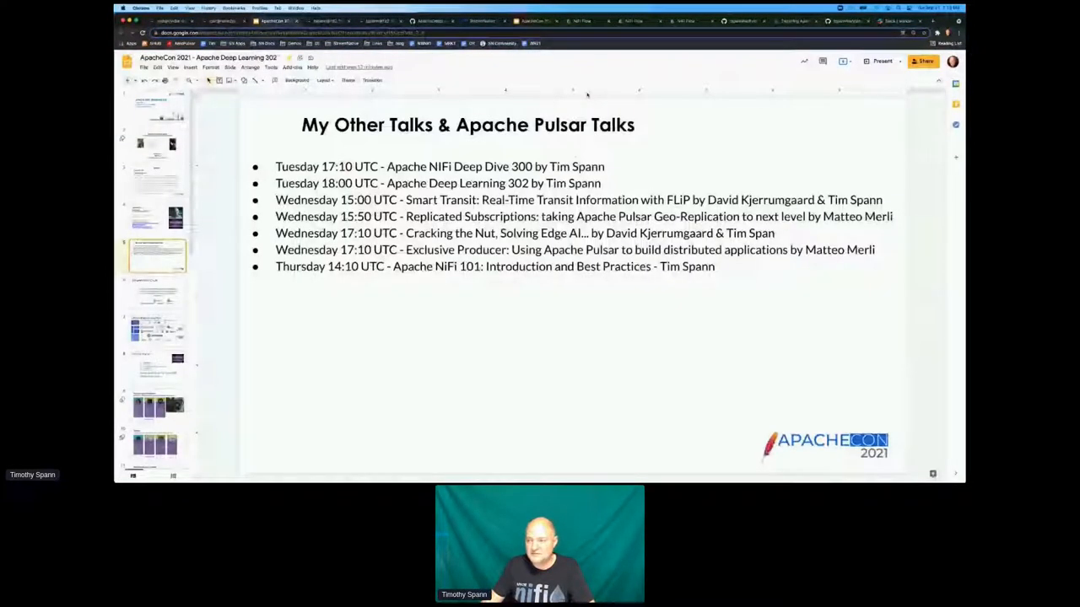
Present the Apache NiFi Deep Dive 300 deck full screen from the Agenda slide
left_click(881, 61)
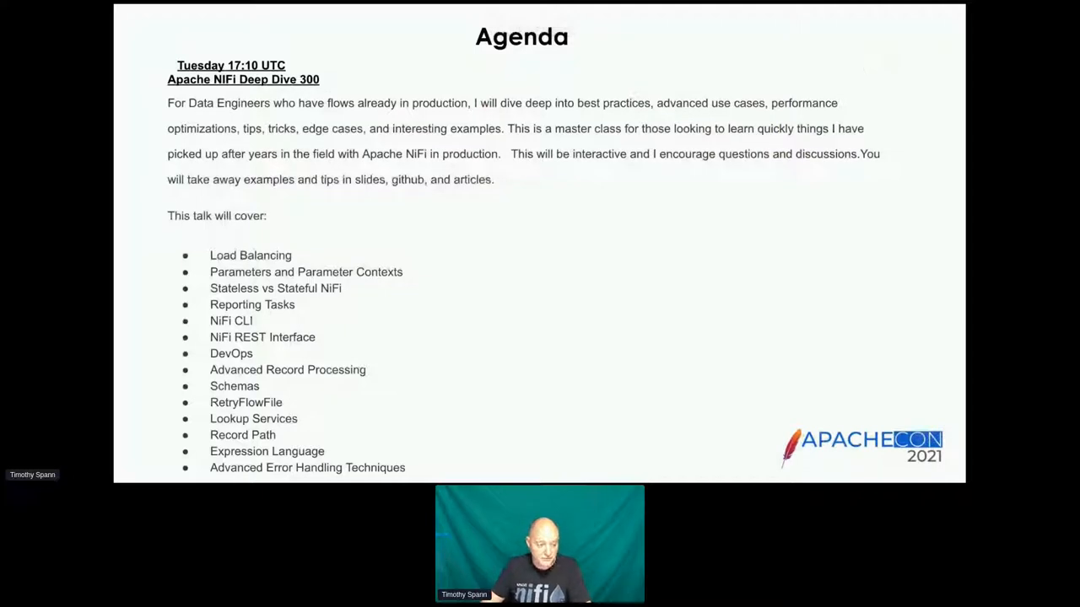
key("Right")
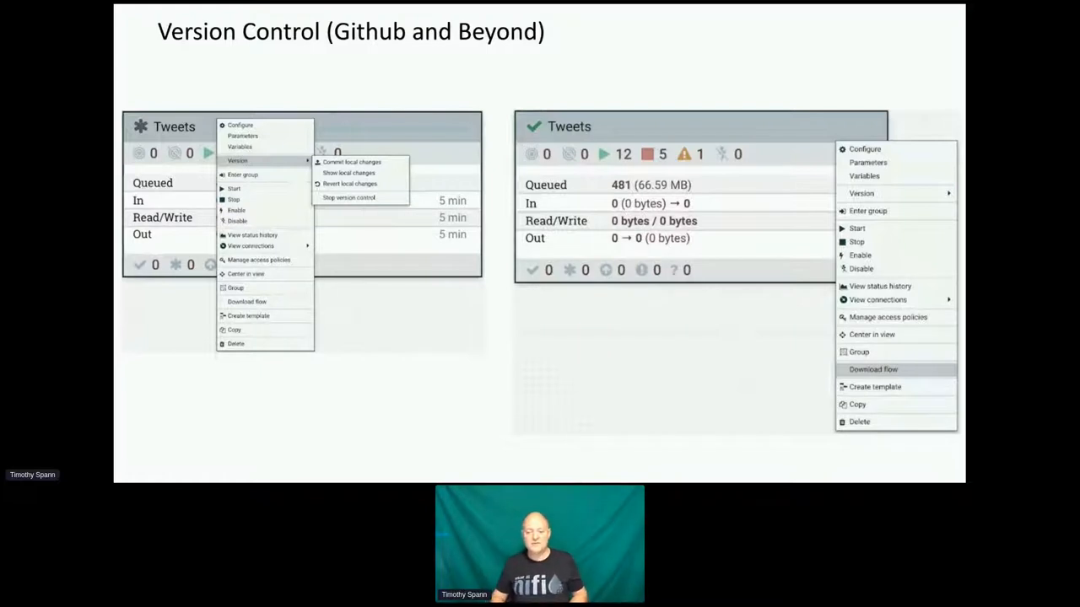
Advance past Version Control to the Record Processors slide
key("Right")
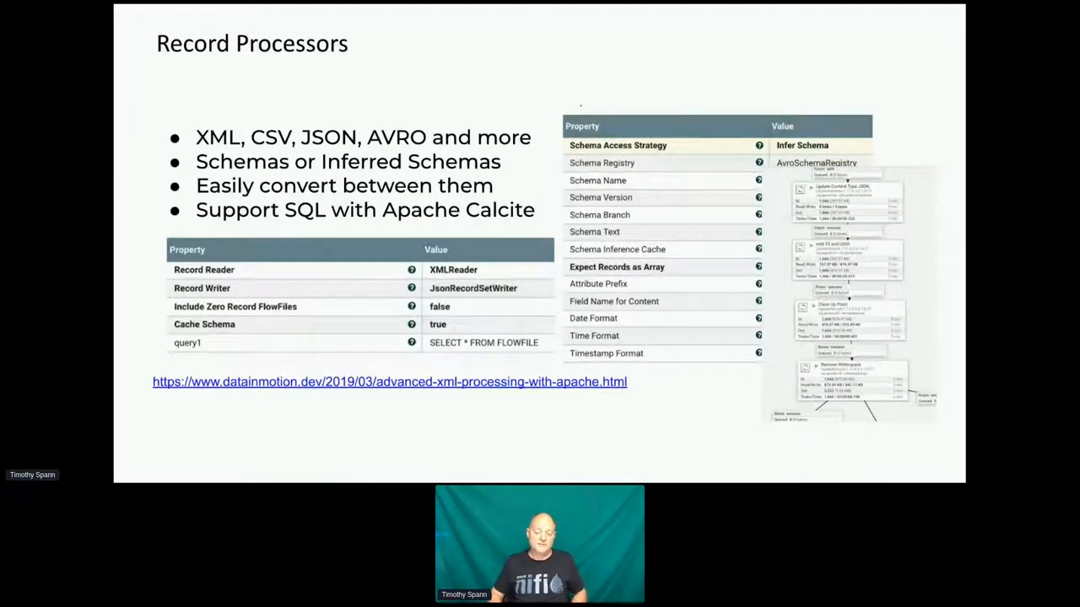
Advance to the System Diagnostics slide showing the NiFi Summary processor table
key("right")
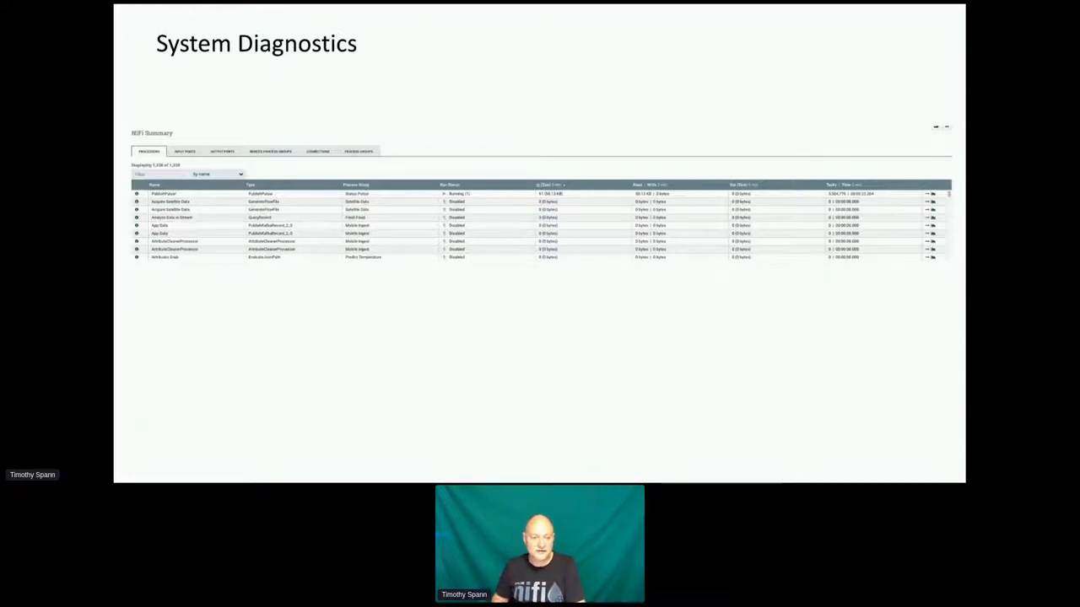
Advance the talk to the Scheduling slide showing ControlRate, PublishPulsar and RetryFlowFile
type("pulsar")
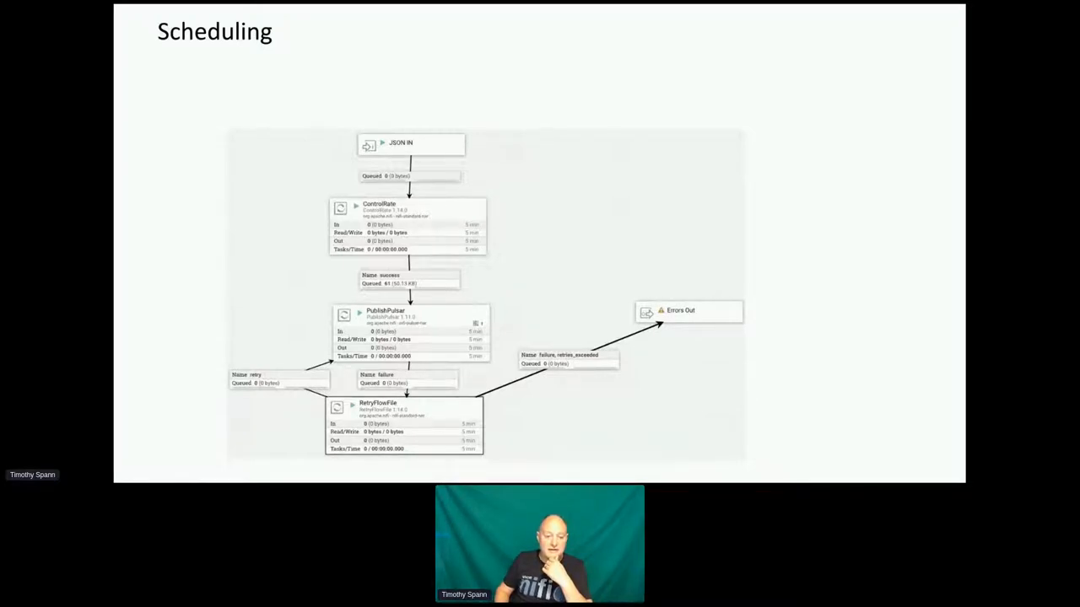
key("Right")
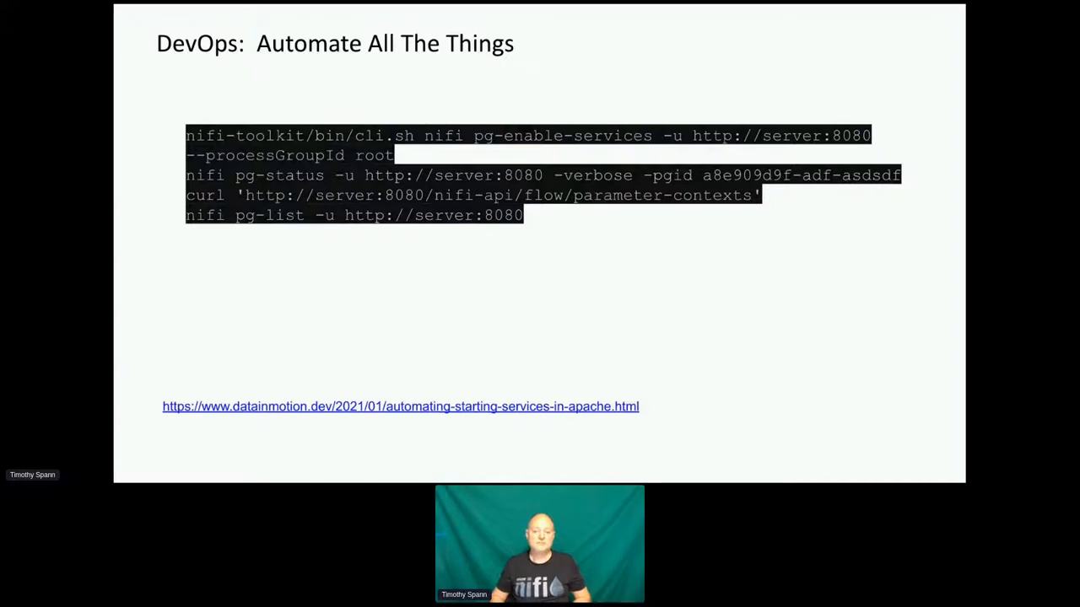
Advance to the 'DevOps: Automate All The Things' slide with NiFi toolkit CLI and curl commands
key("right")
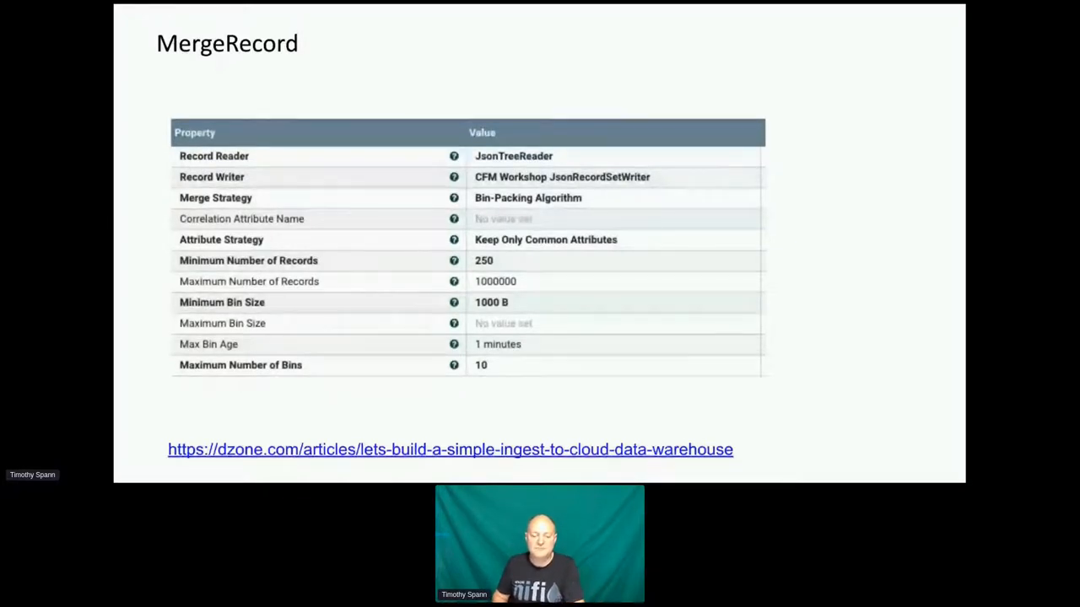
key("right")
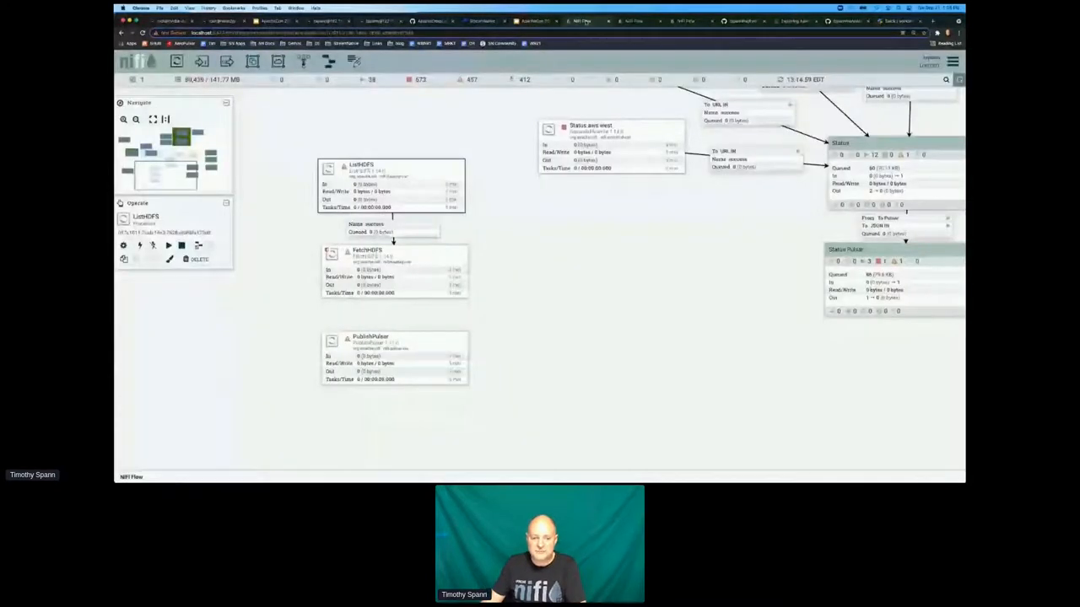
Clear the ListHDFS selection and select the Status process group
left_click(392, 186)
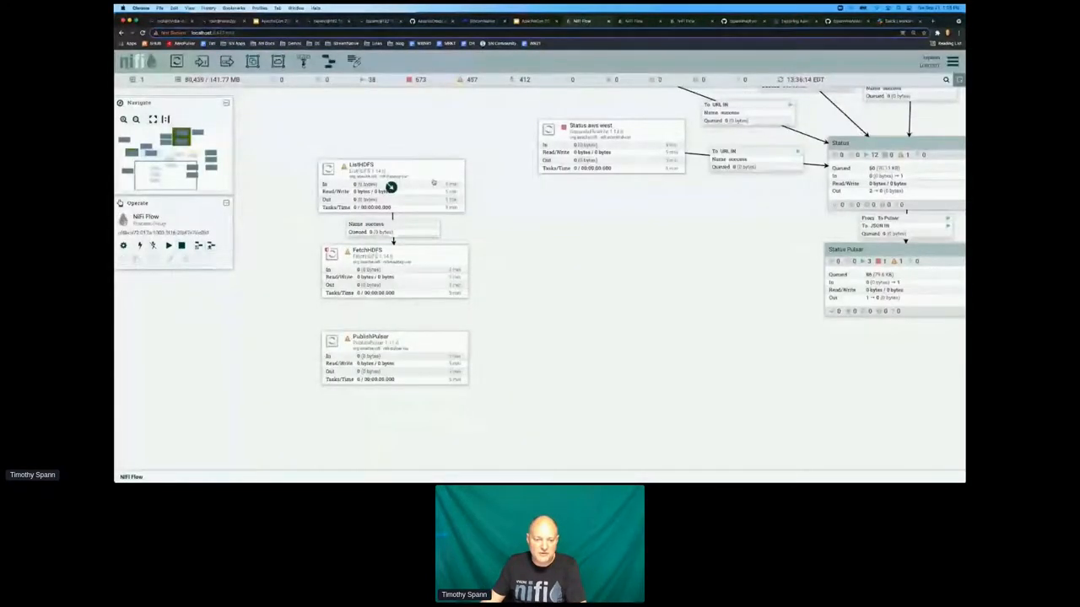
left_click(390, 186)
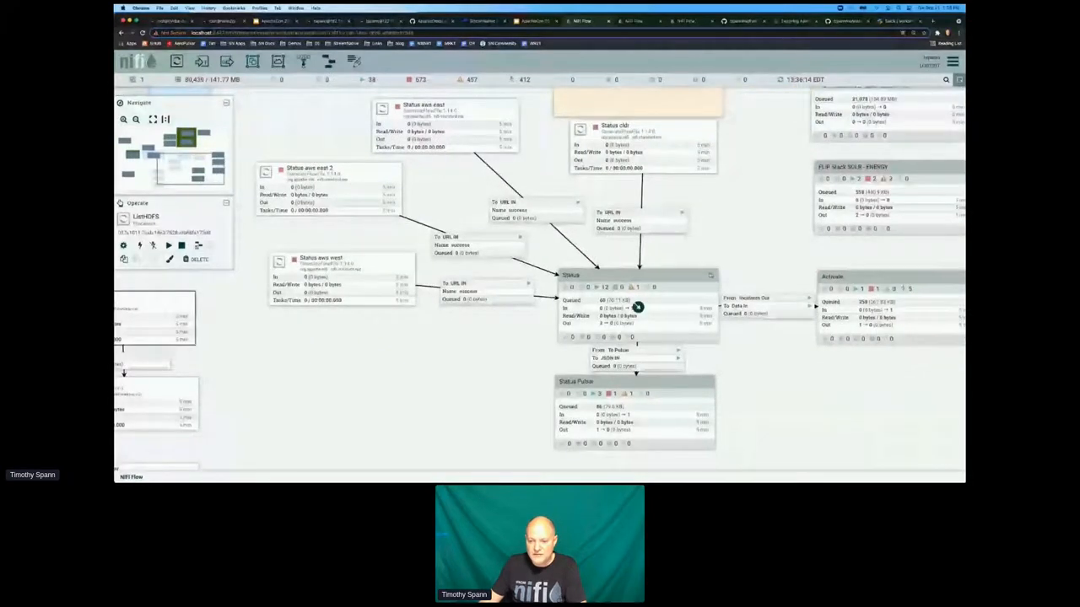
right_click(637, 307)
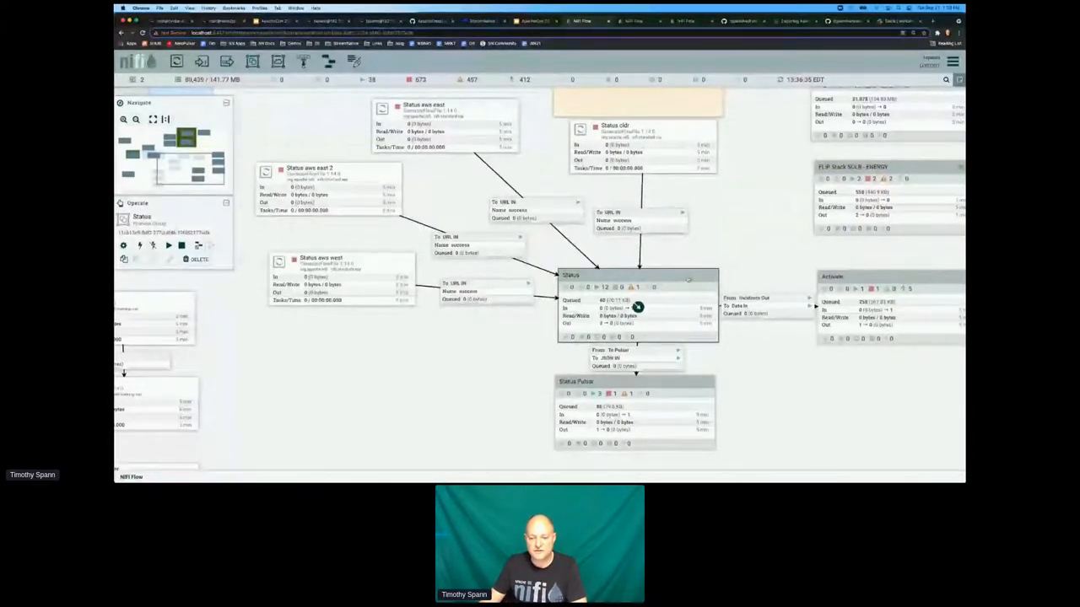
Give the Status group the sensors parameter context, view its controller services, and close the configuration
right_click(637, 306)
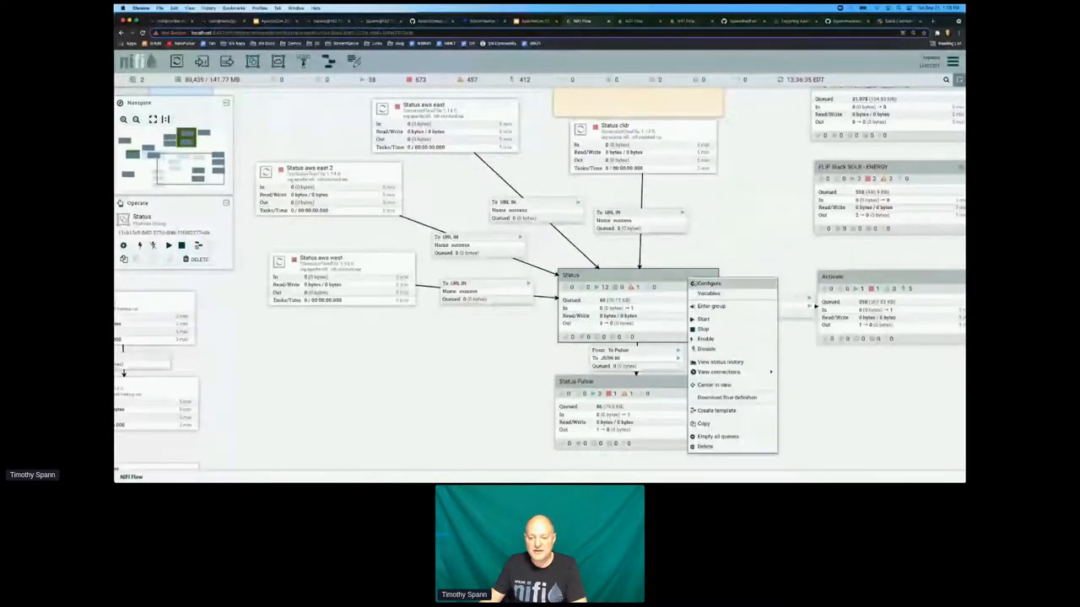
left_click(708, 282)
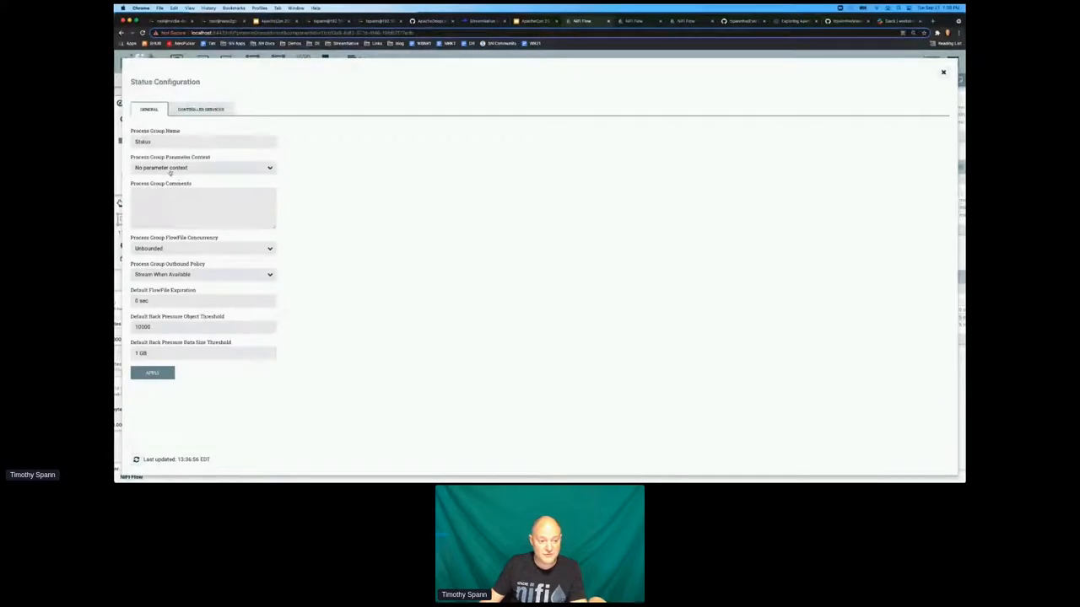
left_click(202, 167)
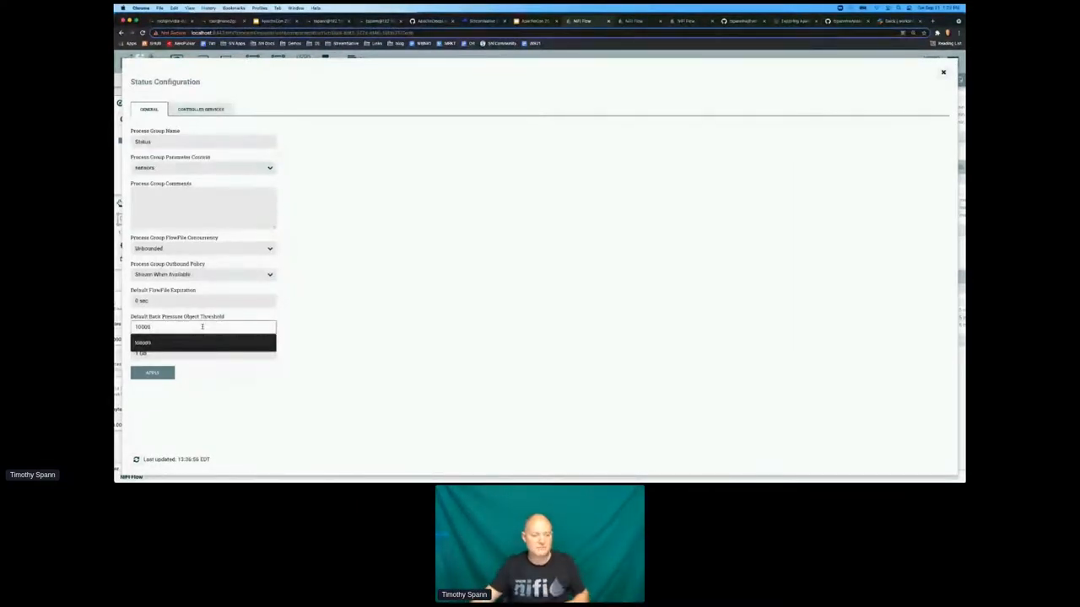
left_click(200, 109)
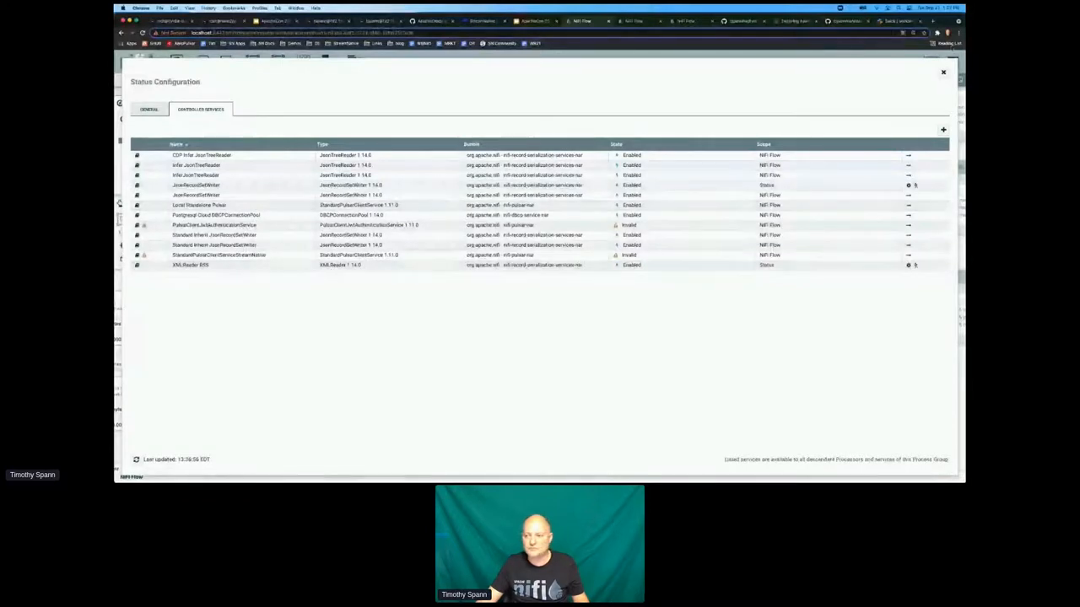
left_click(944, 72)
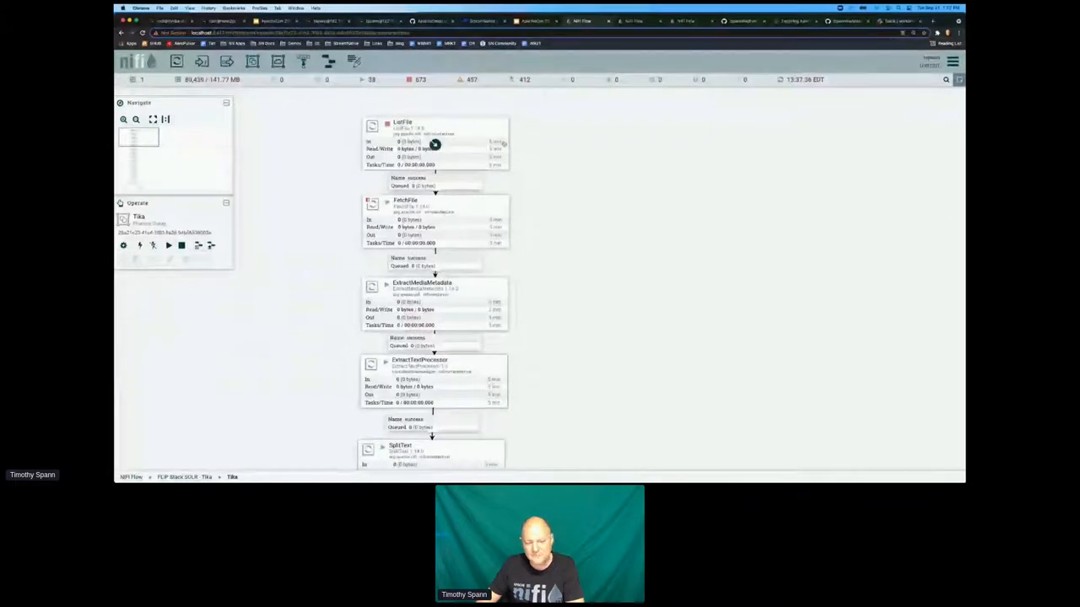
right_click(435, 145)
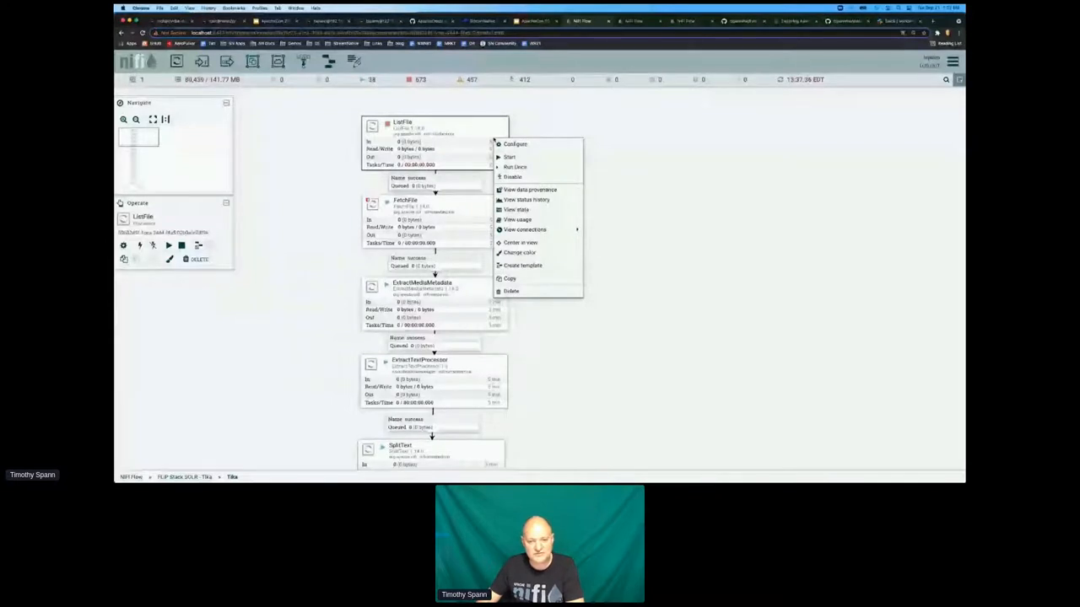
left_click(515, 143)
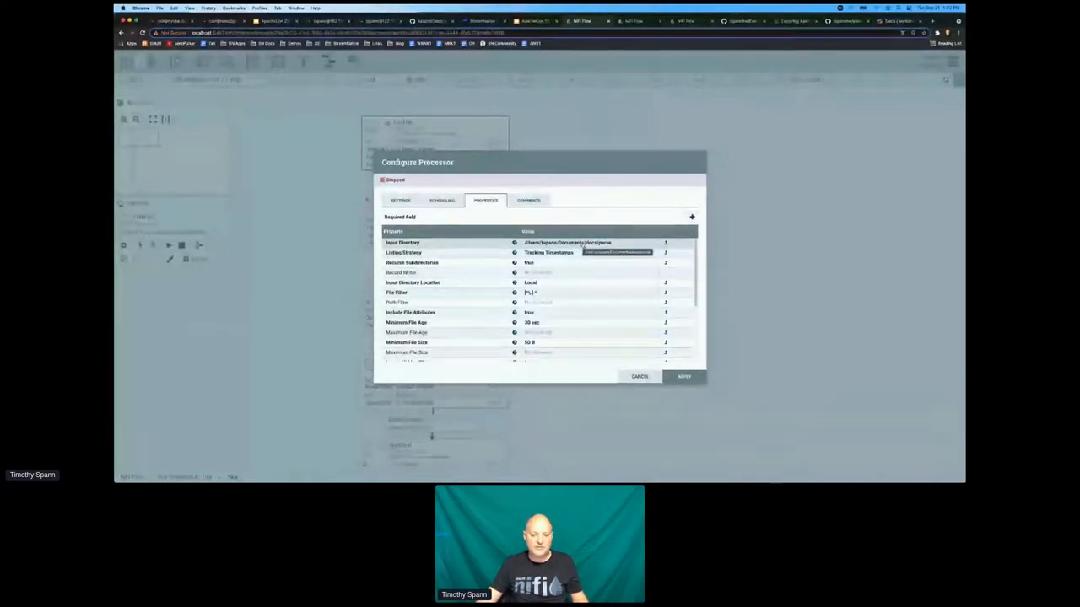
left_click(639, 376)
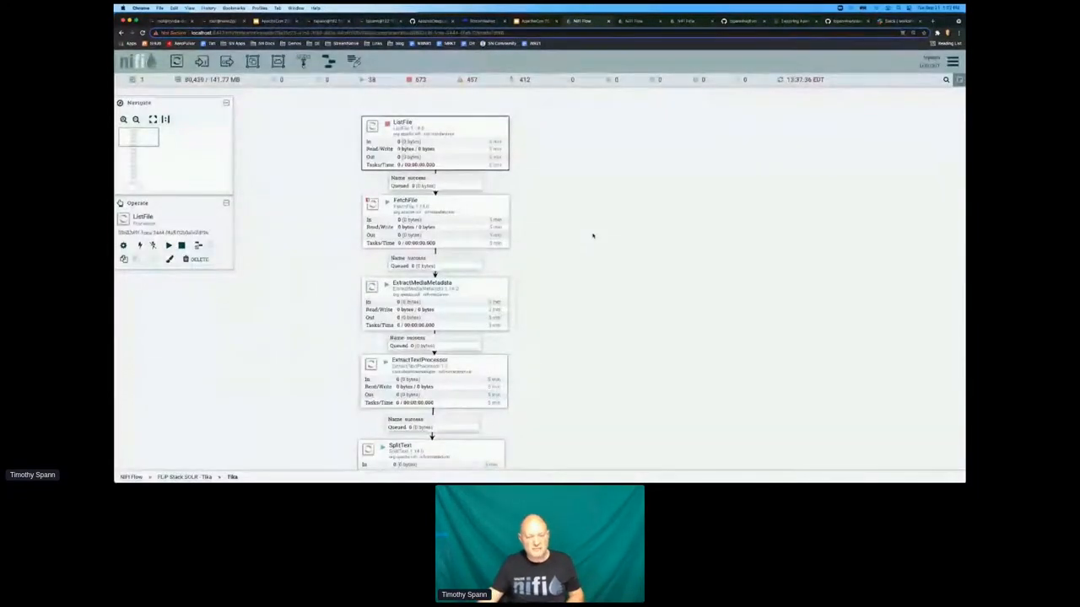
scroll("down", 3)
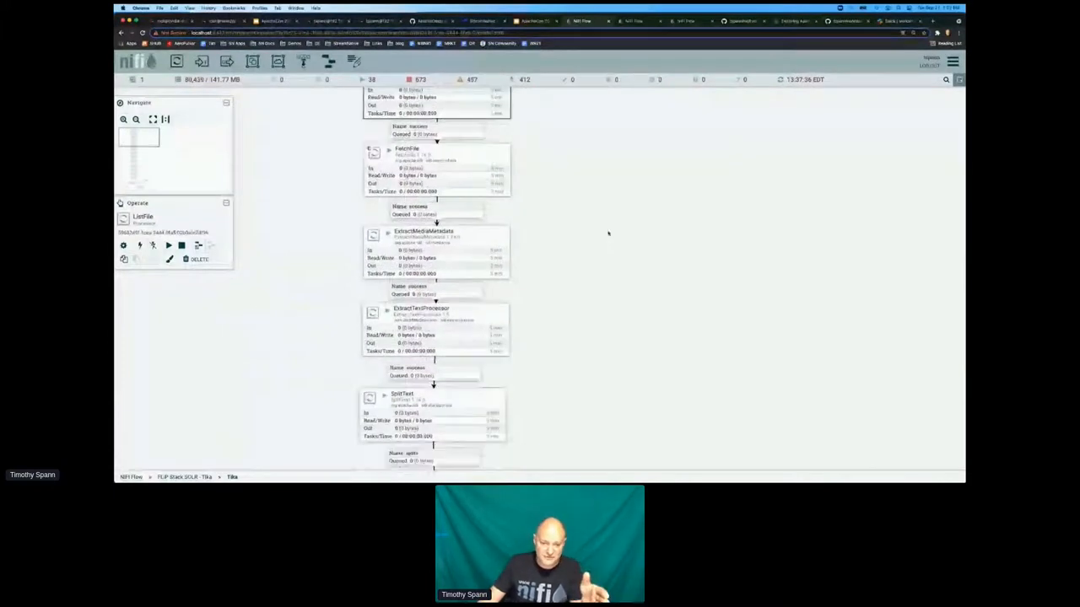
right_click(430, 127)
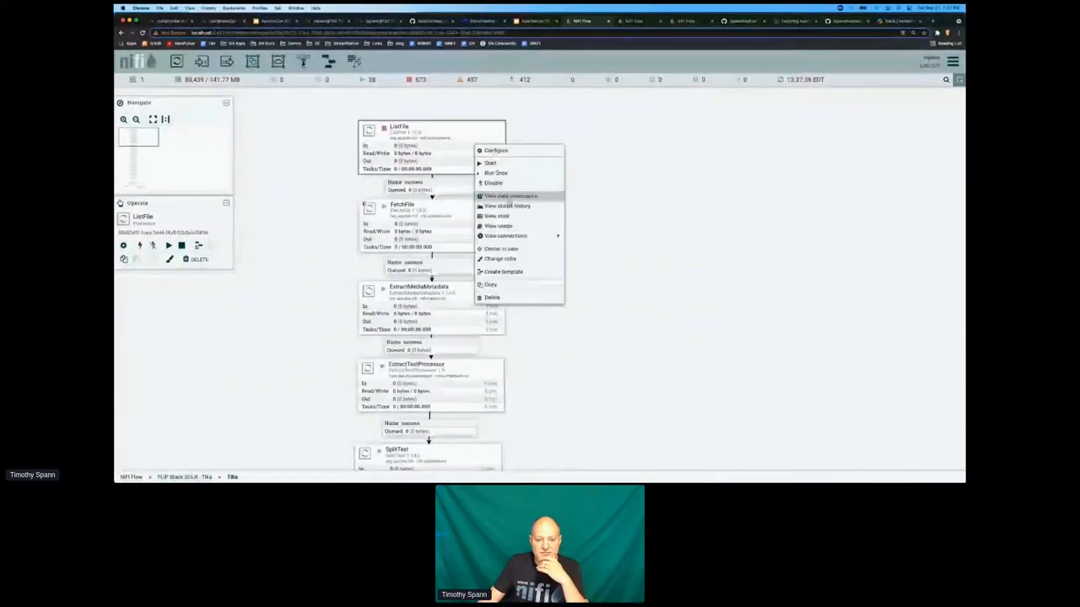
left_click(497, 216)
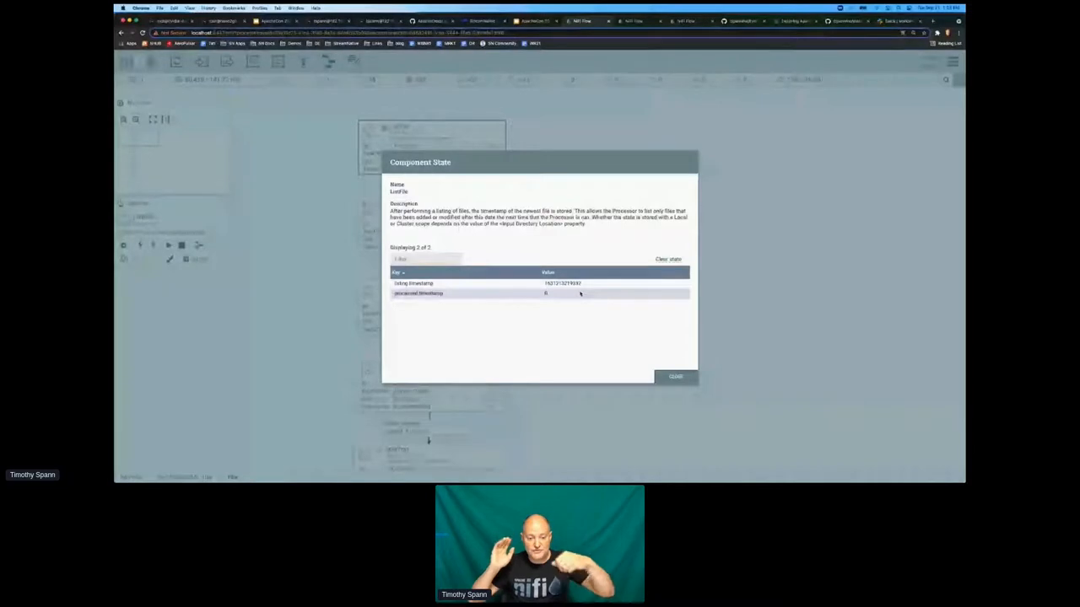
left_click(675, 376)
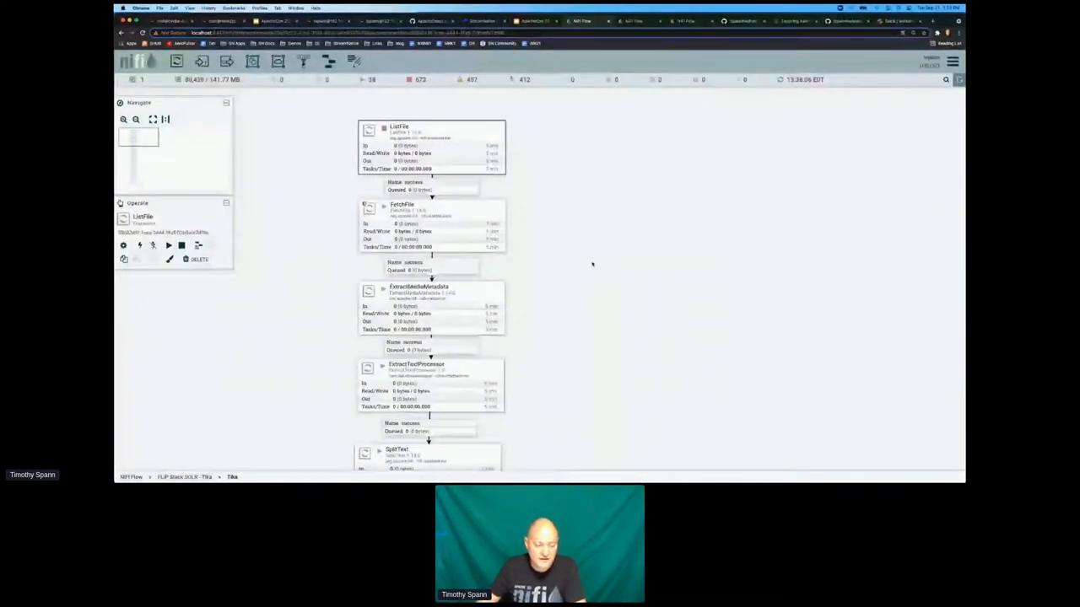
Review ExtractMediaMetadata's properties, including attribute count and length limits, and close them
right_click(422, 228)
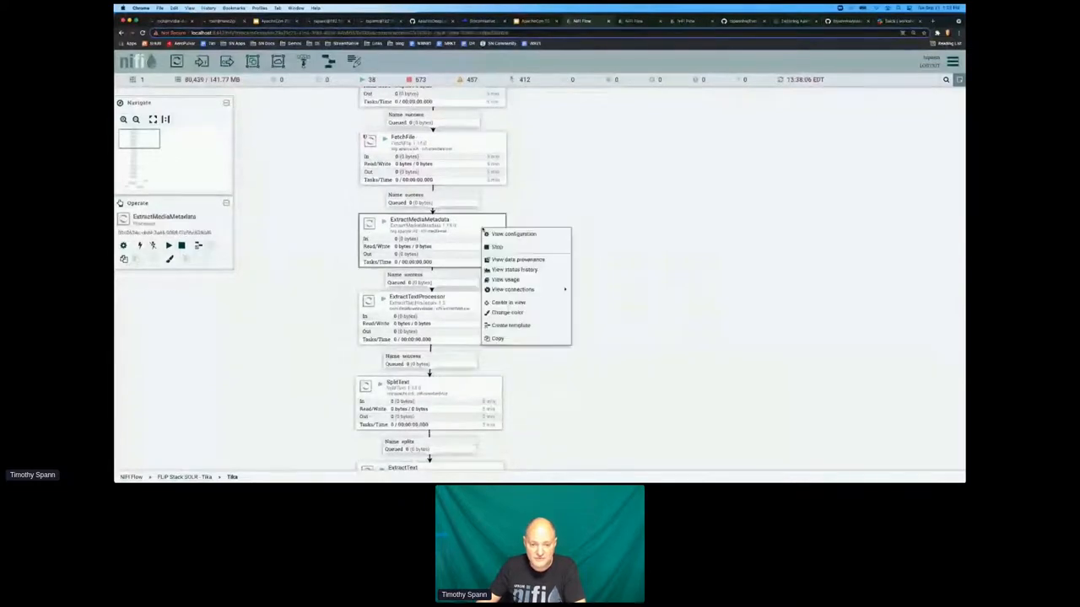
left_click(513, 233)
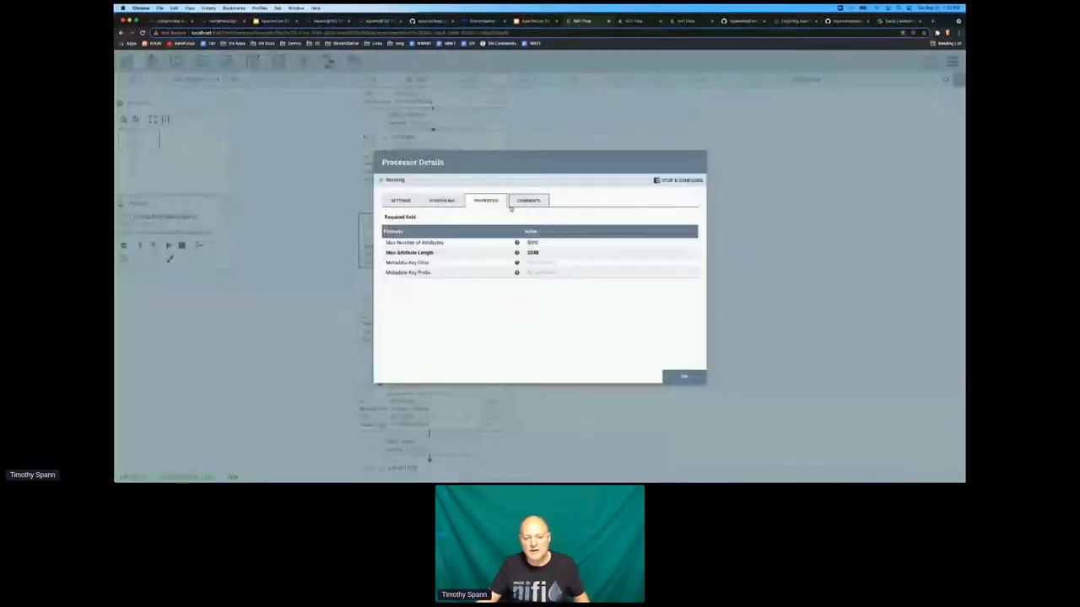
left_click(683, 376)
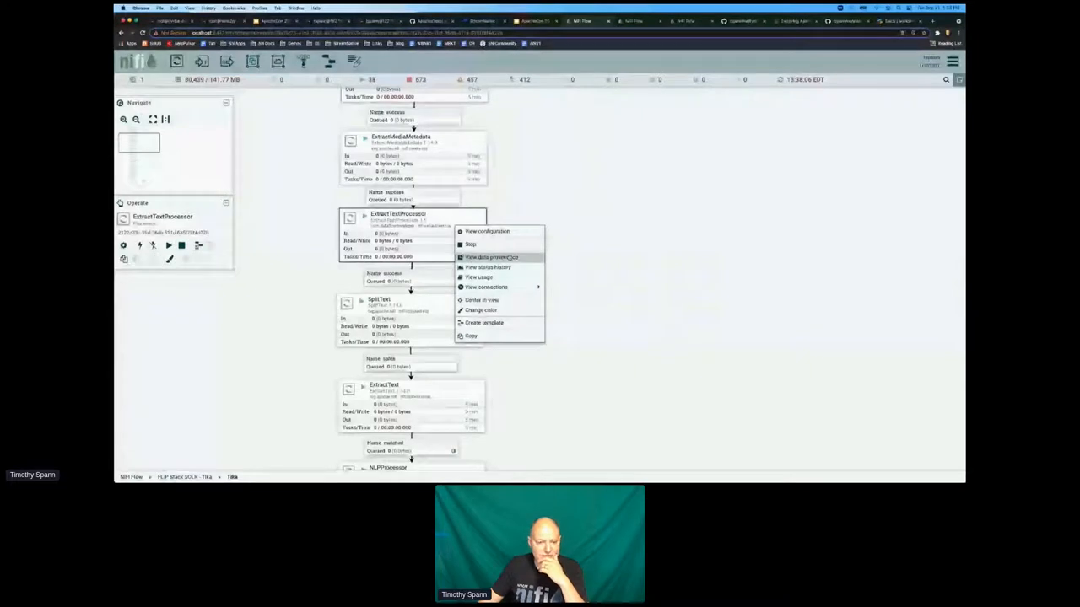
List ExtractTextProcessor's ten CONTENT_MODIFIED provenance events alongside the browser developer tools
left_click(491, 256)
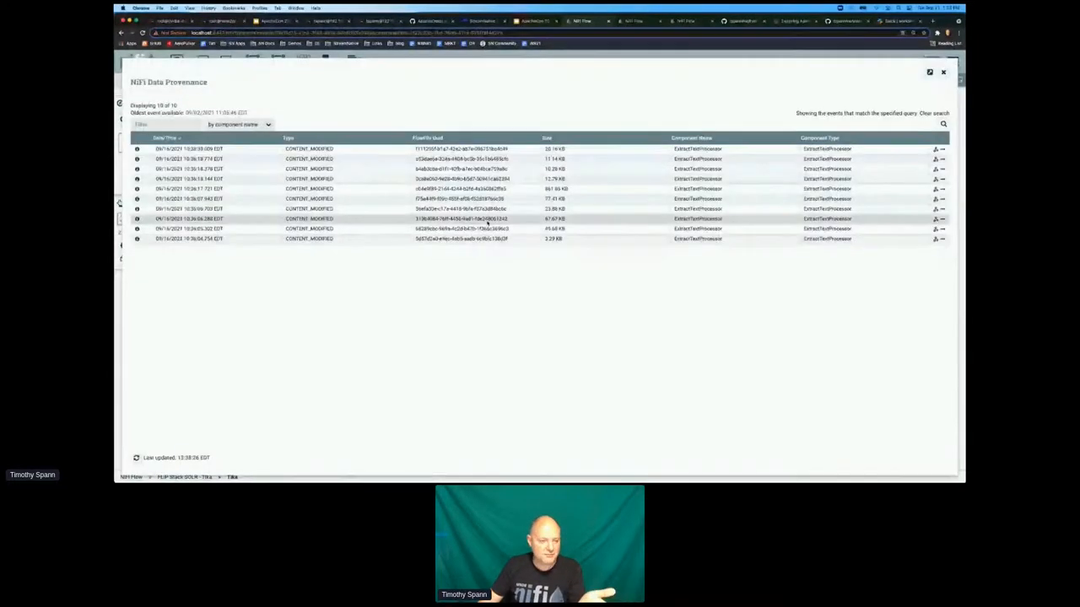
left_click(189, 8)
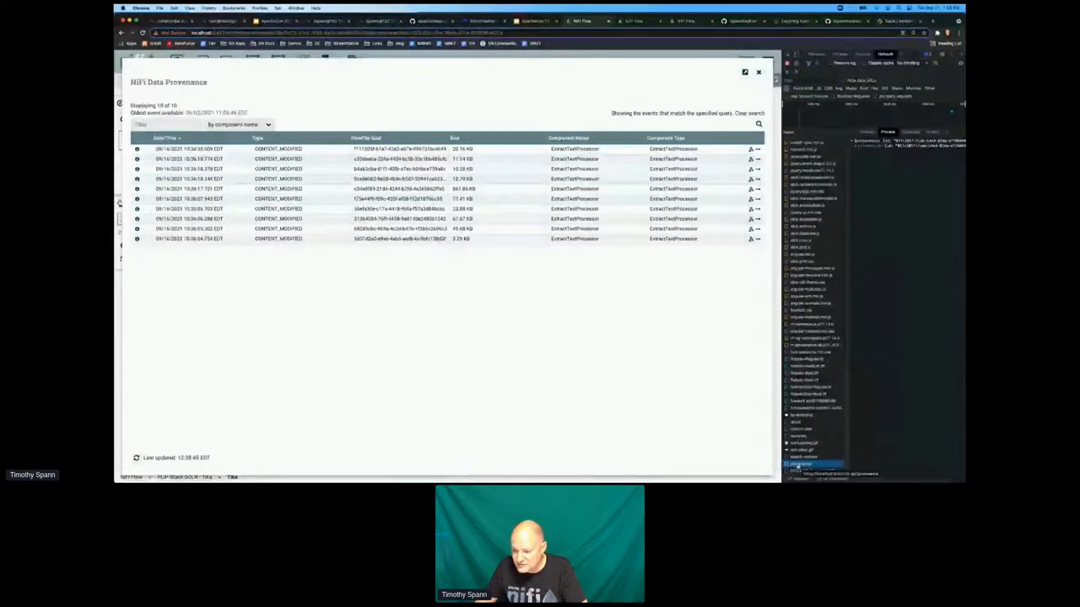
right_click(800, 421)
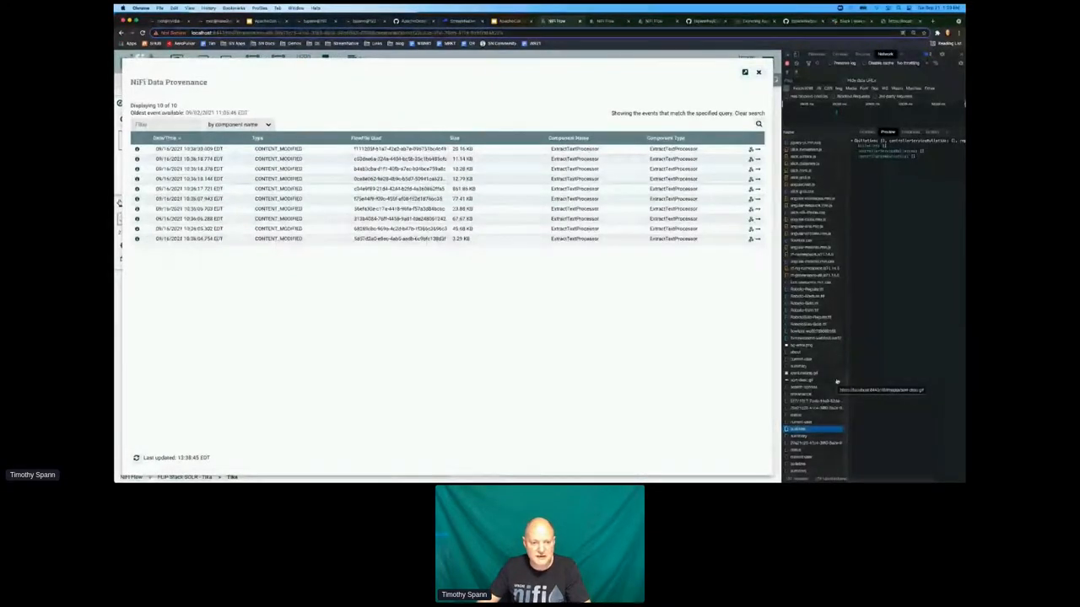
Inspect the 12.79 KB event's PDF metadata attributes and its 10.84 MB input and 12.79 KB output claims
left_click(138, 179)
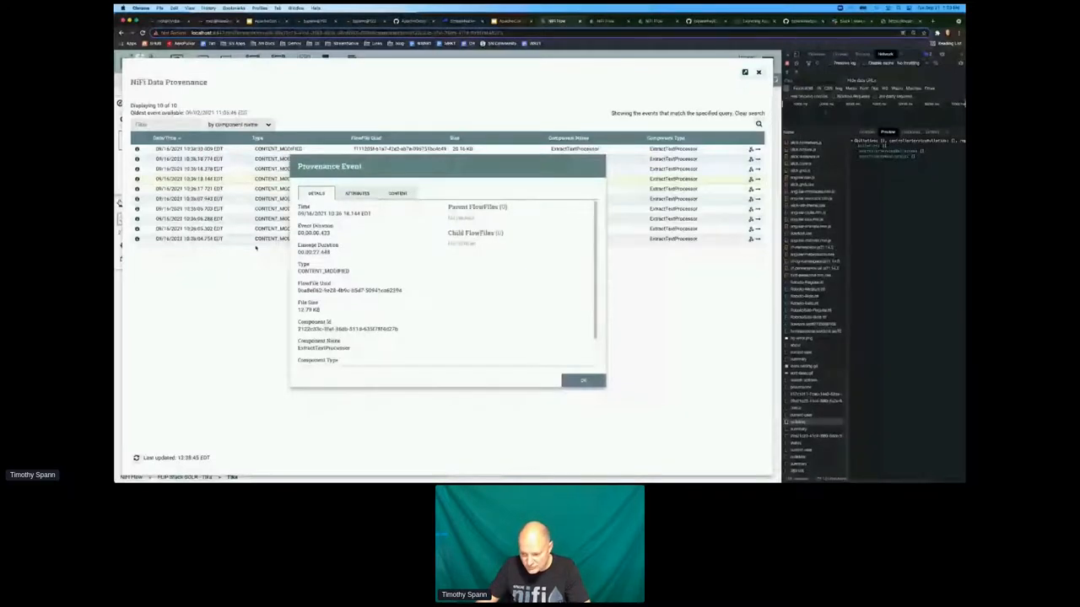
left_click(357, 194)
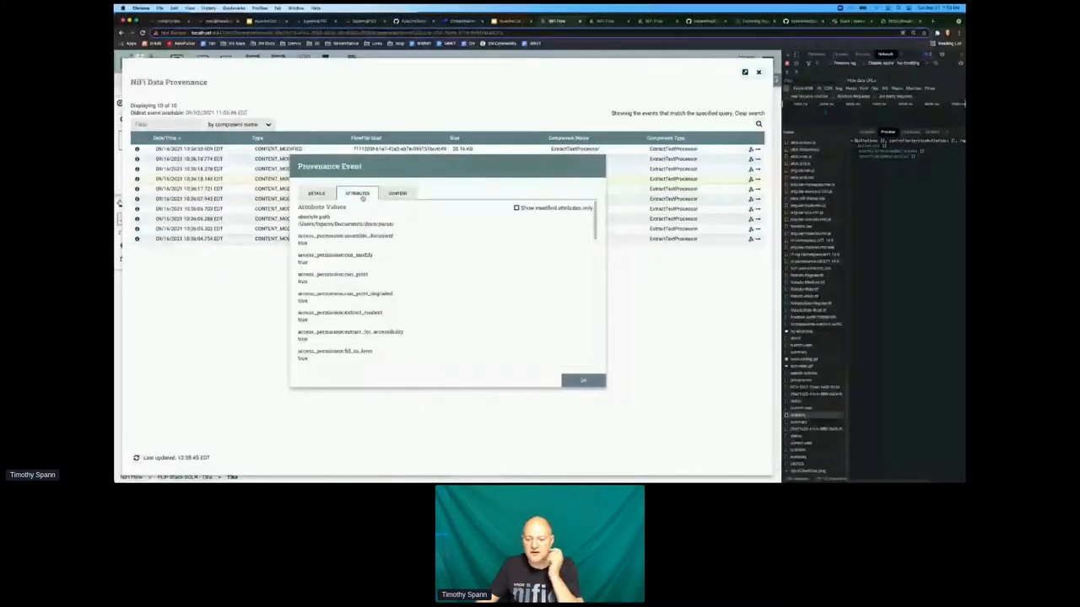
left_click(397, 193)
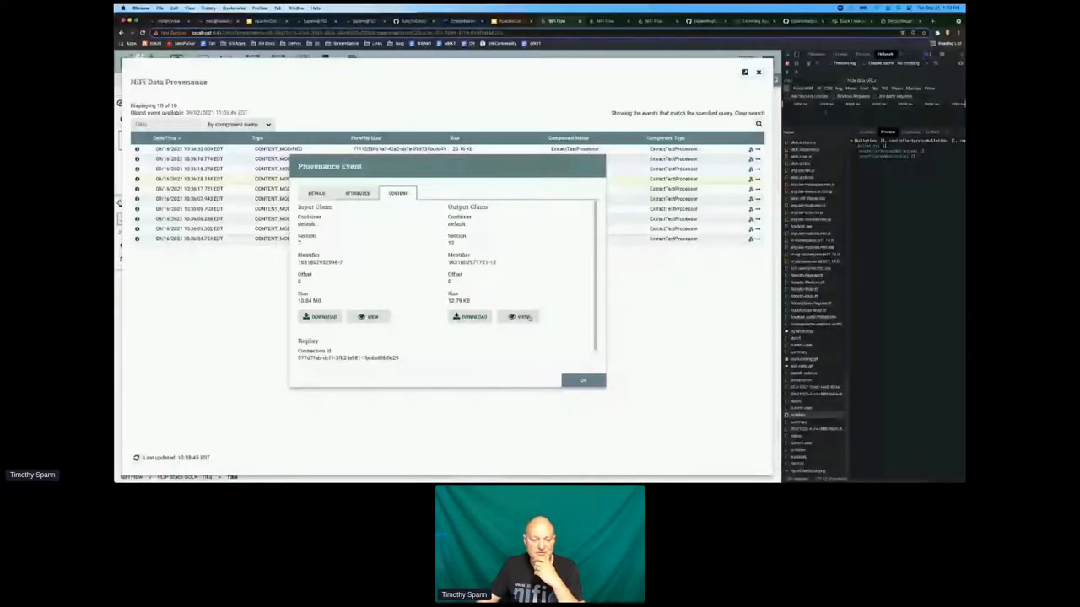
left_click(356, 193)
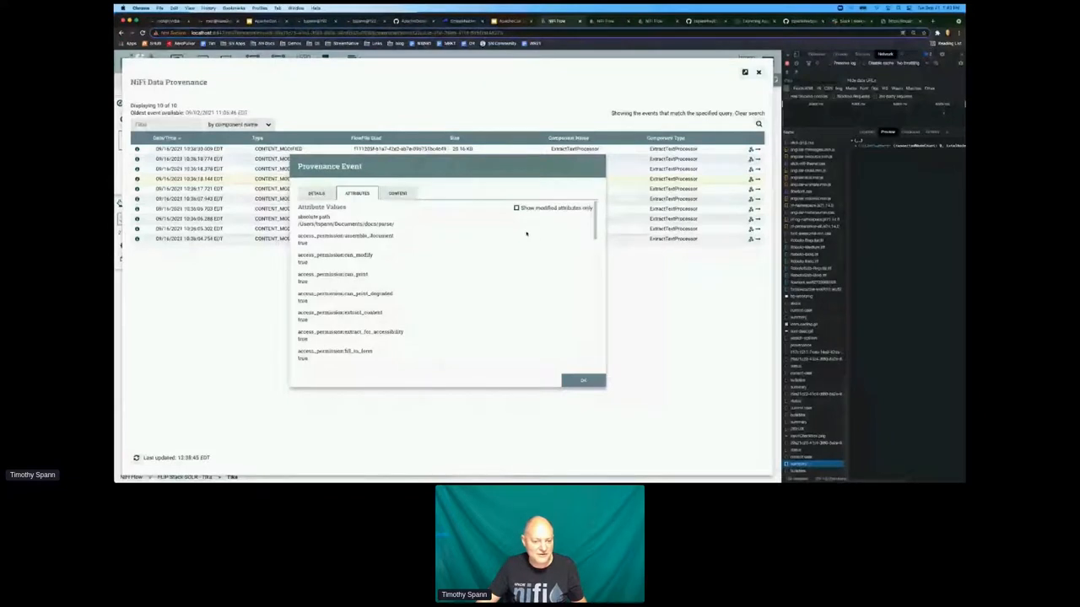
scroll("down", 3)
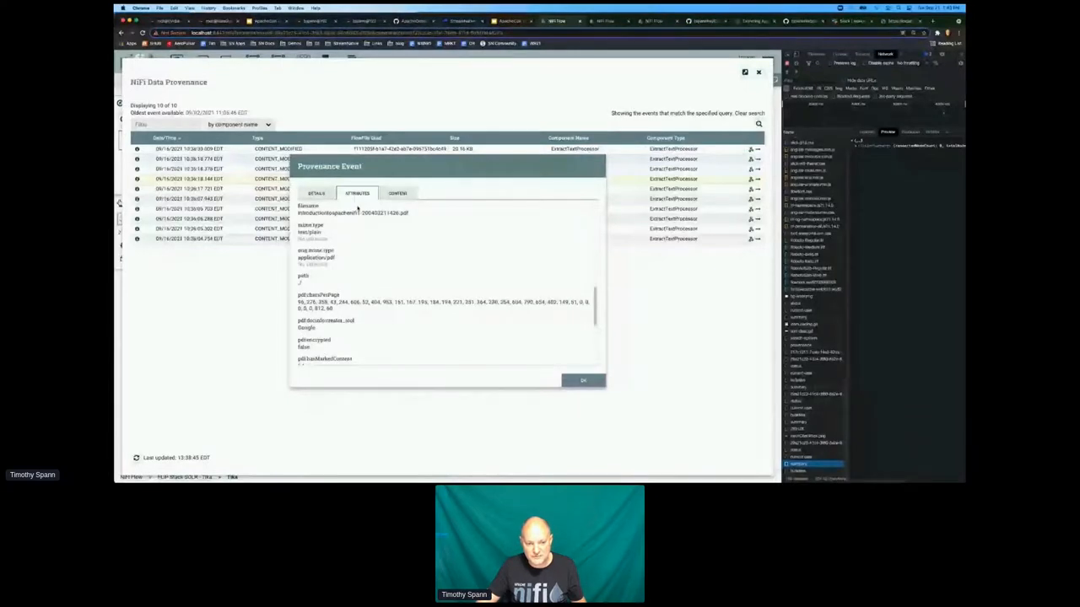
left_click(397, 193)
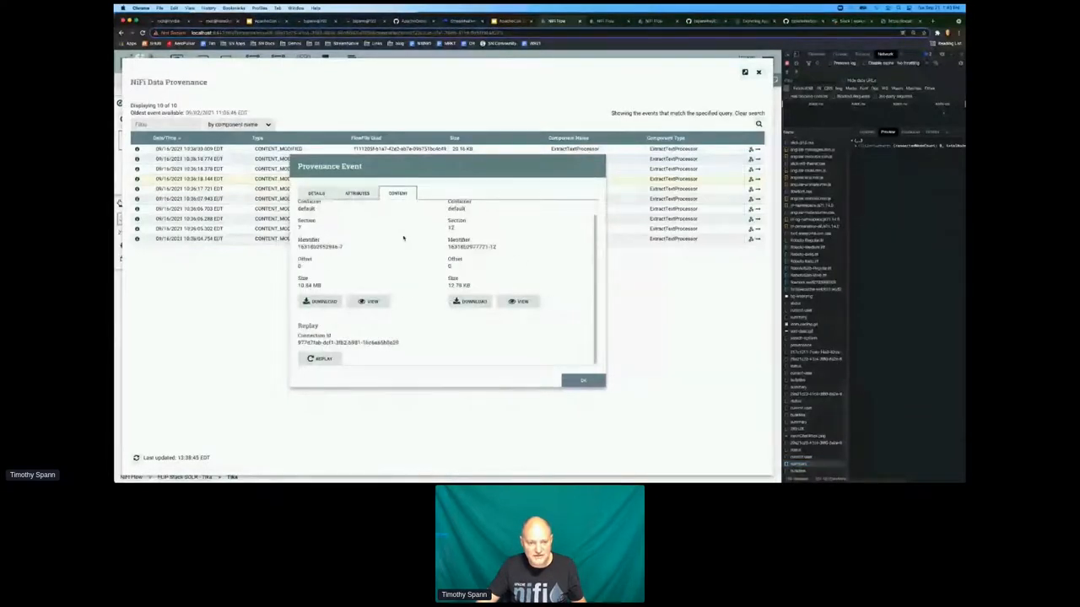
Browse NLPProcessor's 542 ATTRIBUTES_MODIFIED provenance events, then close the list
left_click(582, 380)
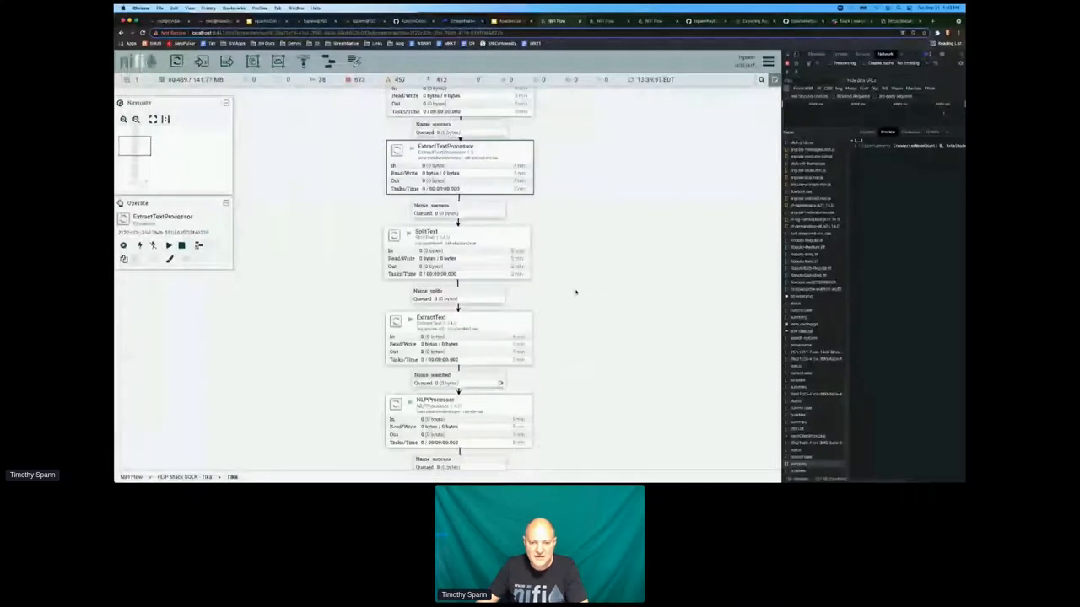
scroll("down", 3)
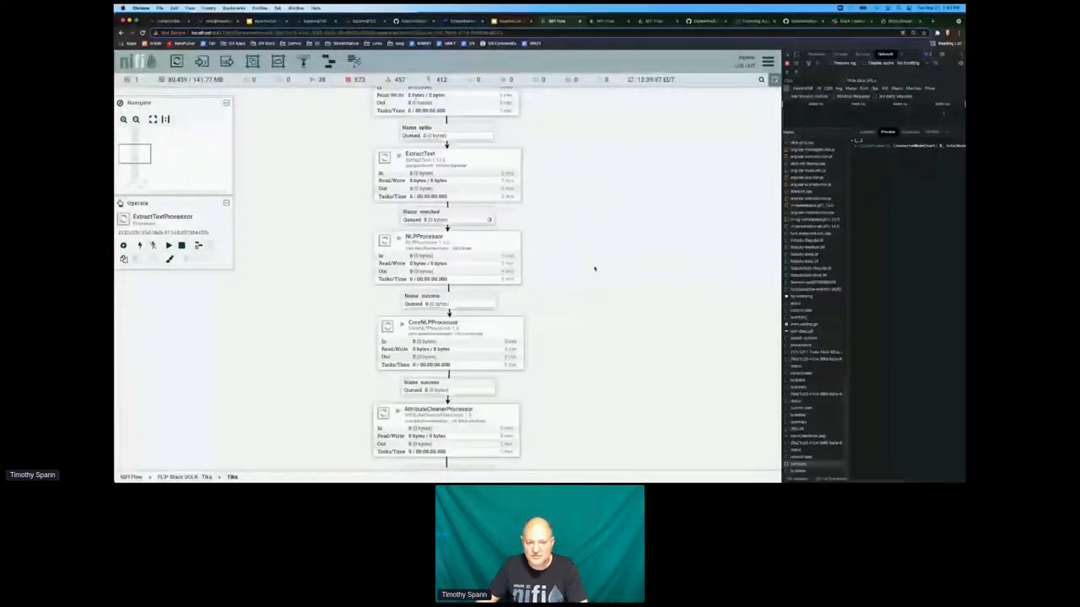
right_click(435, 165)
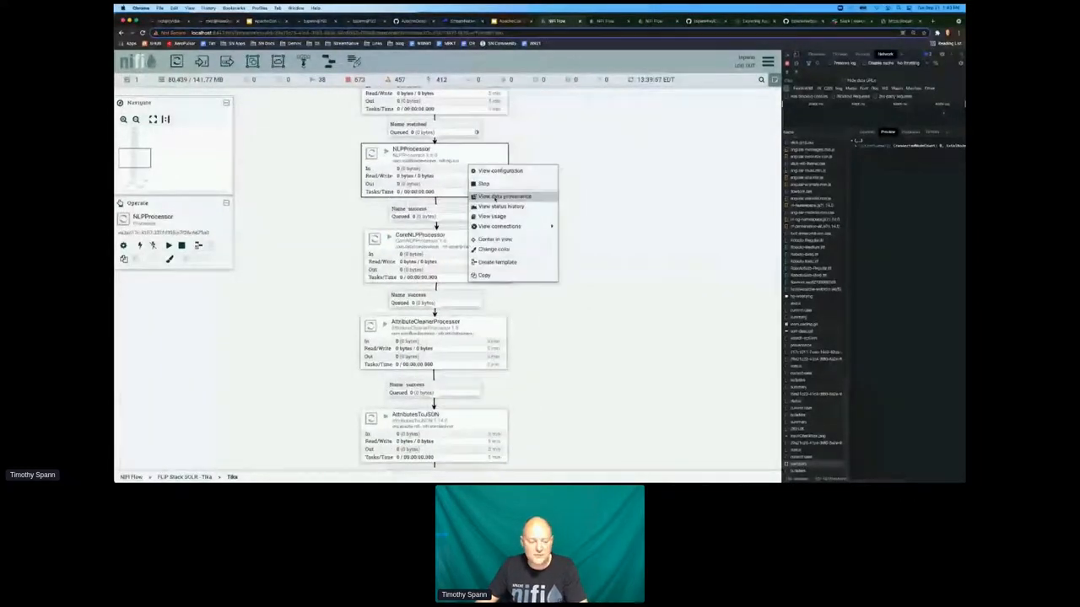
left_click(504, 195)
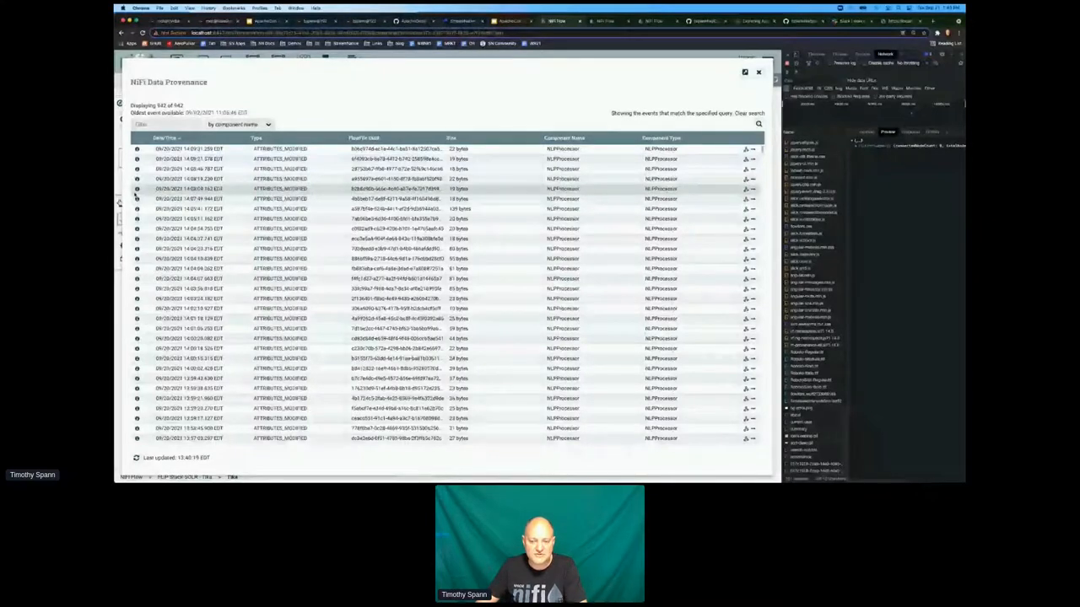
left_click(758, 72)
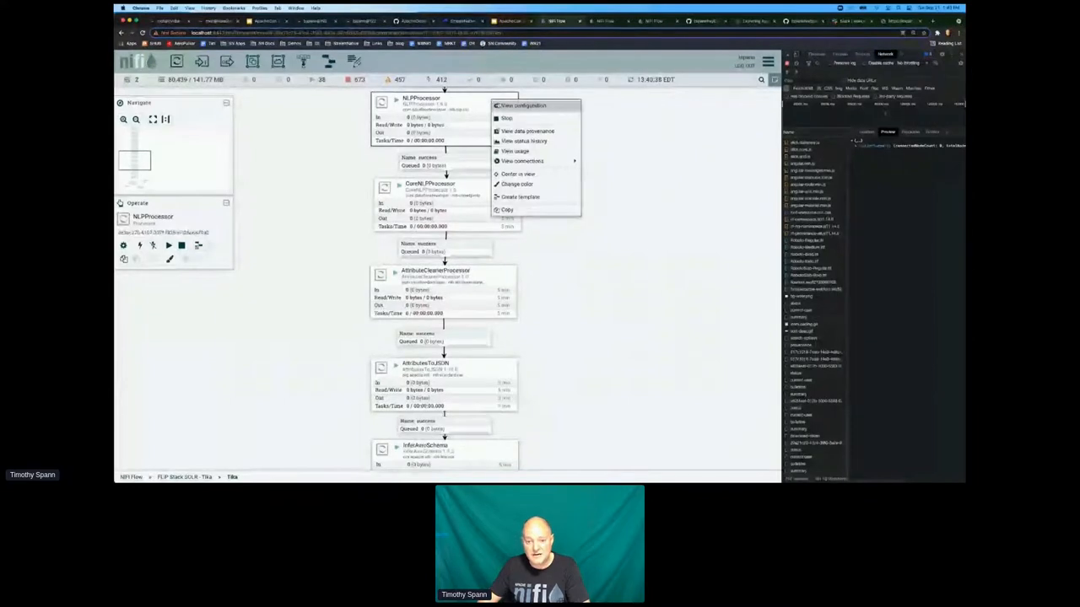
left_click(522, 105)
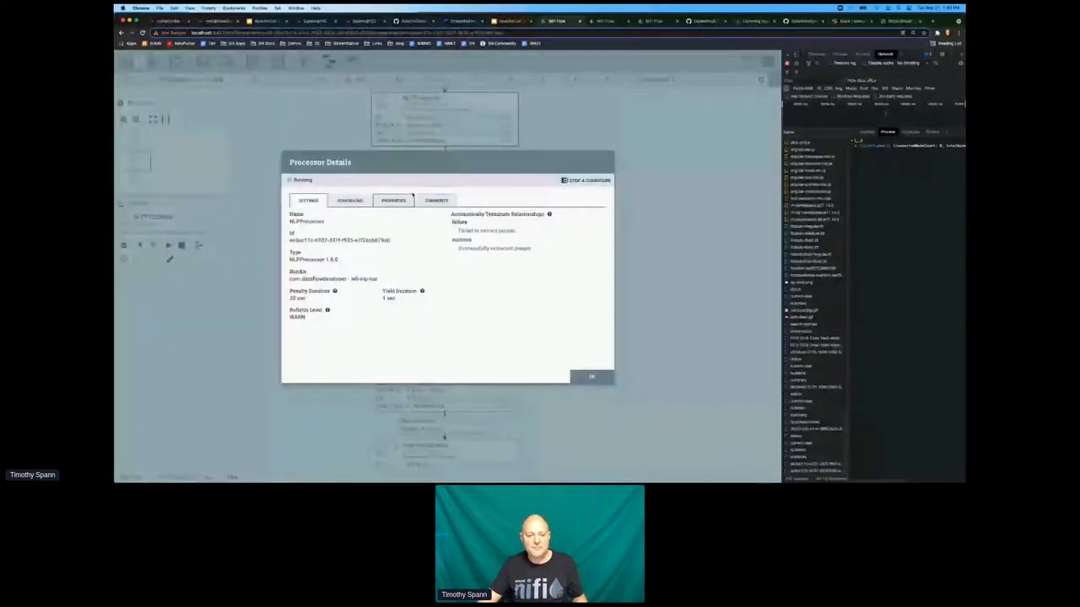
left_click(591, 376)
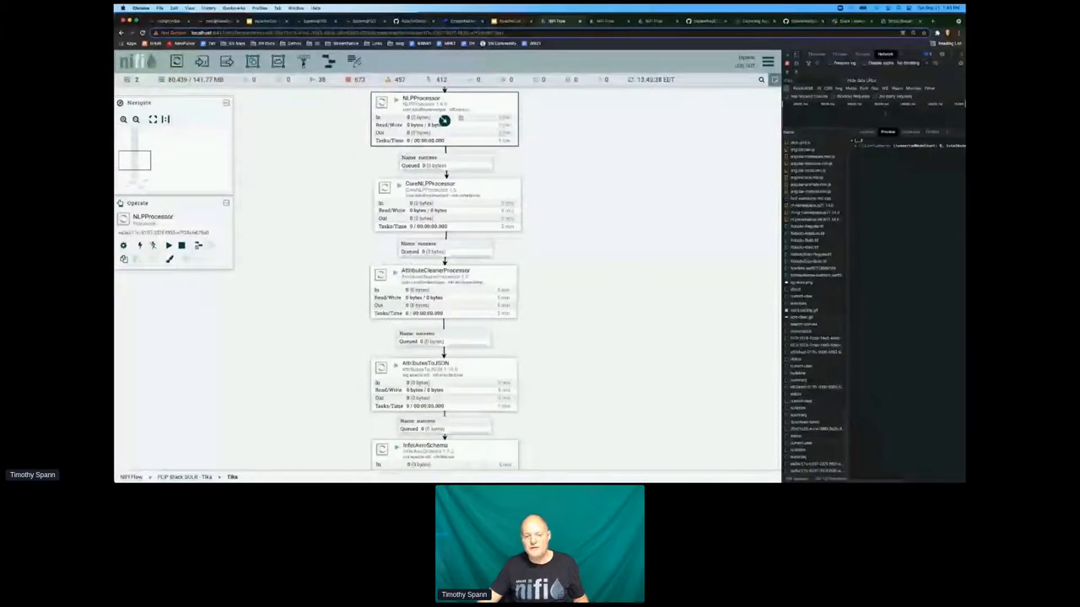
double_click(444, 118)
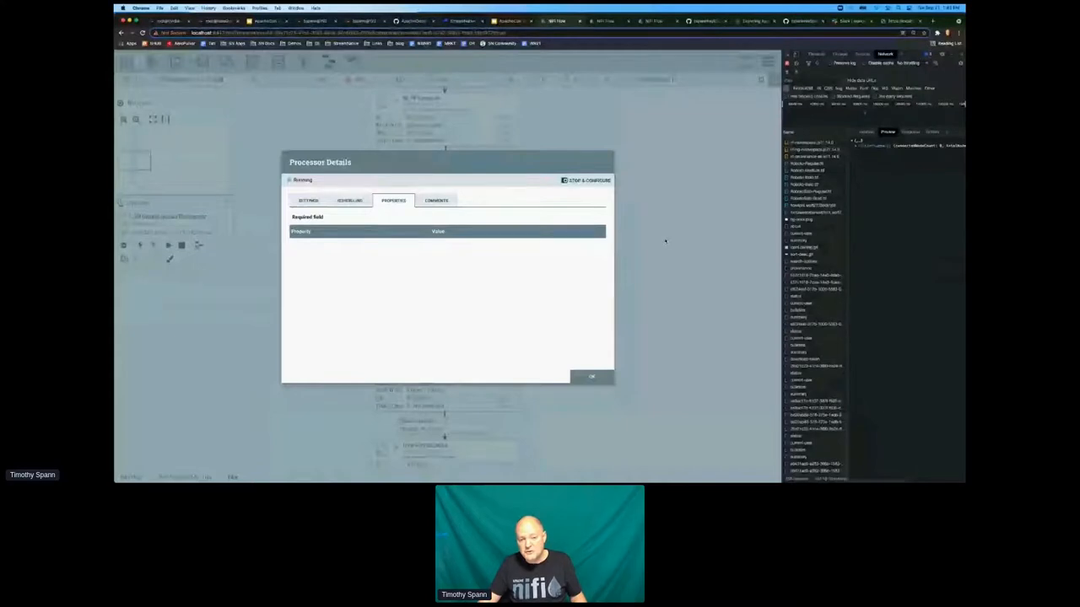
left_click(592, 376)
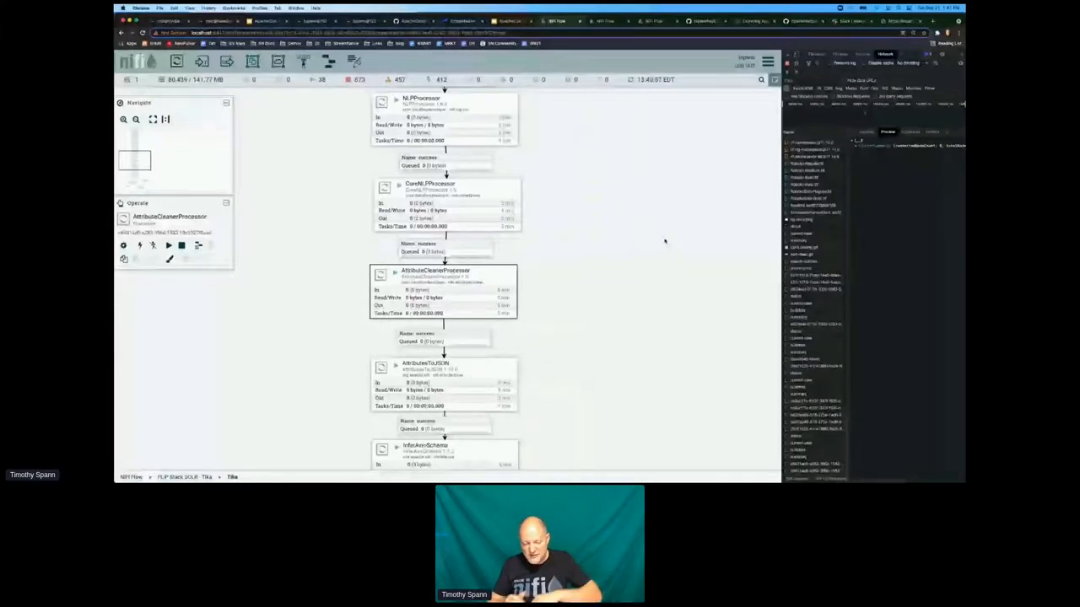
List InferAvroSchema's DROP and CLONE provenance events and view content as formatted
scroll("down", 3)
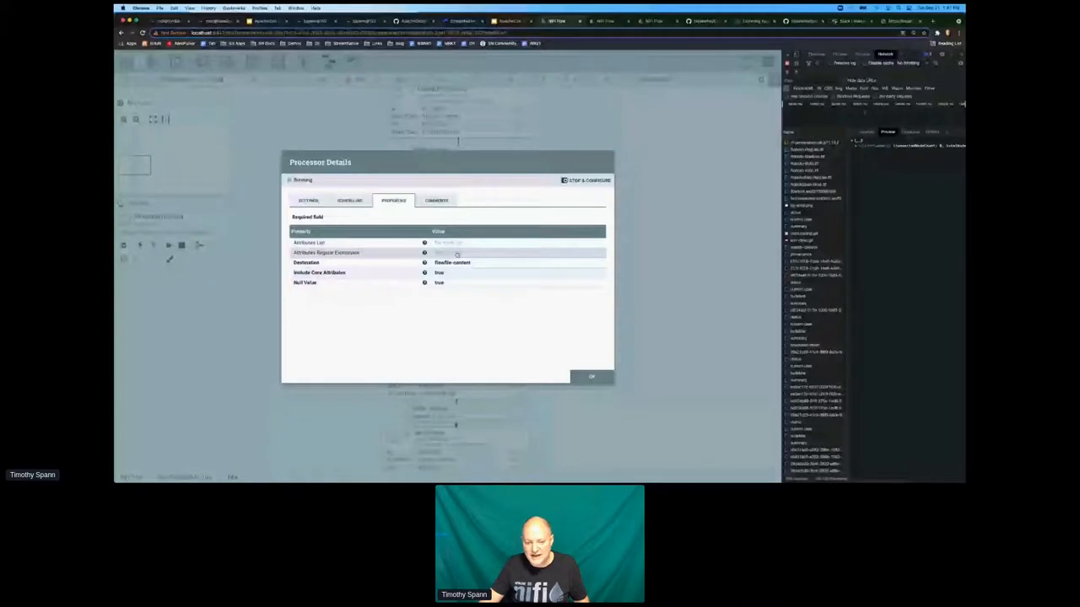
right_click(447, 245)
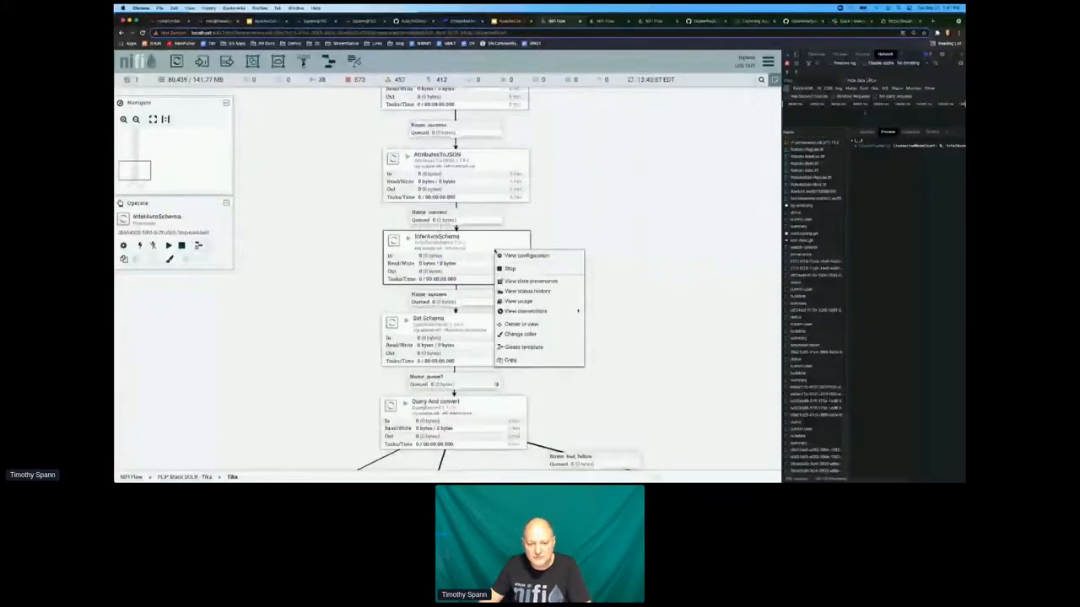
left_click(531, 281)
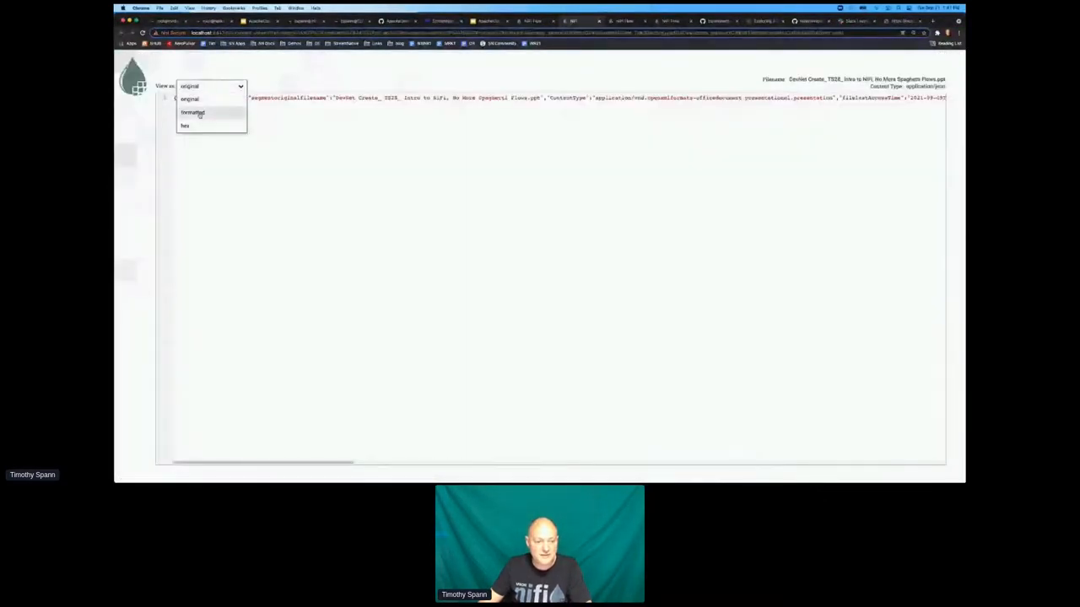
left_click(192, 113)
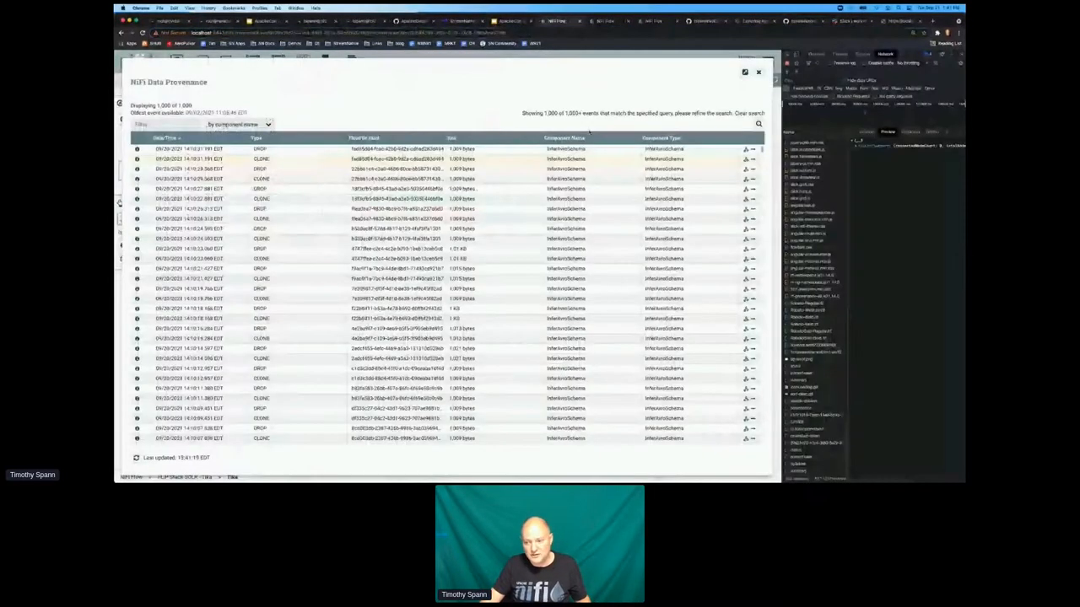
left_click(757, 72)
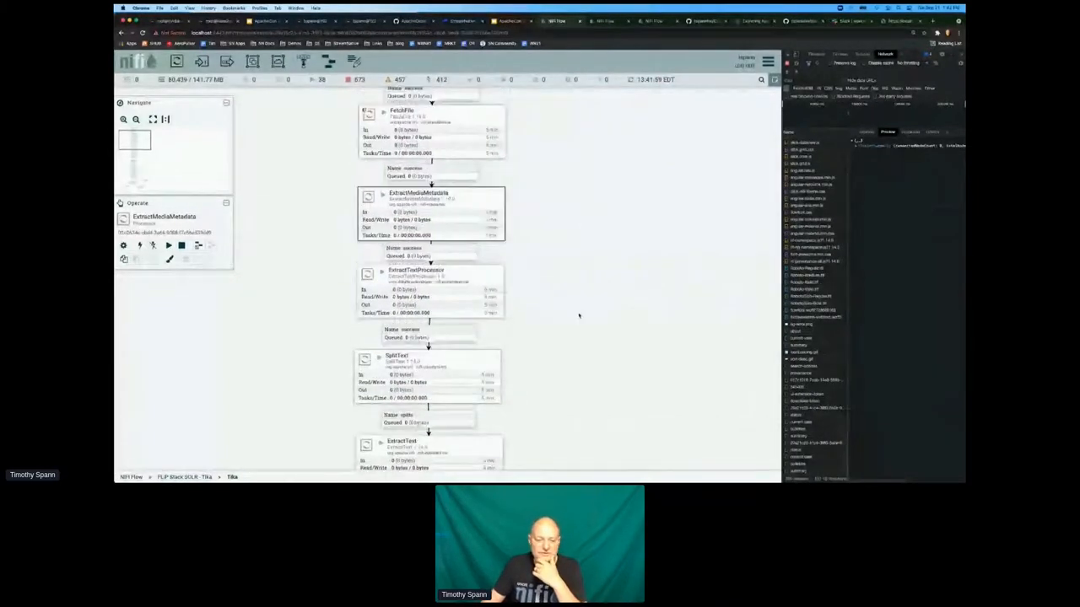
Scroll down the flow, selecting CoreNLPProcessor, AttributeCleanerProcessor, InferAvroSchema and Set Schema
scroll("down", 3)
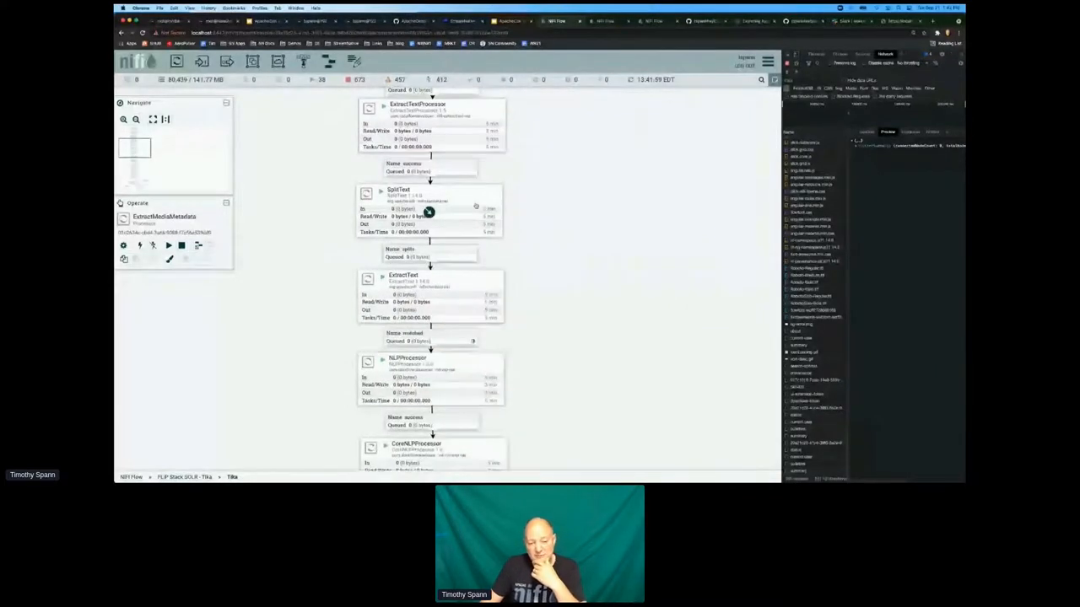
scroll("down", 3)
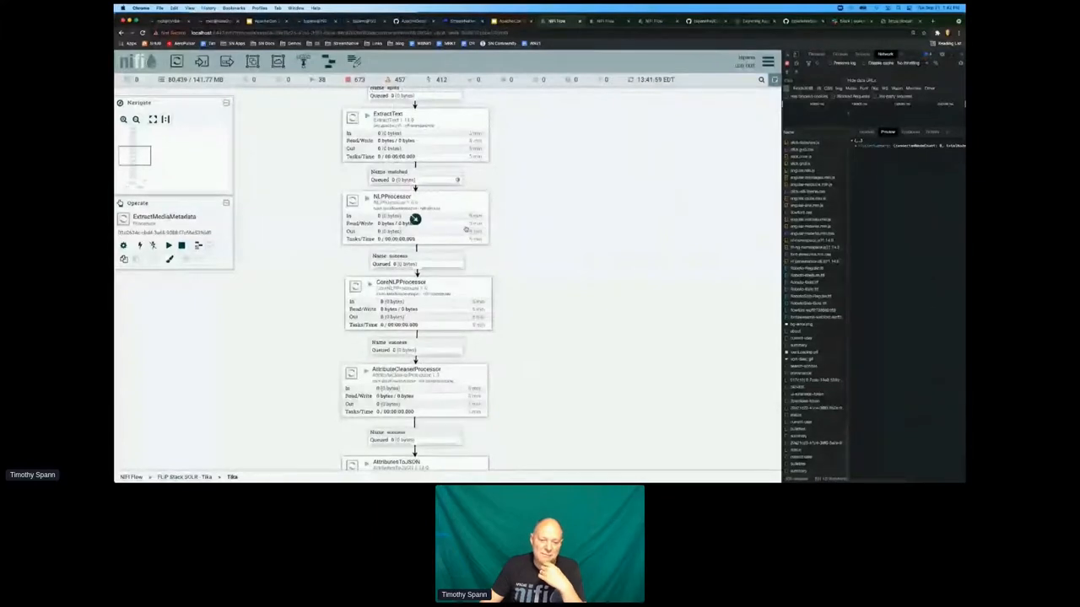
left_click(393, 216)
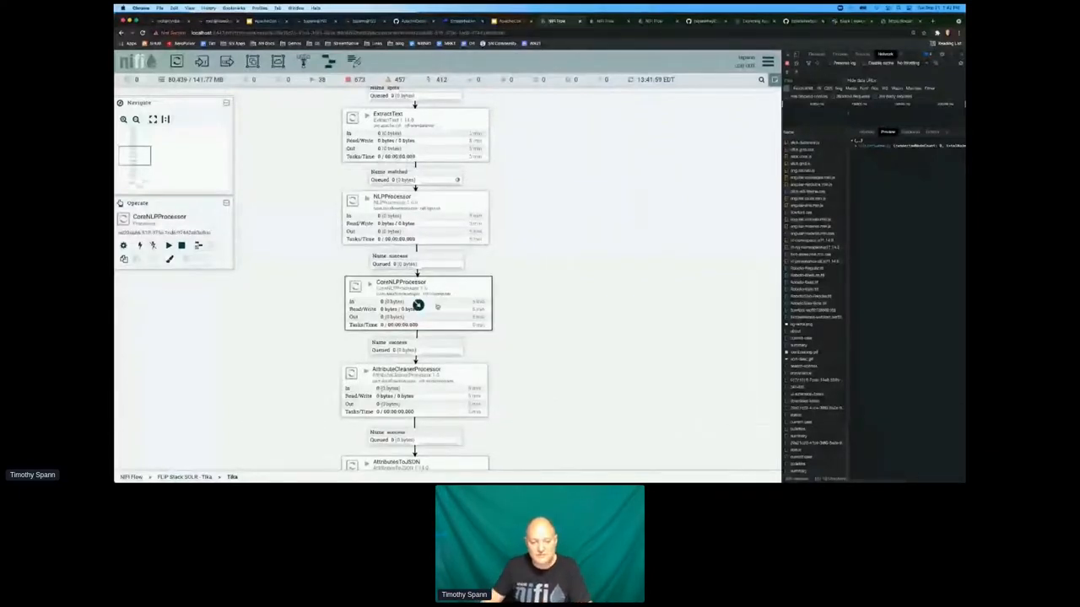
scroll("down", 3)
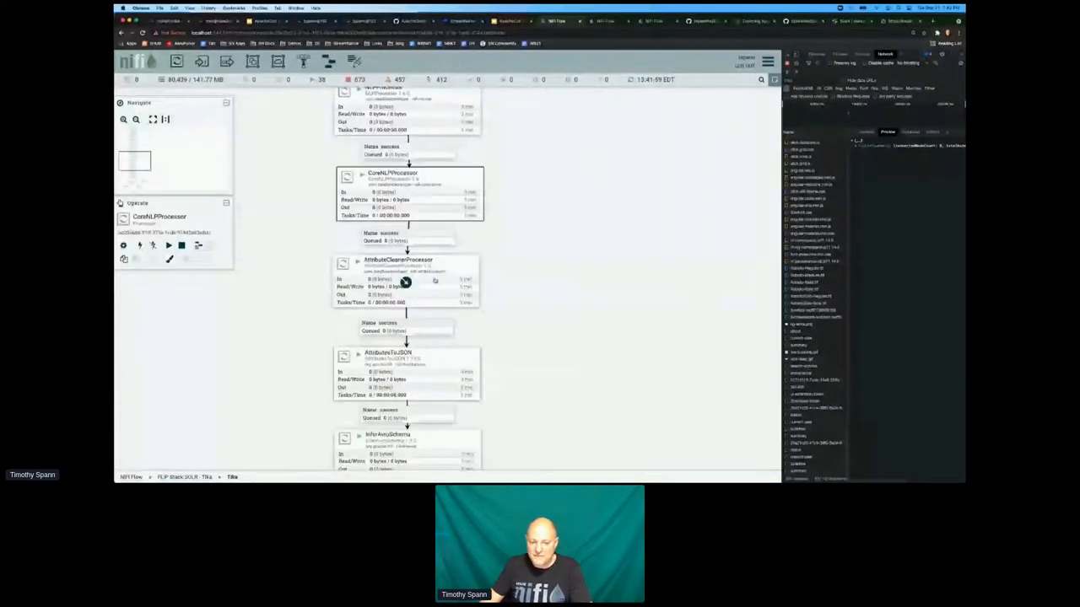
left_click(405, 282)
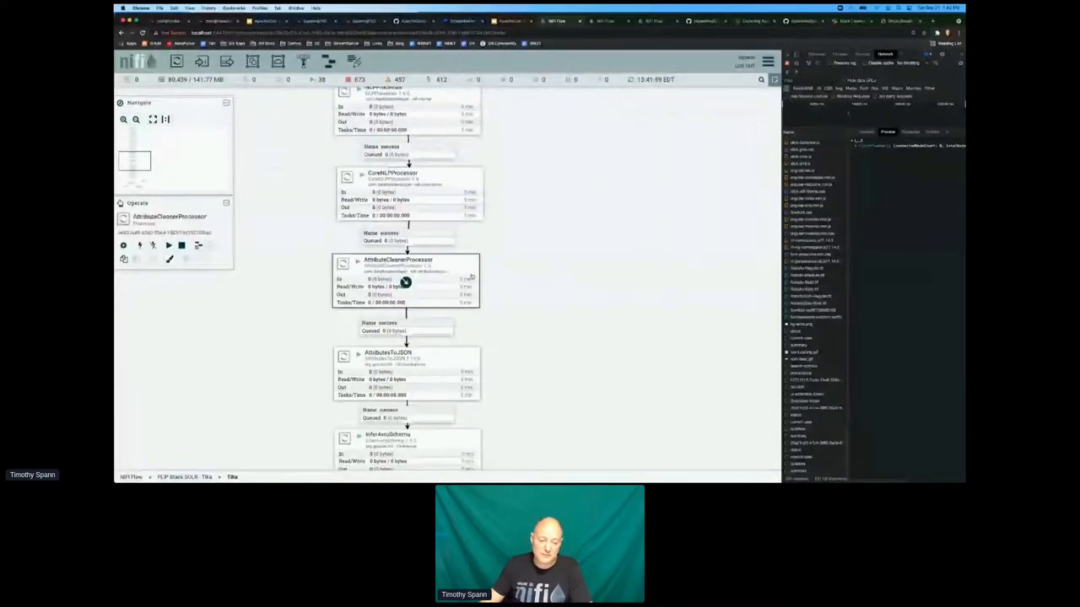
scroll("down", 3)
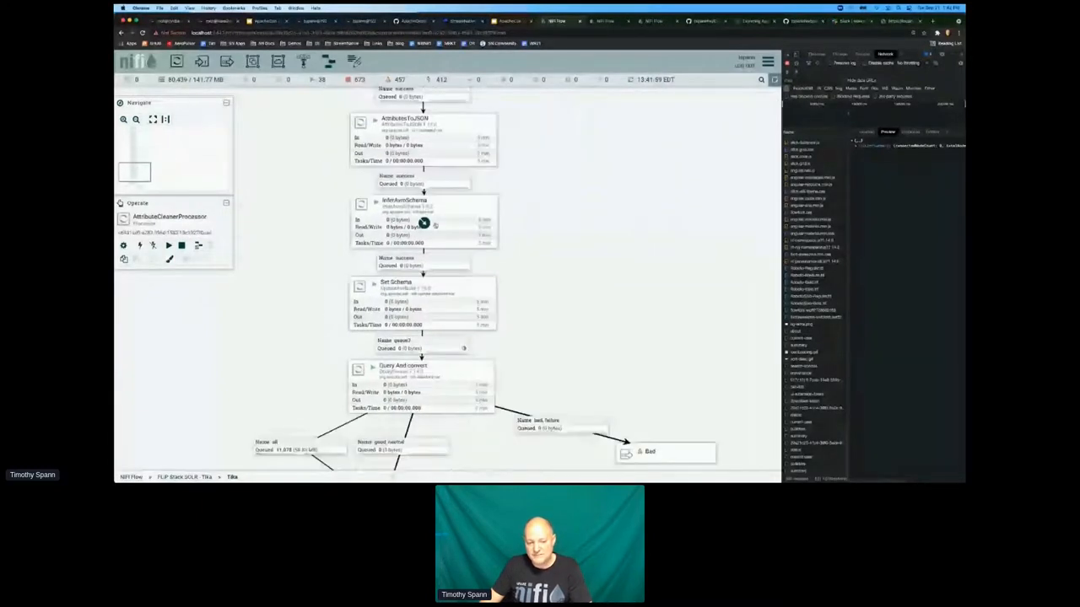
left_click(421, 219)
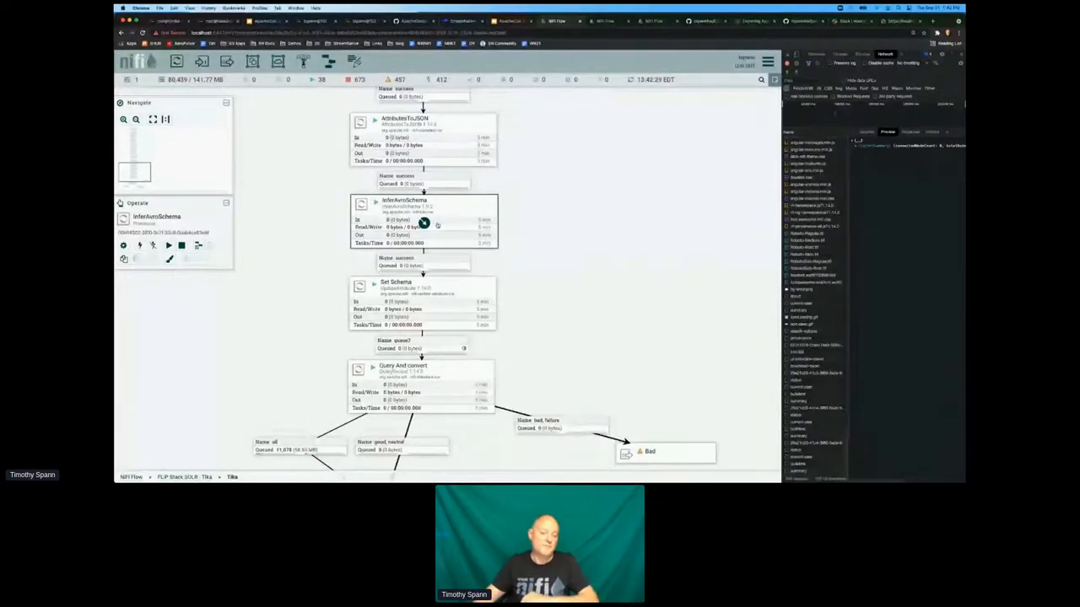
left_click(422, 139)
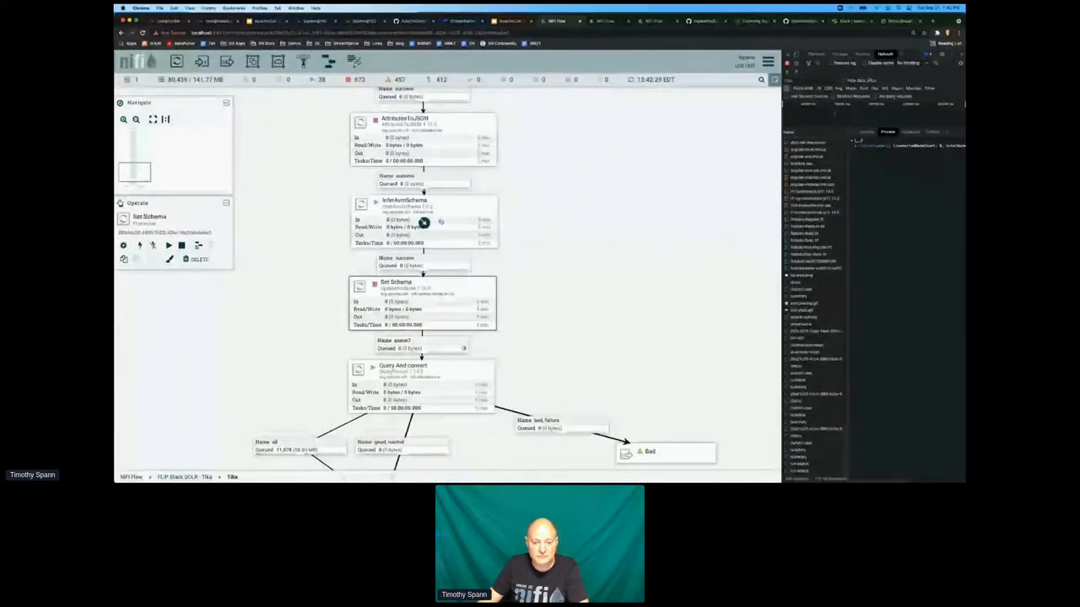
Delete InferAvroSchema and link AttributesToJSON to Set Schema with a 'success' connection
left_click(424, 184)
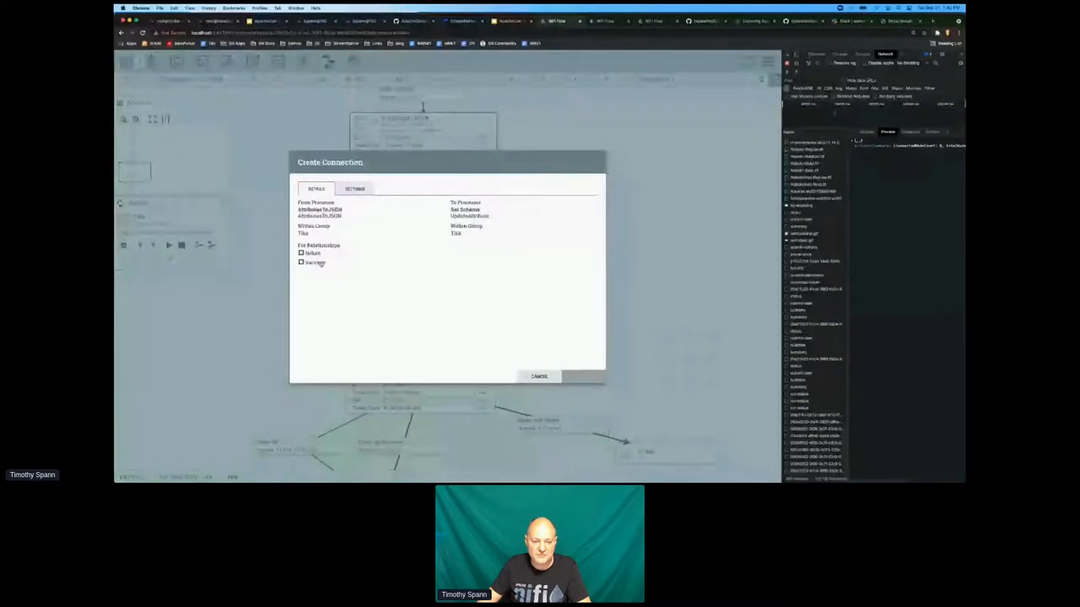
left_click(301, 262)
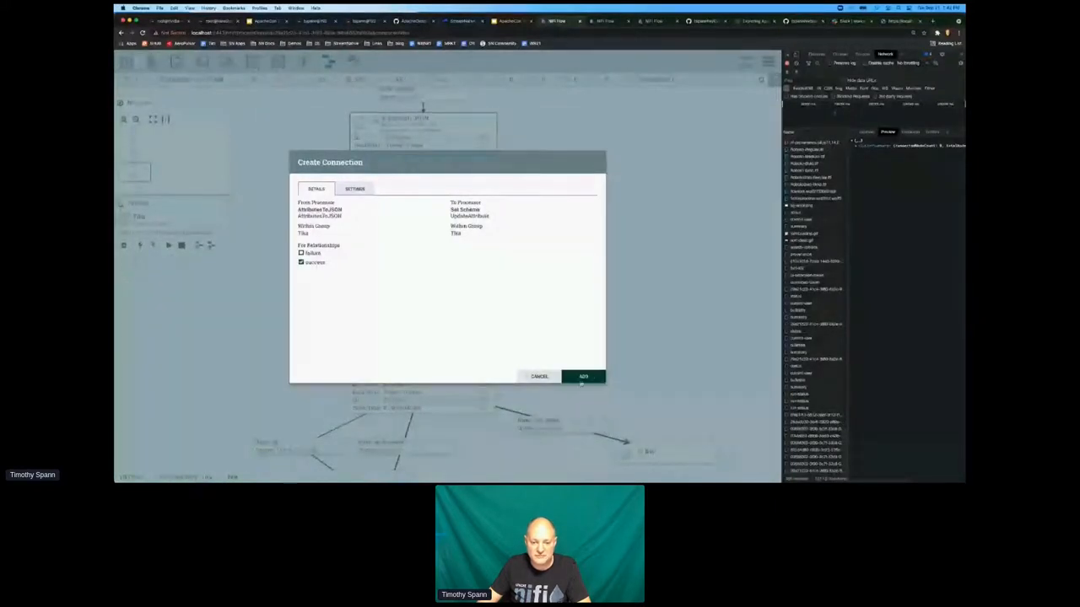
left_click(582, 377)
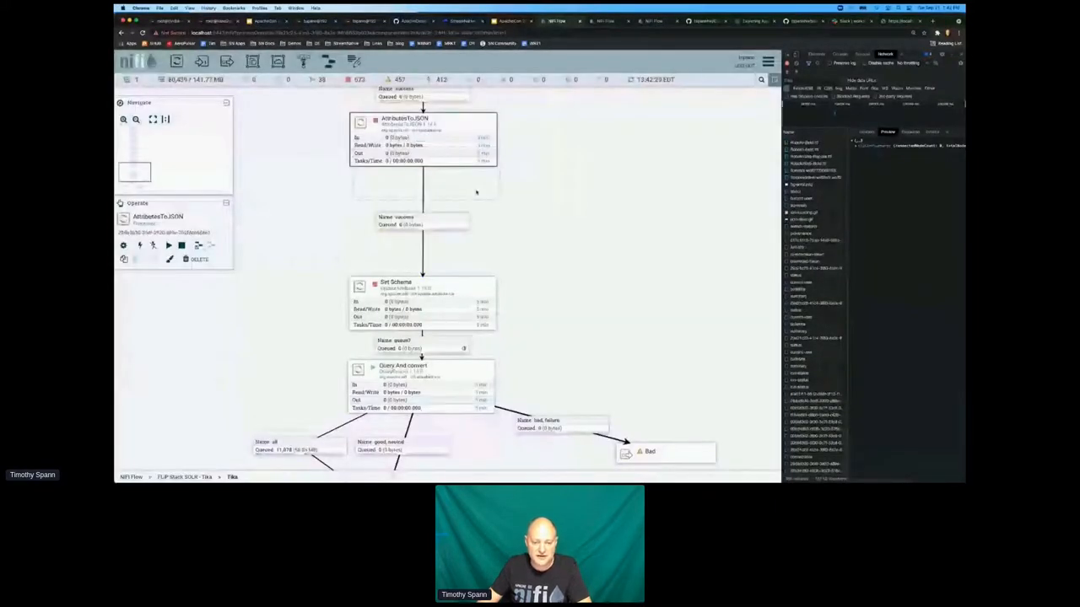
double_click(396, 282)
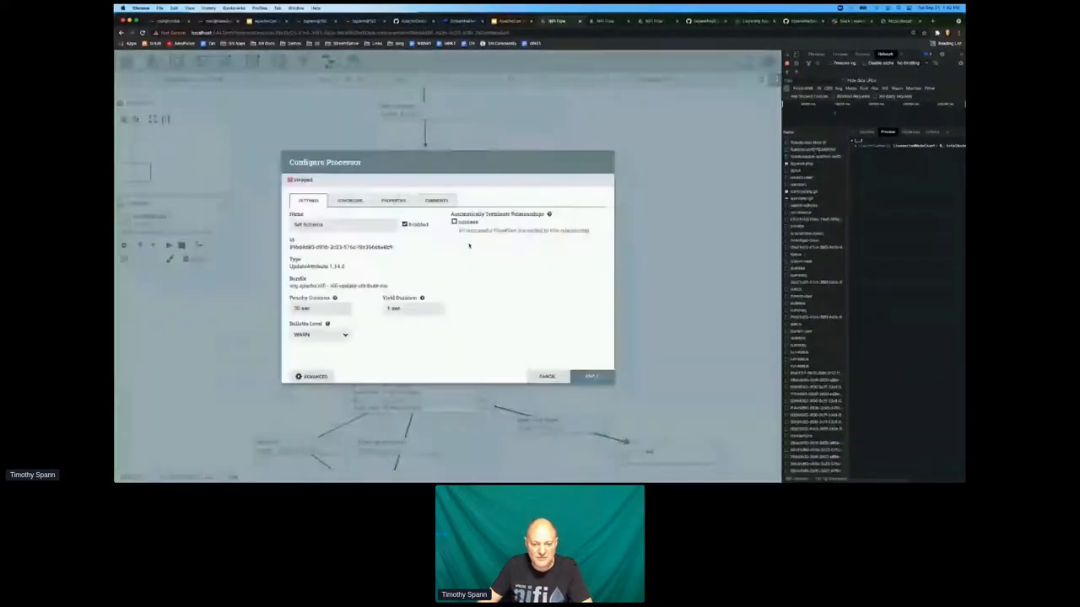
left_click(393, 200)
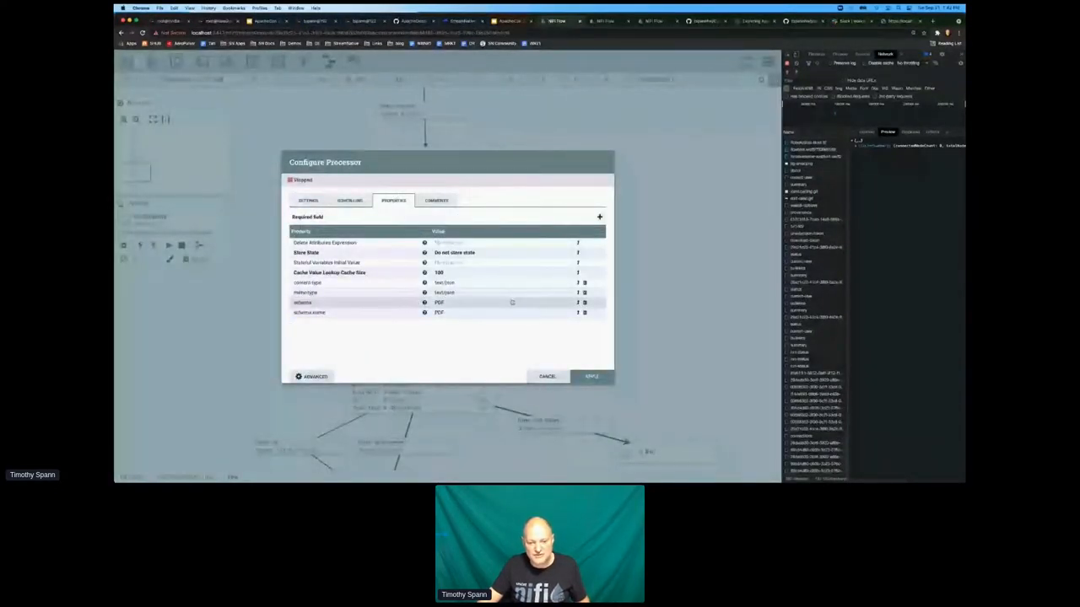
left_click(546, 376)
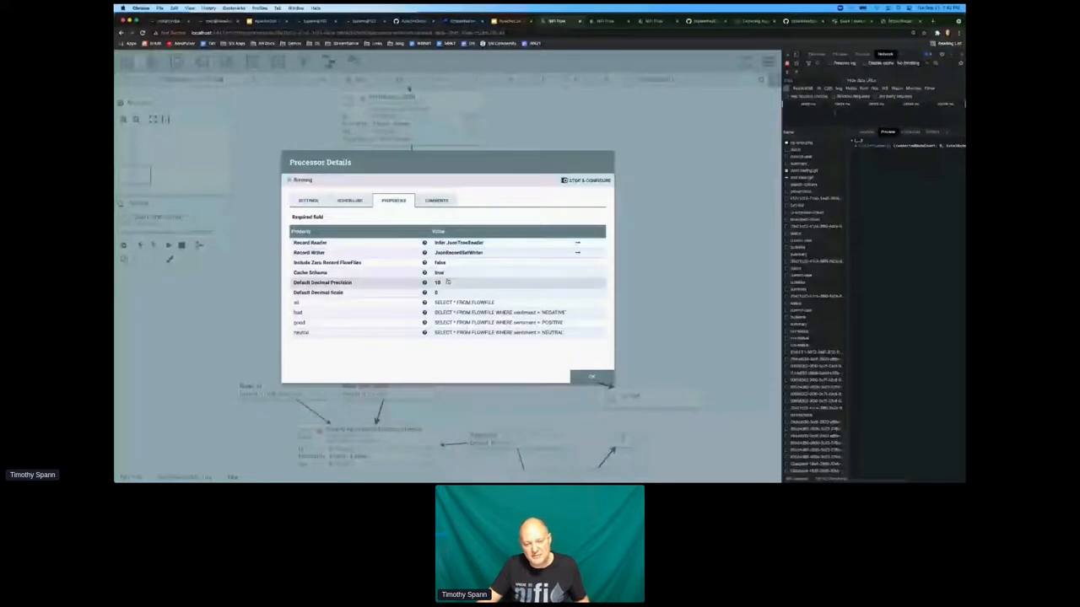
left_click(591, 376)
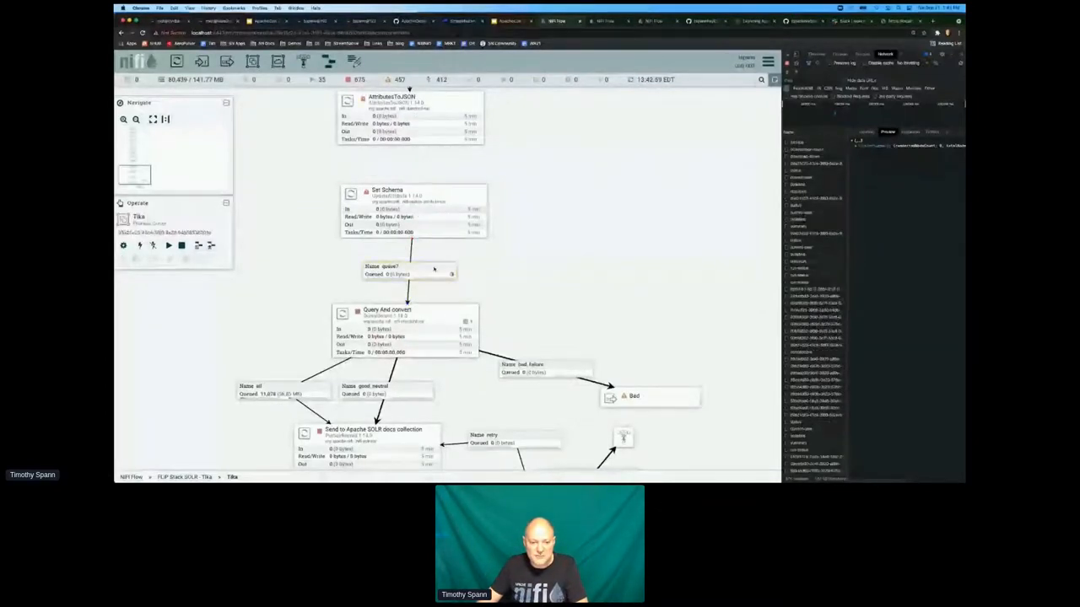
Remove Set Schema and link AttributesToJSON to Query And convert on 'success'
right_click(397, 325)
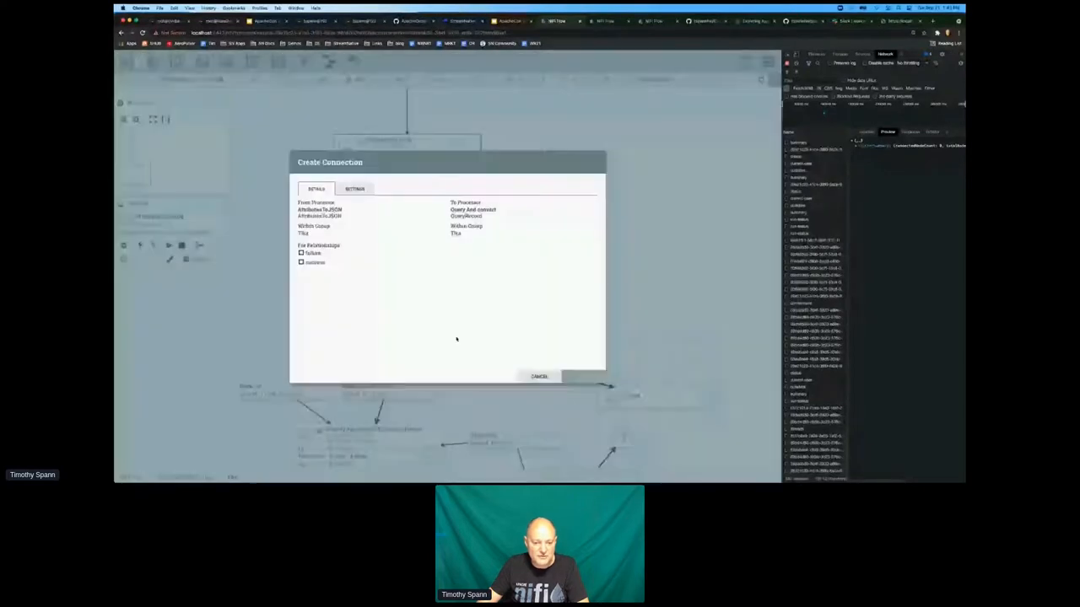
left_click(300, 262)
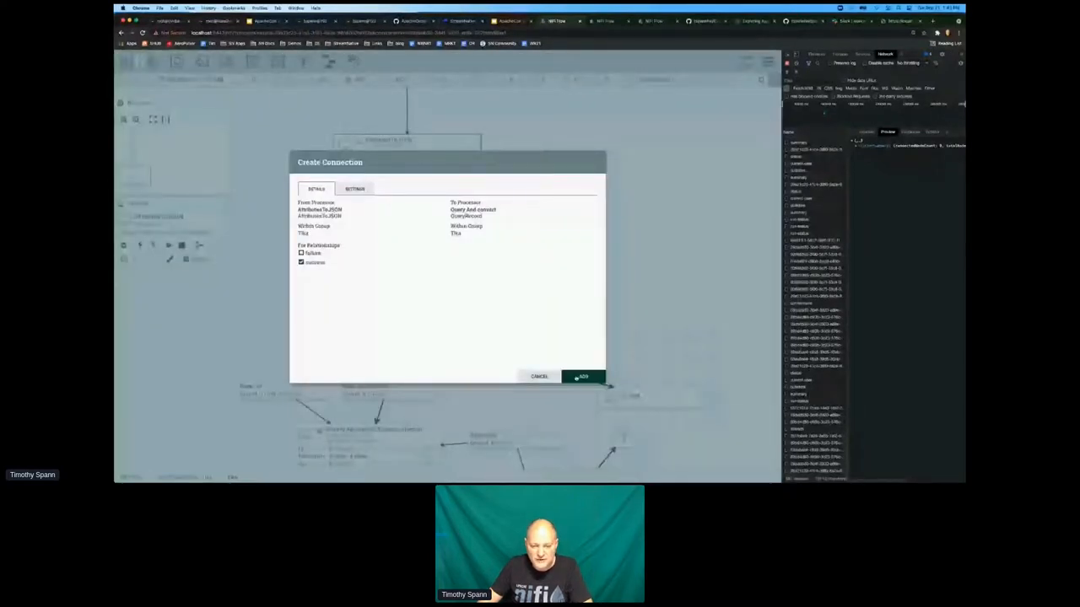
left_click(582, 376)
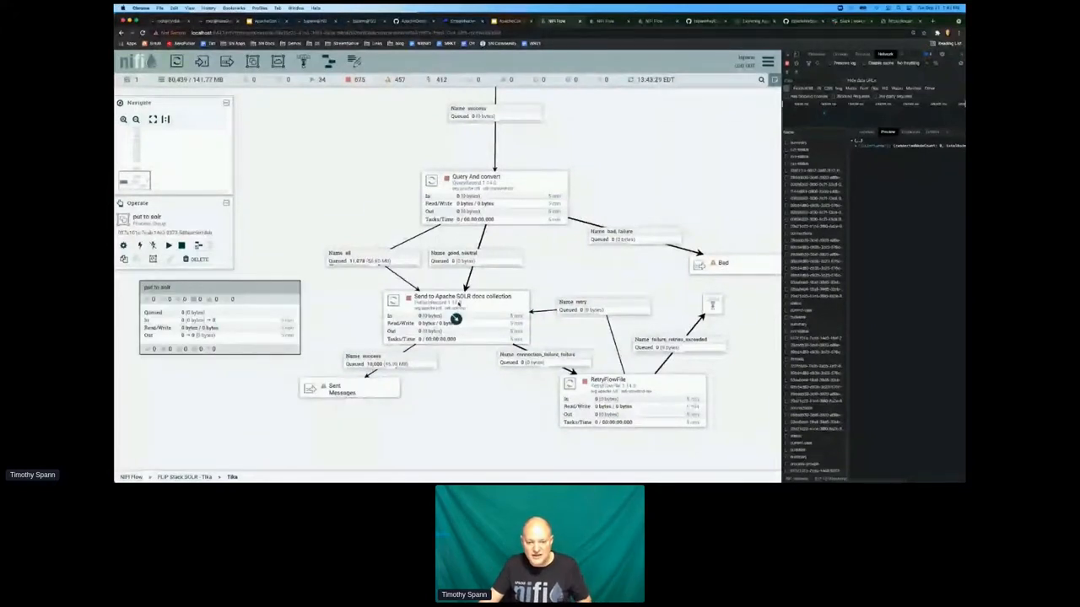
Review and cancel Send to Apache SOLR's properties, then bring up the put to solr group's actions
double_click(462, 301)
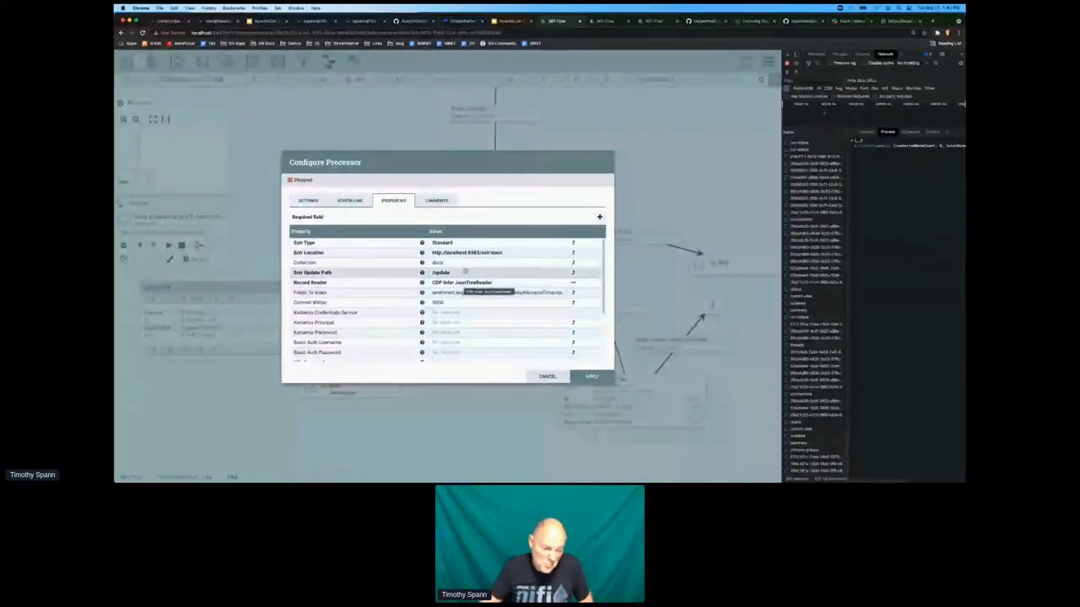
left_click(547, 376)
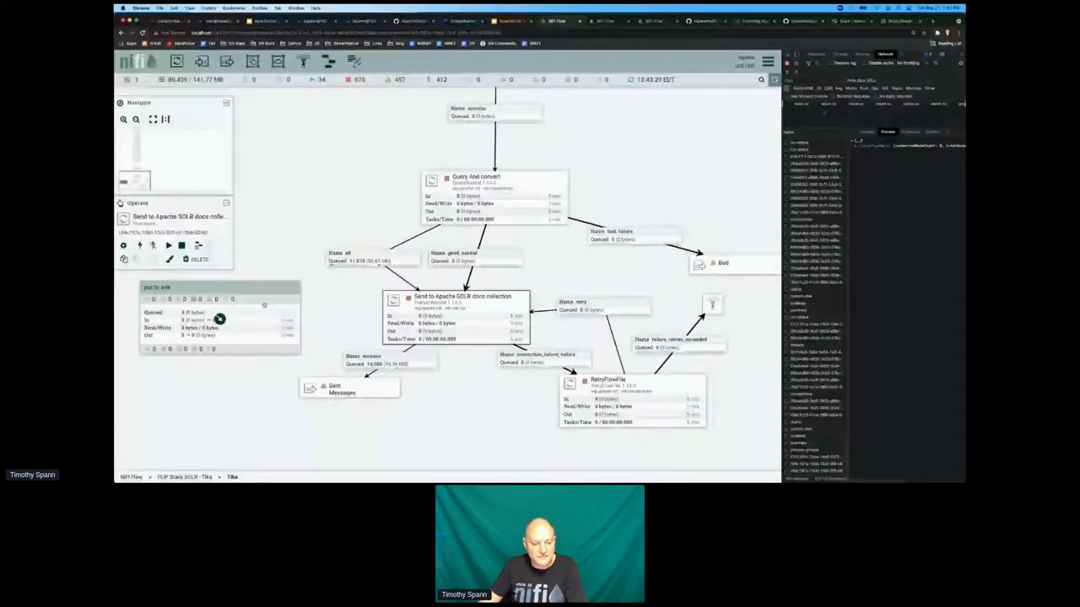
right_click(219, 319)
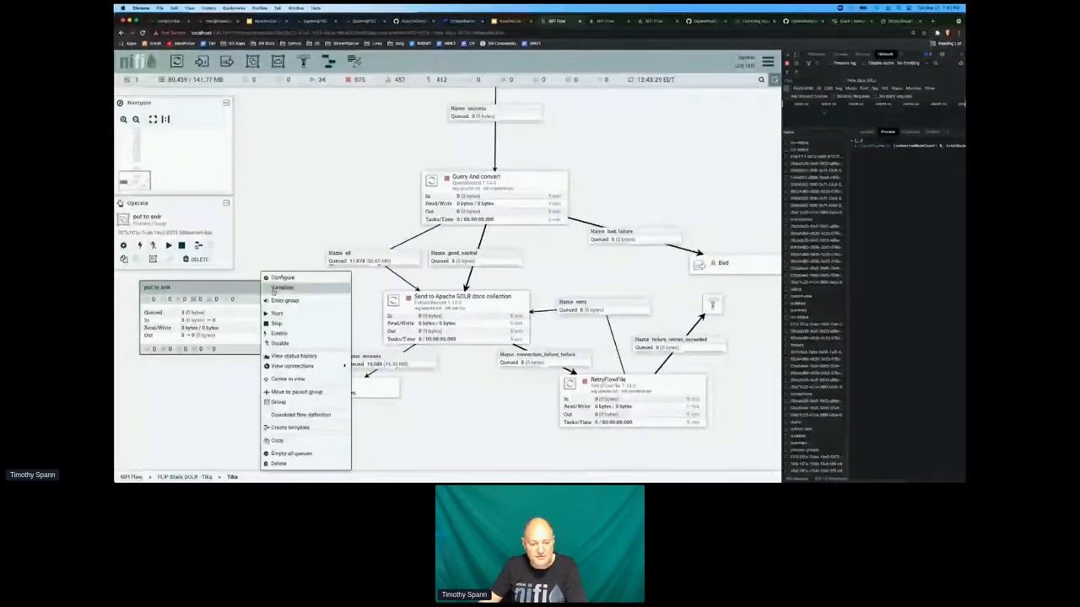
left_click(219, 319)
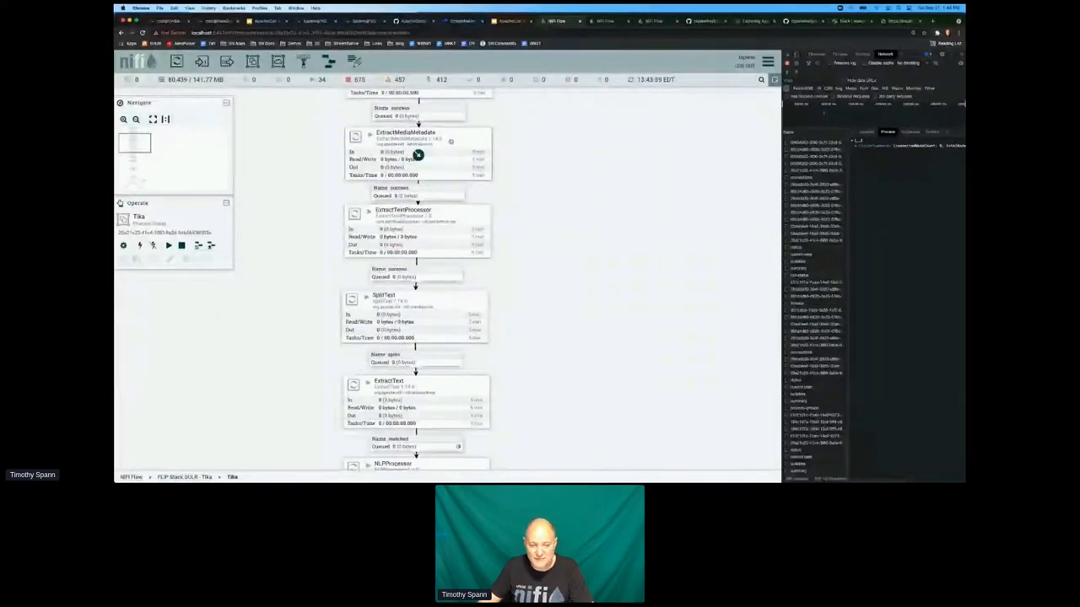
Scroll the root NiFi Flow canvas to the Status and StatusPulsar groups
scroll("down", 3)
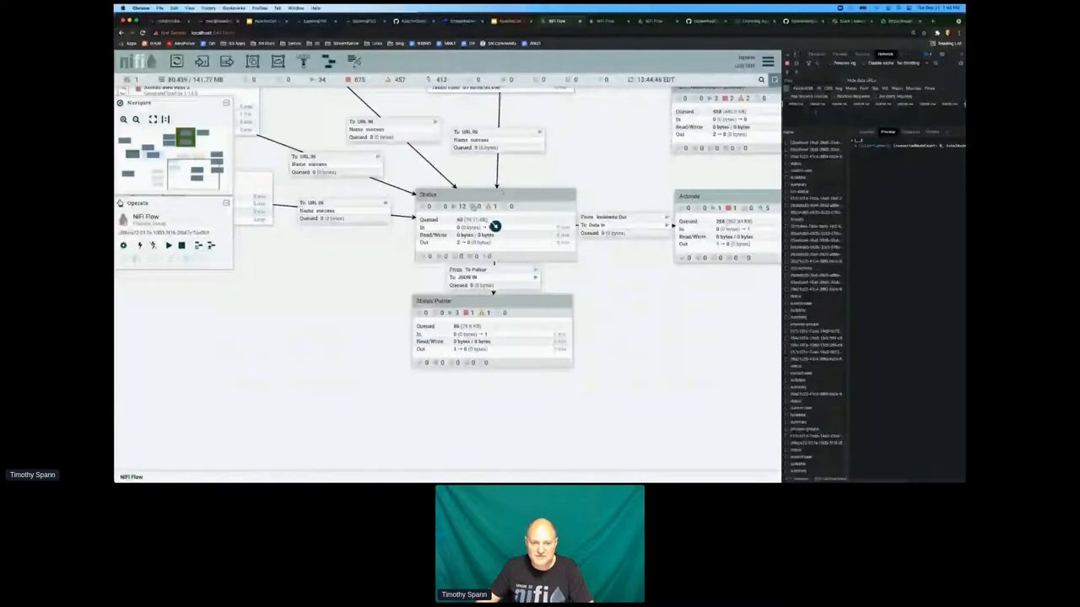
mouse_move(535, 357)
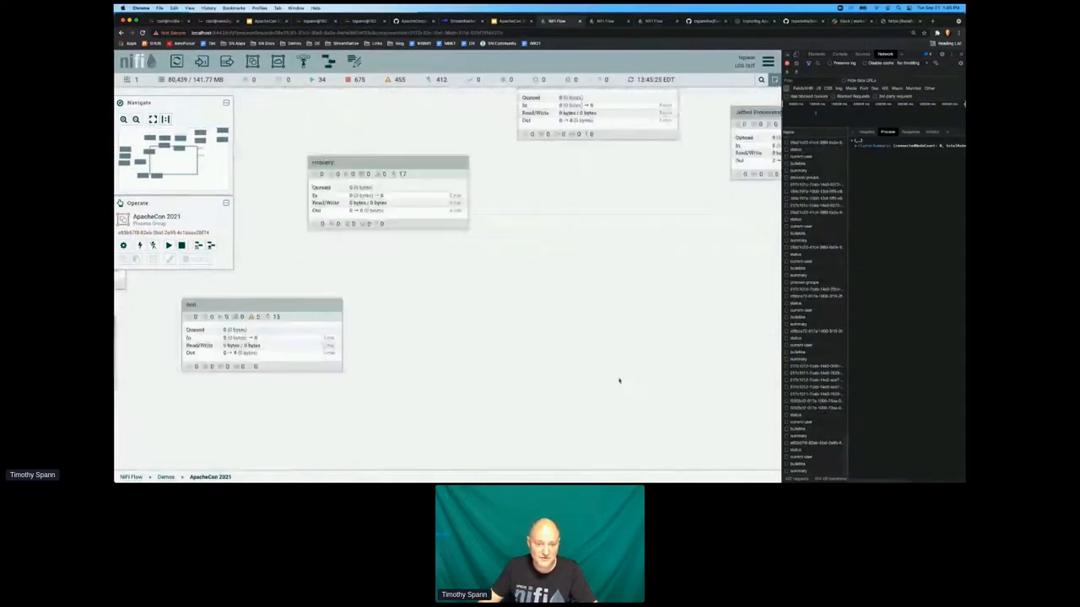
Bring up the ApacheCon 2021 group's options to leave it for Stock2
right_click(389, 168)
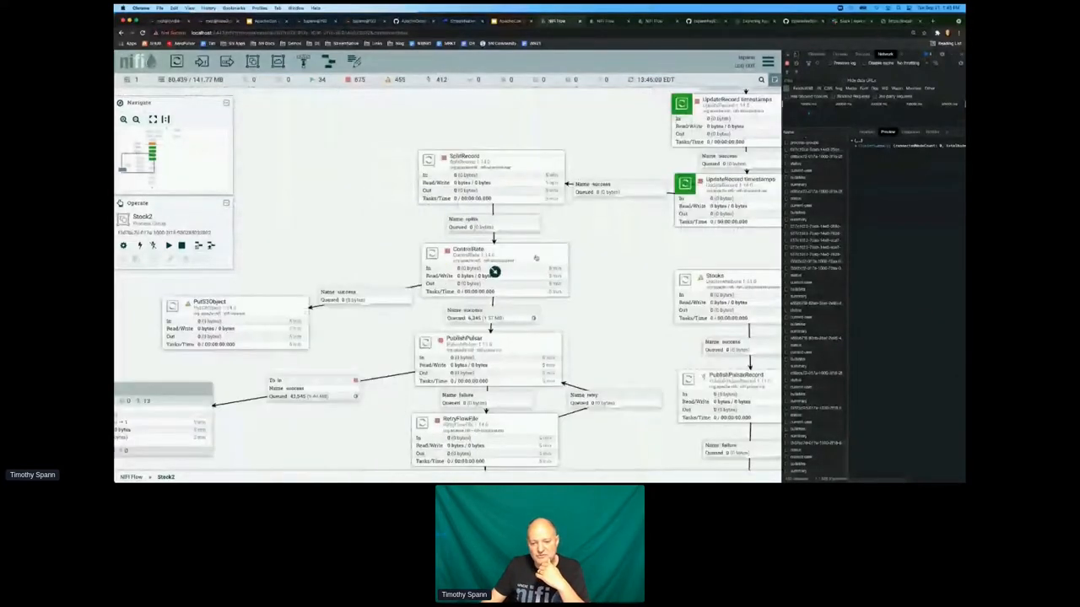
Select the ControlRate processor in the Stock2 group
left_click(493, 272)
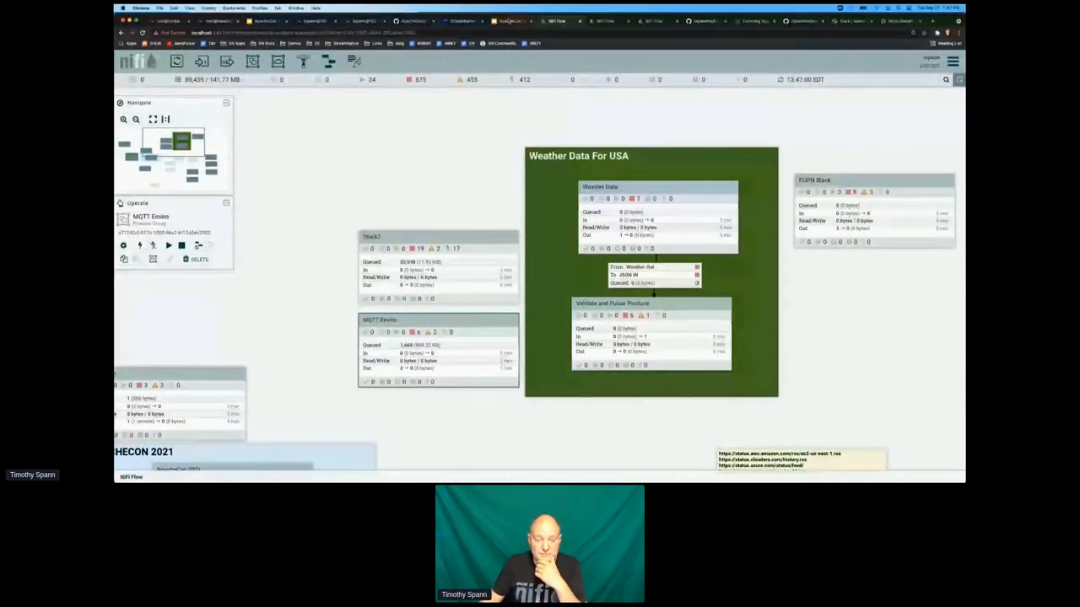
Present the Apache Pulsar Overview slide from the ApacheCon 2021 NiFi deck
left_click(502, 20)
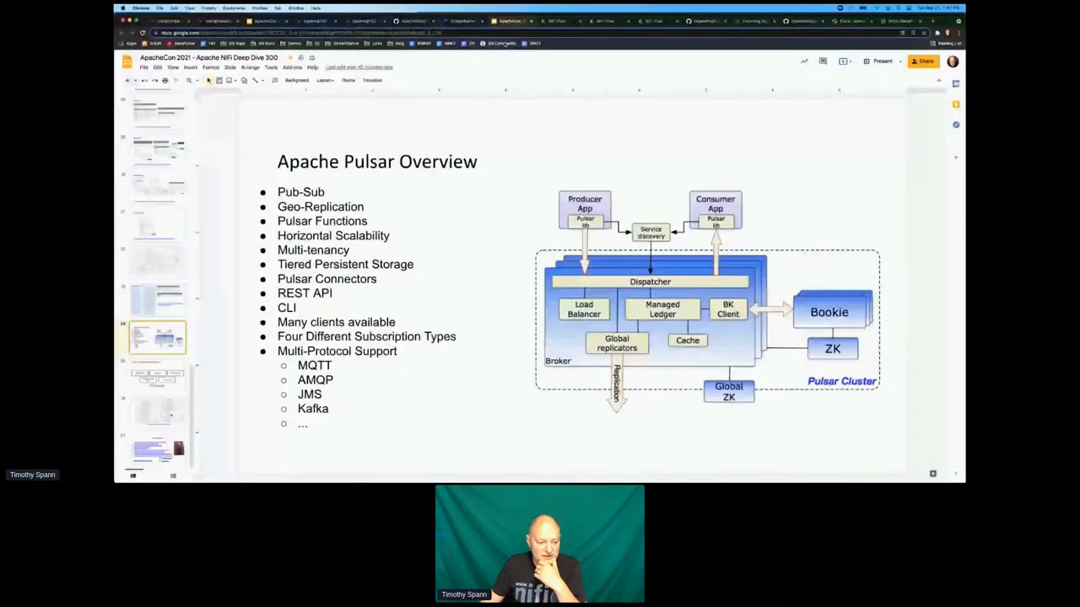
left_click(158, 375)
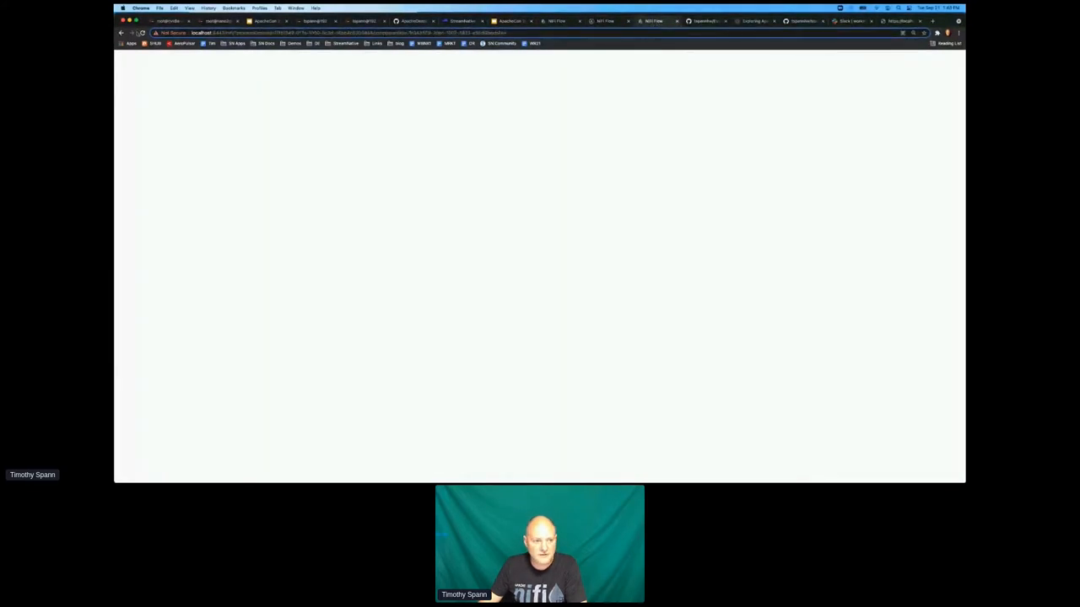
Return to the Tika flow and view ListFile's stored state
left_click(555, 21)
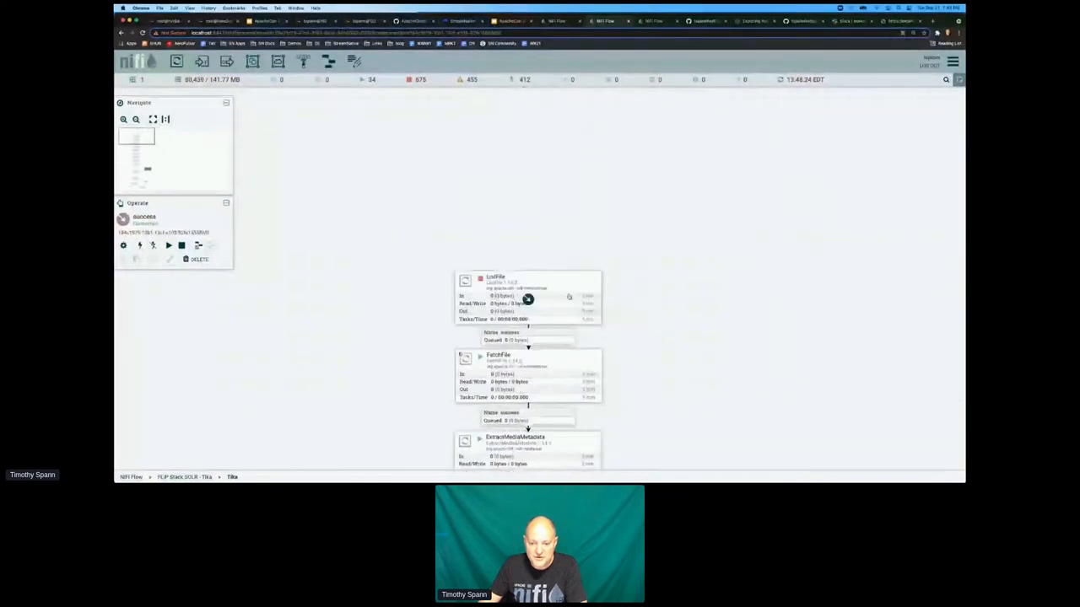
left_click(528, 298)
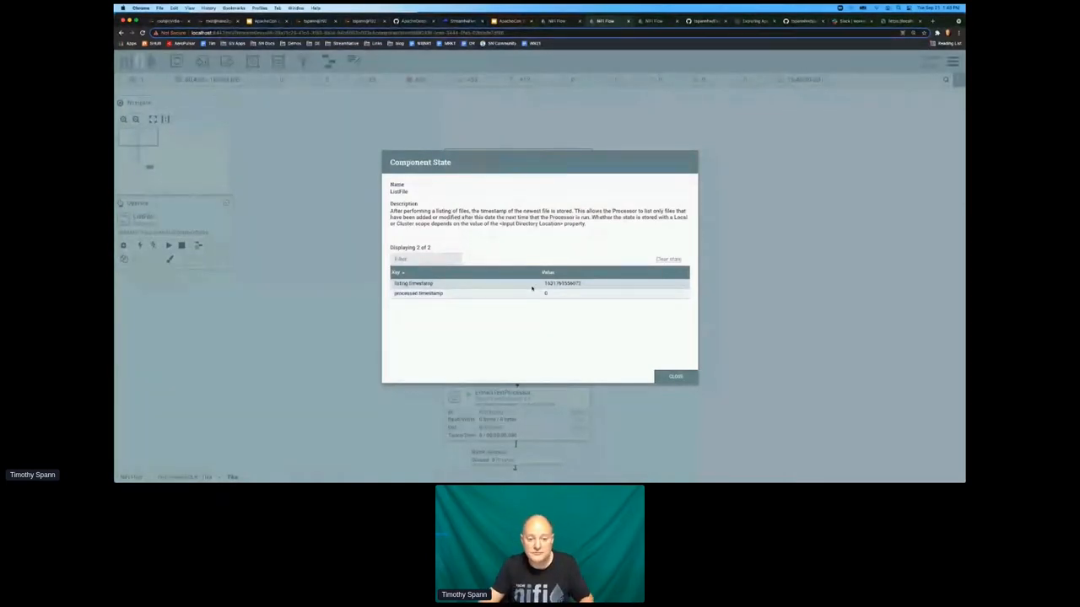
Close ListFile's state view, then review and close FetchFile's Processor Details
left_click(675, 376)
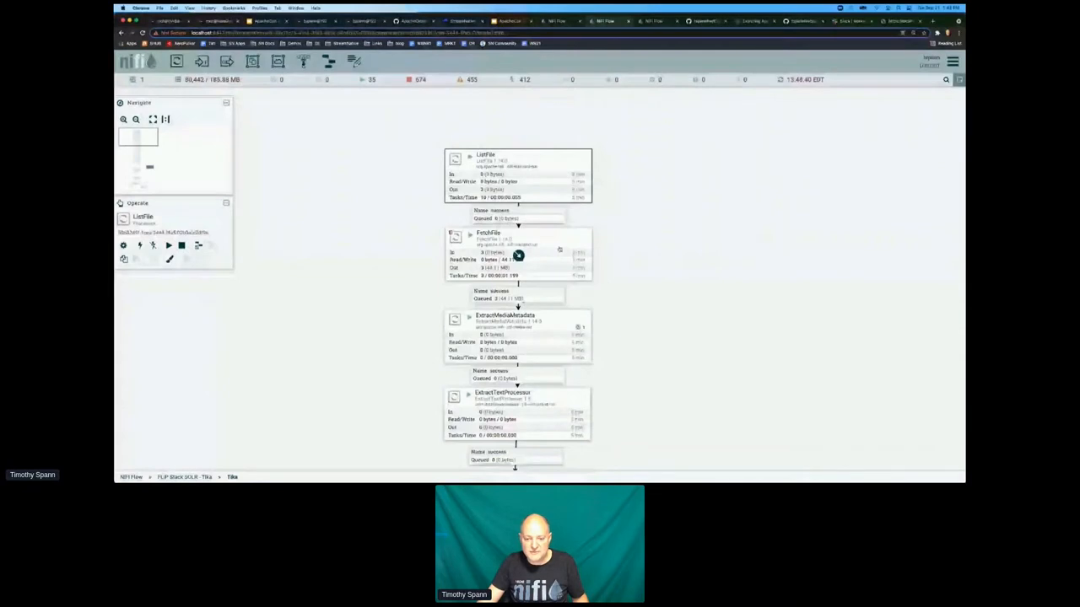
double_click(489, 253)
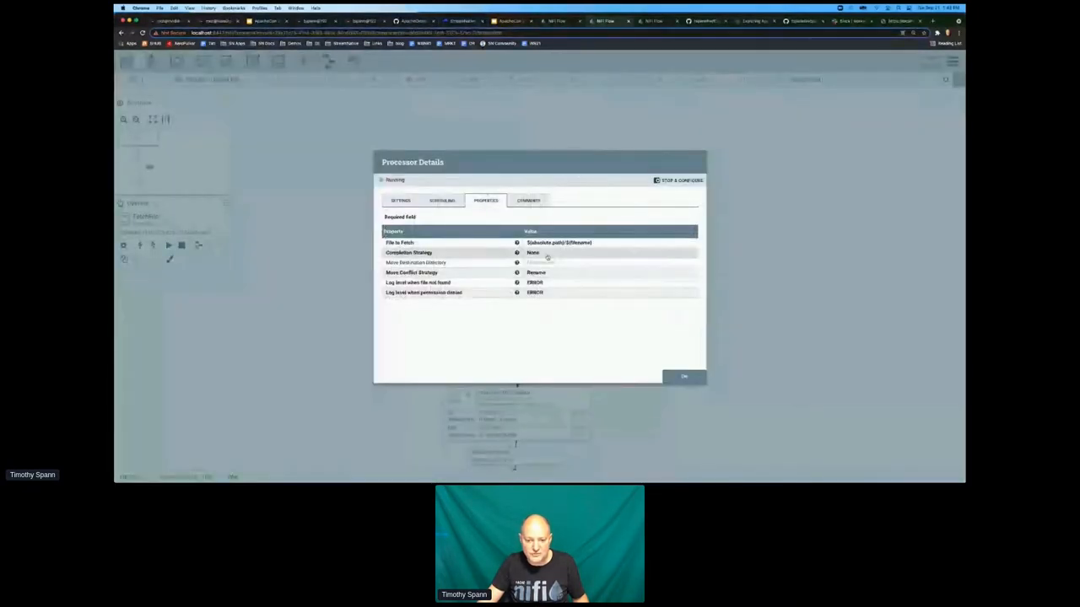
left_click(683, 376)
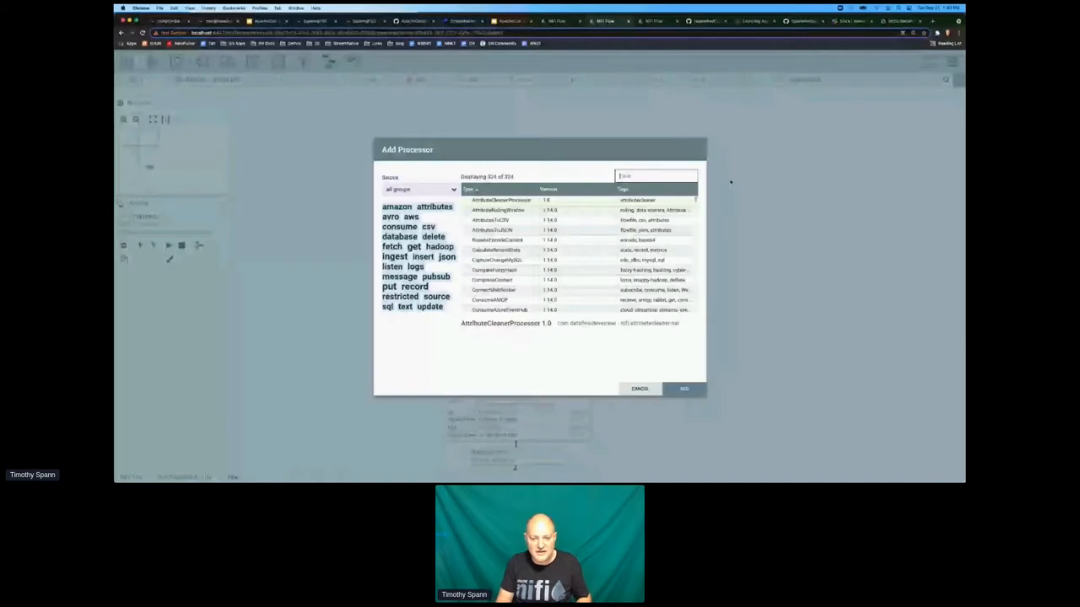
type("list")
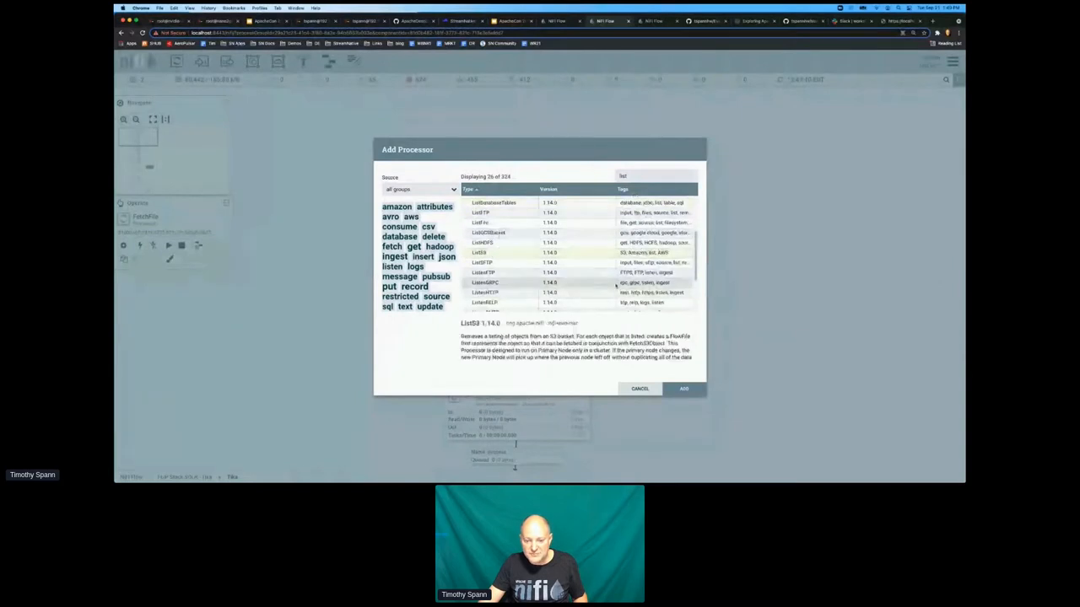
left_click(640, 389)
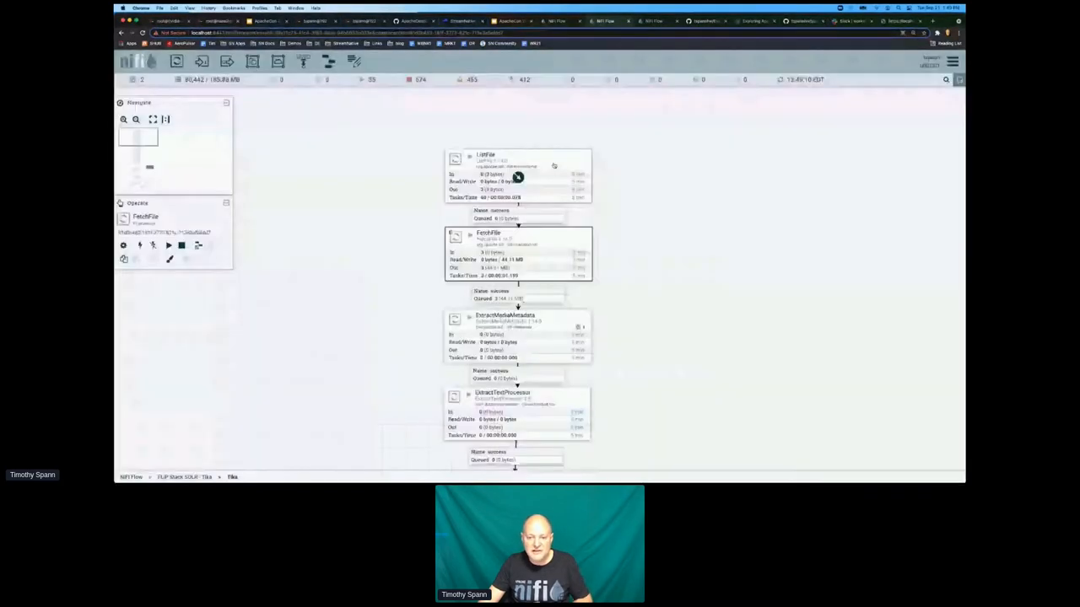
right_click(518, 177)
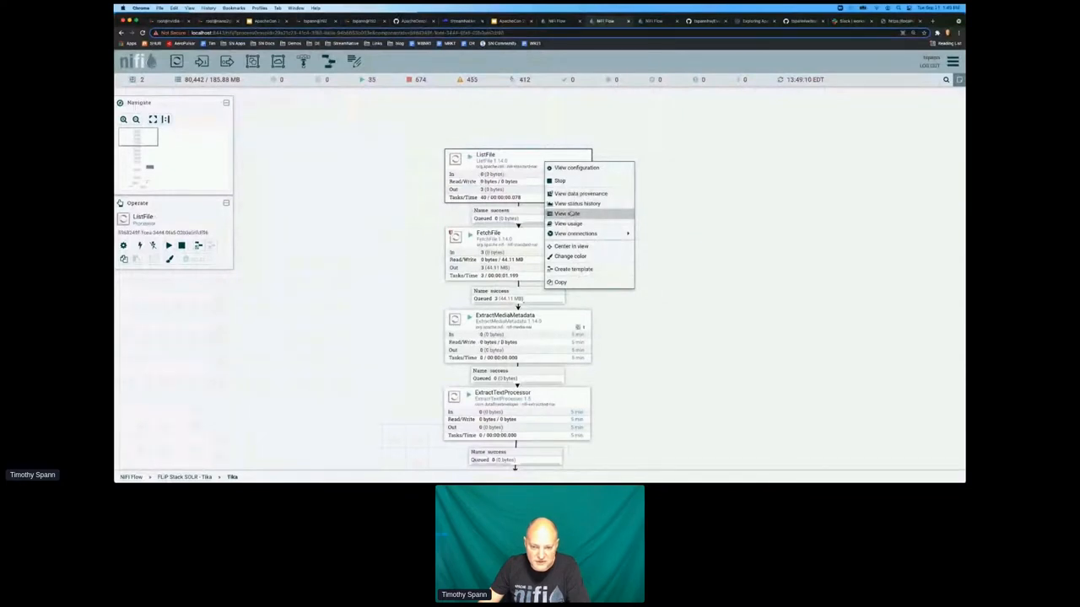
left_click(567, 213)
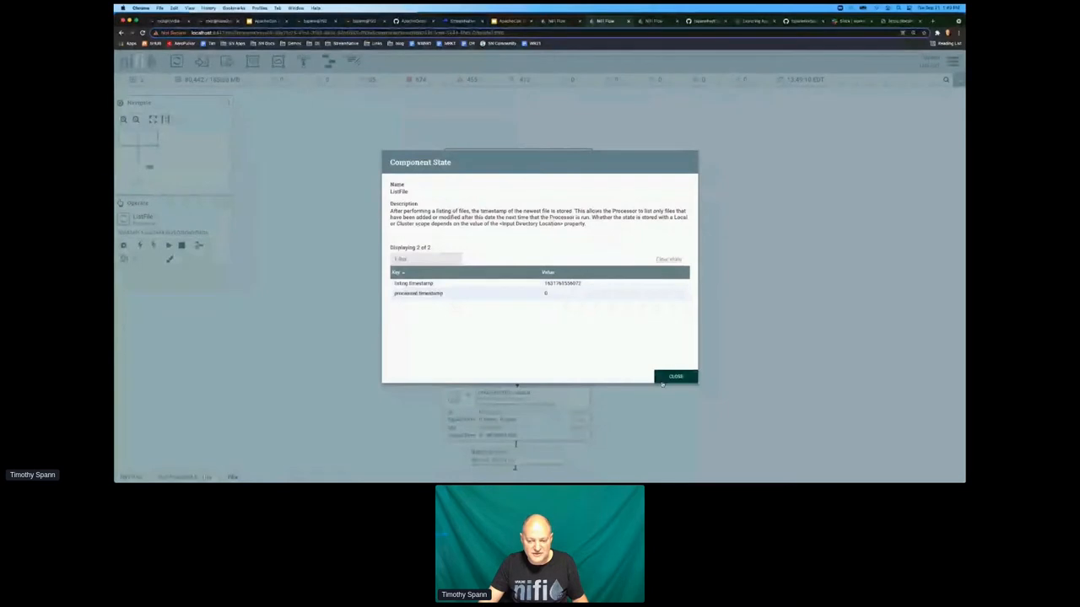
left_click(676, 376)
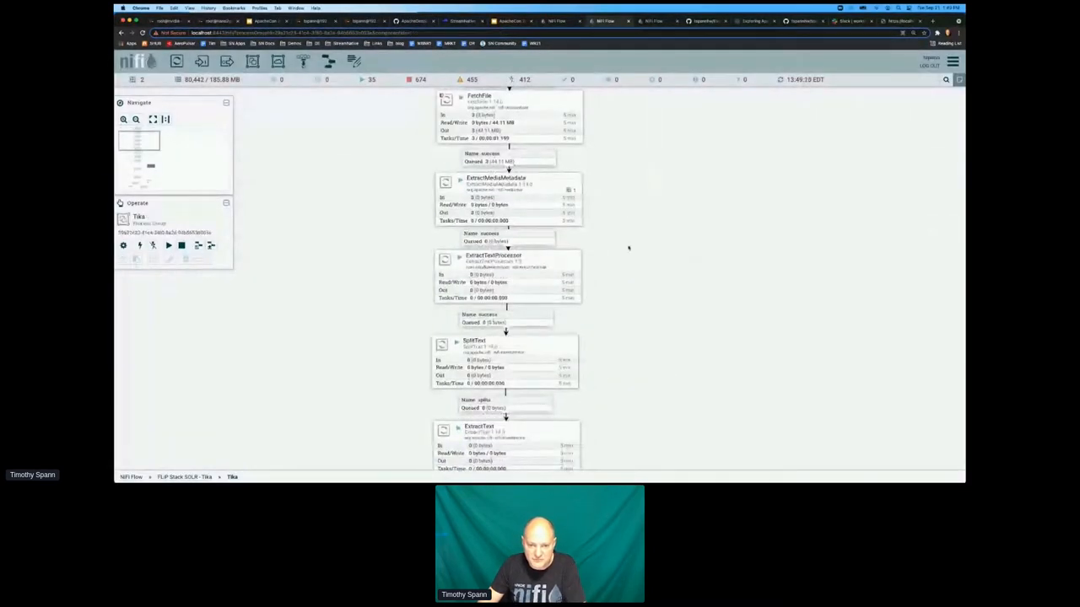
Close the queued-file listing and the empty processor search, then start a new browser tab
scroll("down", 3)
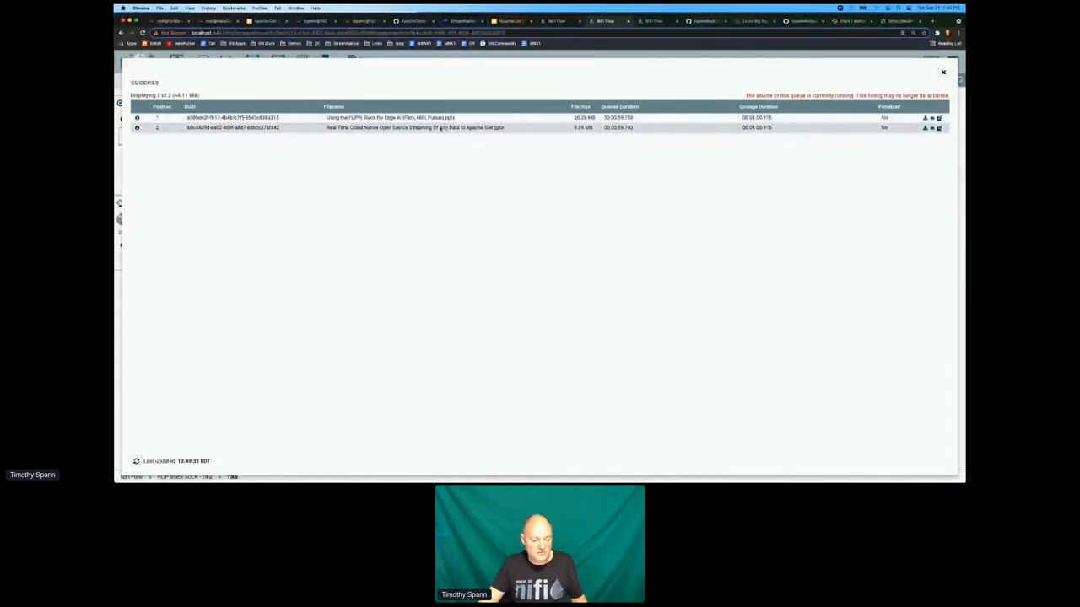
left_click(943, 71)
type("ocr")
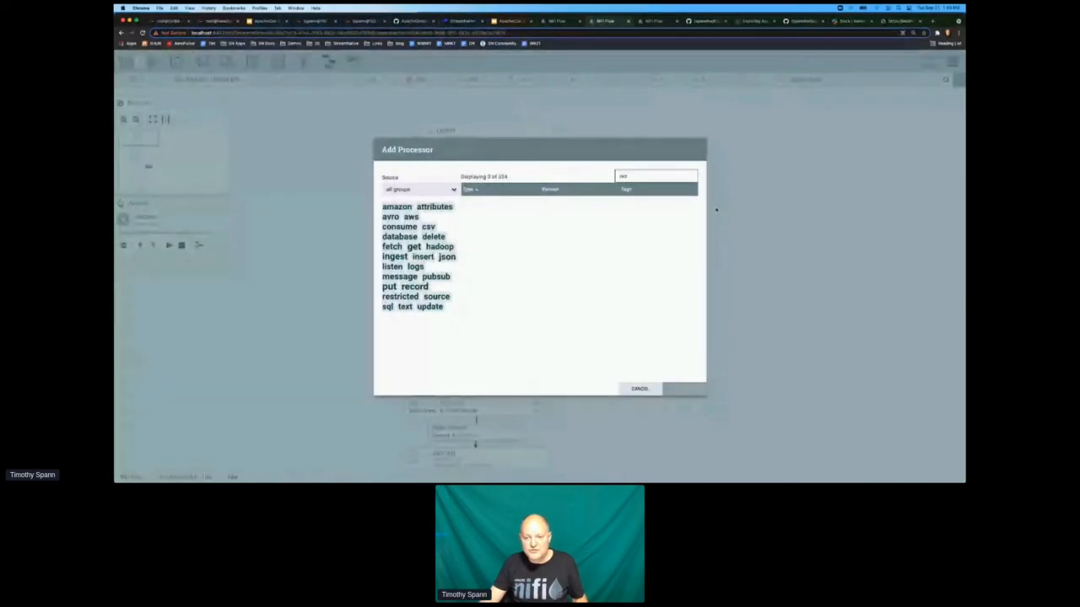
left_click(639, 388)
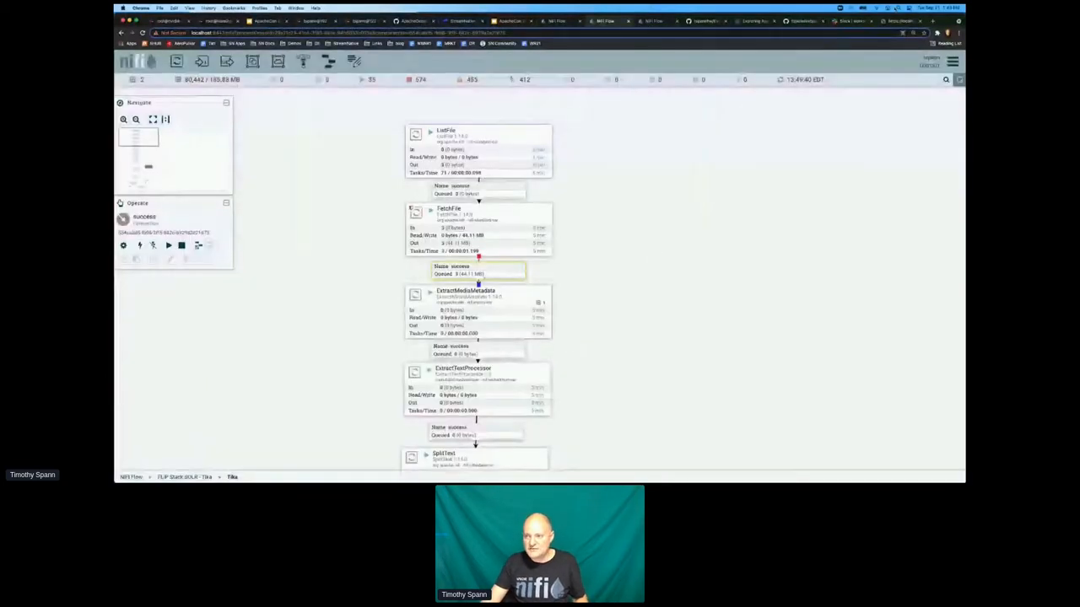
left_click(245, 32)
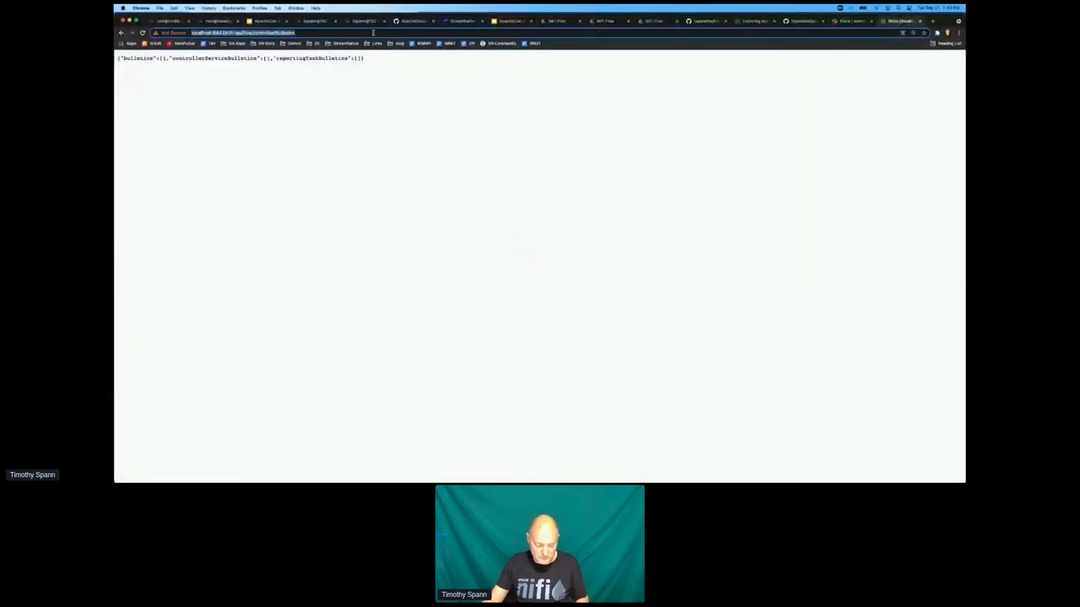
Search 'ocr tesseract' and open the nifi-addons GitHub repository result
type("ocr tesseract nifi")
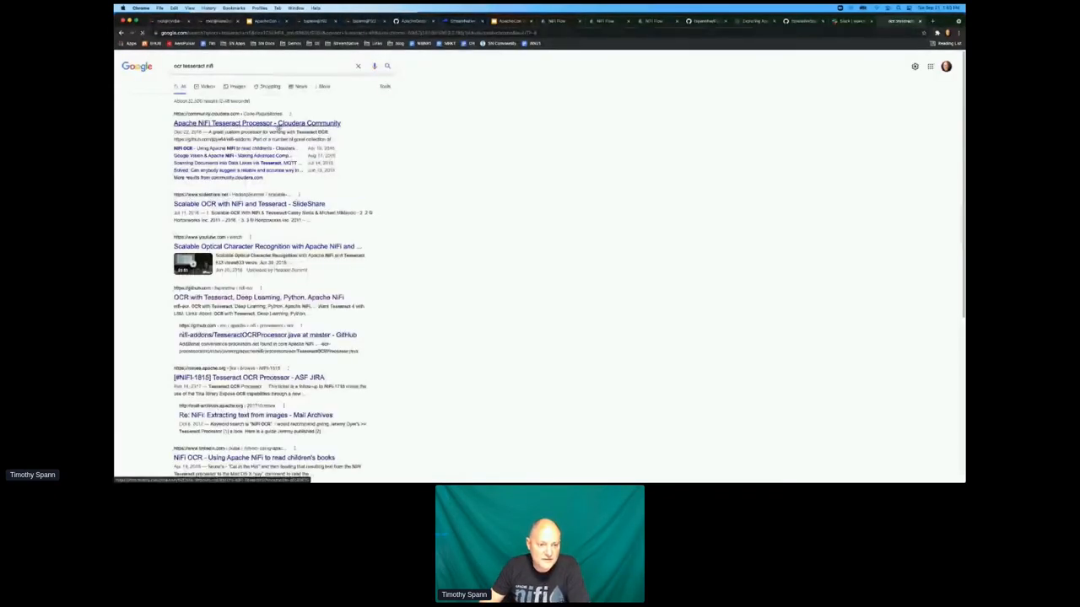
left_click(257, 122)
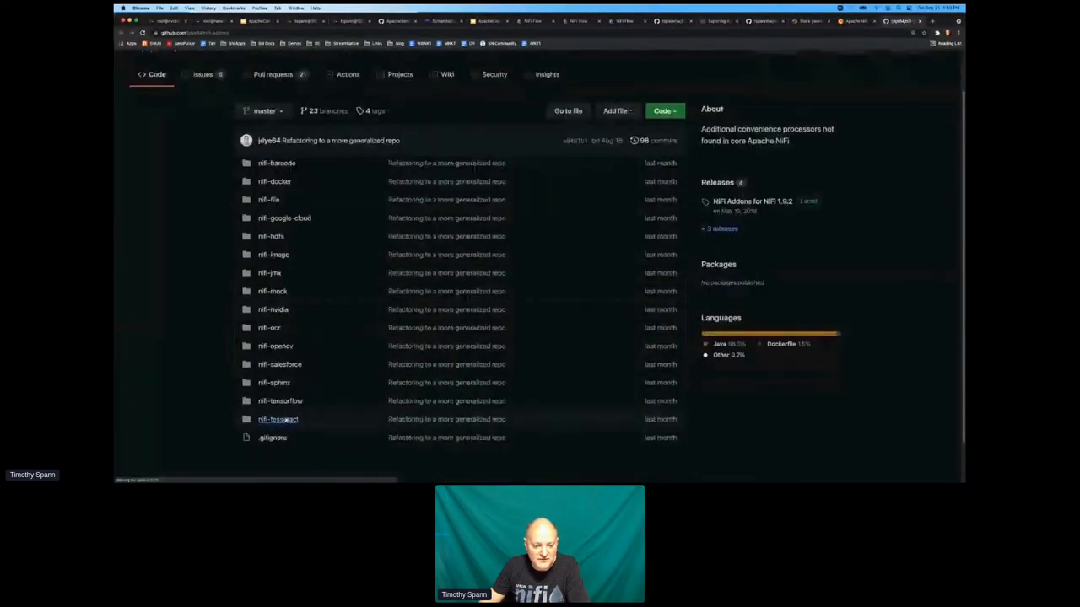
left_click(277, 419)
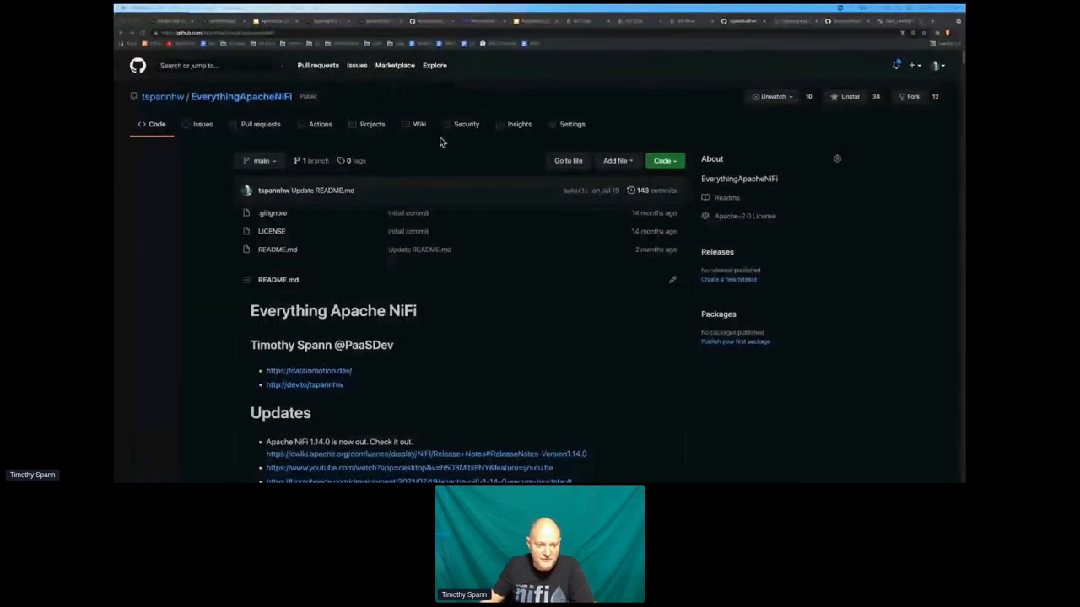
mouse_move(161, 96)
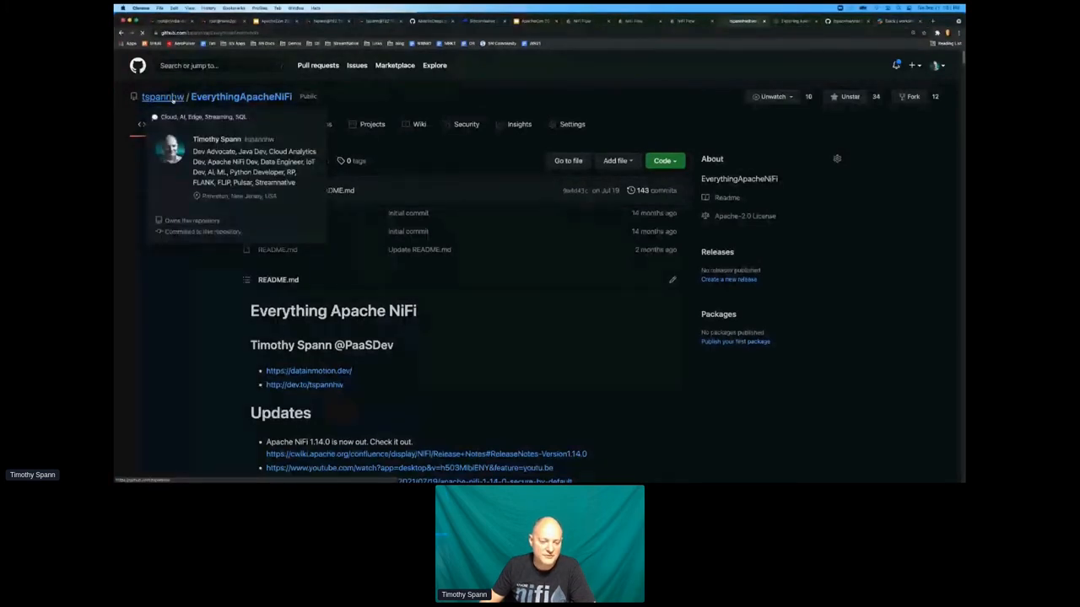
Open the repository owner's GitHub profile and scroll through its bio and talk topics
left_click(162, 97)
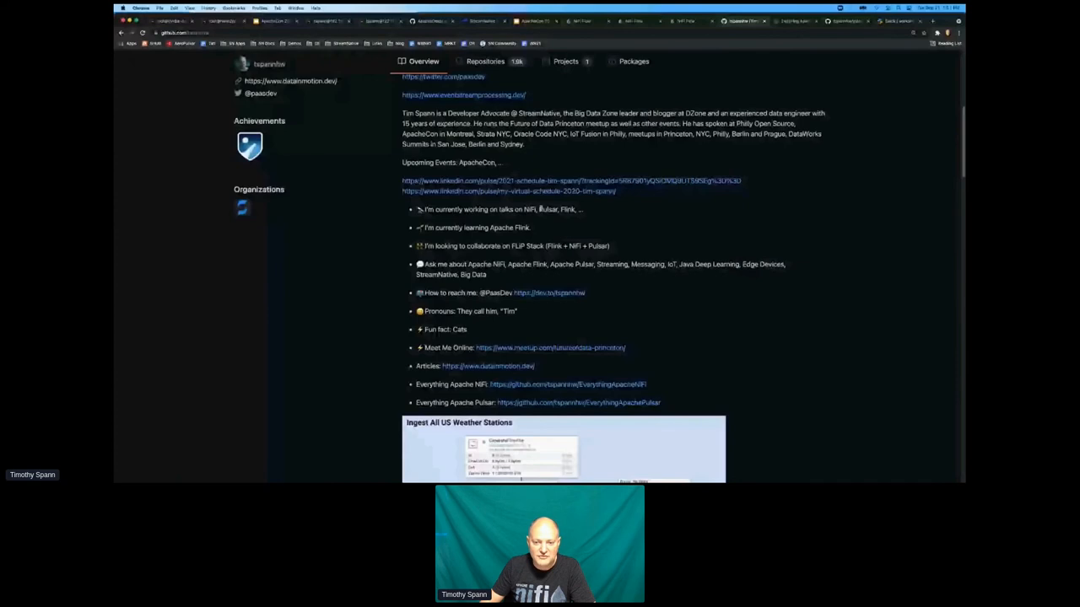
scroll("up", 3)
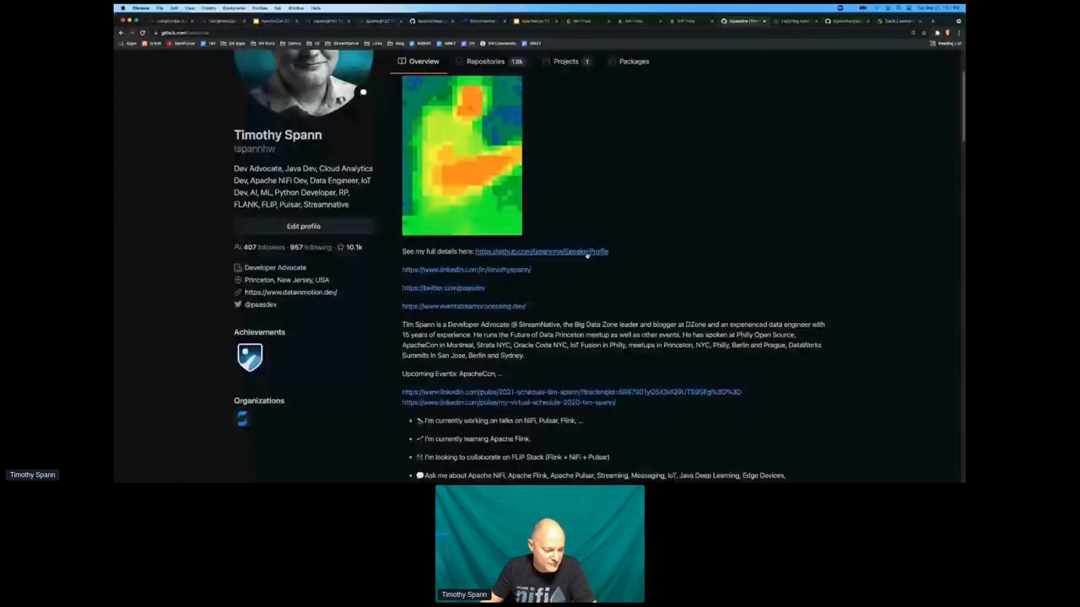